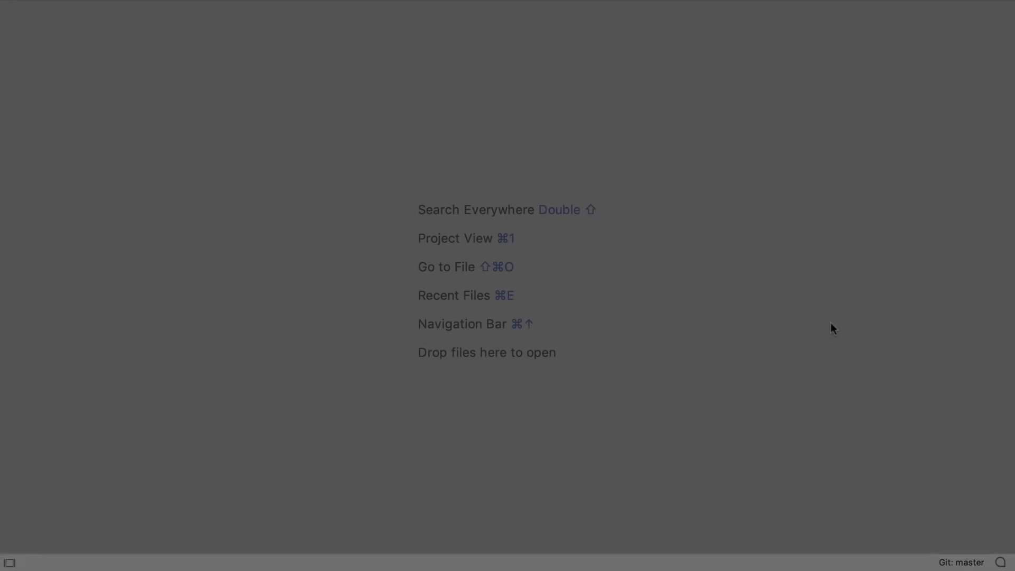
Locate TransformToSingleExitPoint and convert methodWithMultipleReturnPoints to single exit-point form
type("Tra")
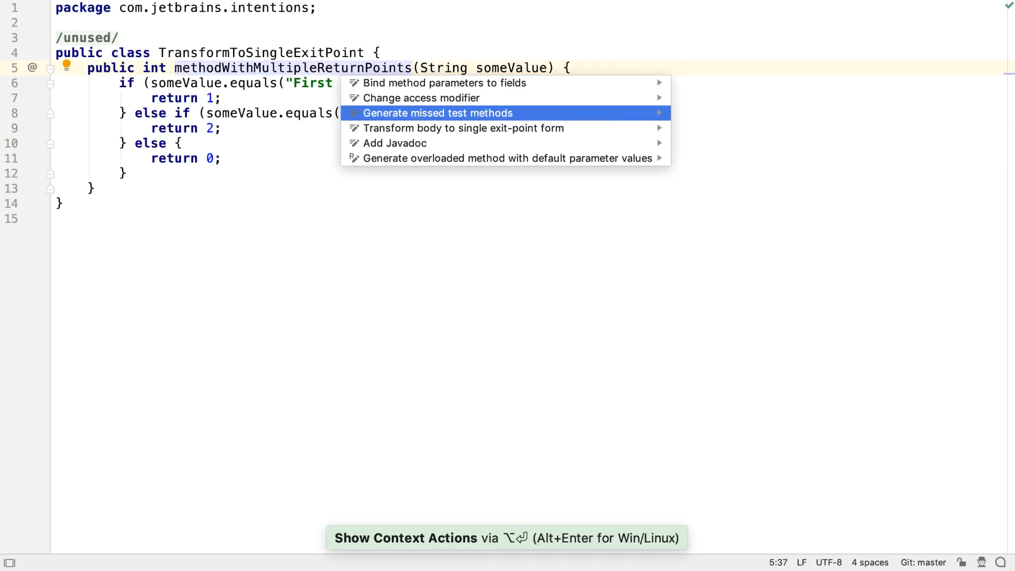
mouse_move(463, 128)
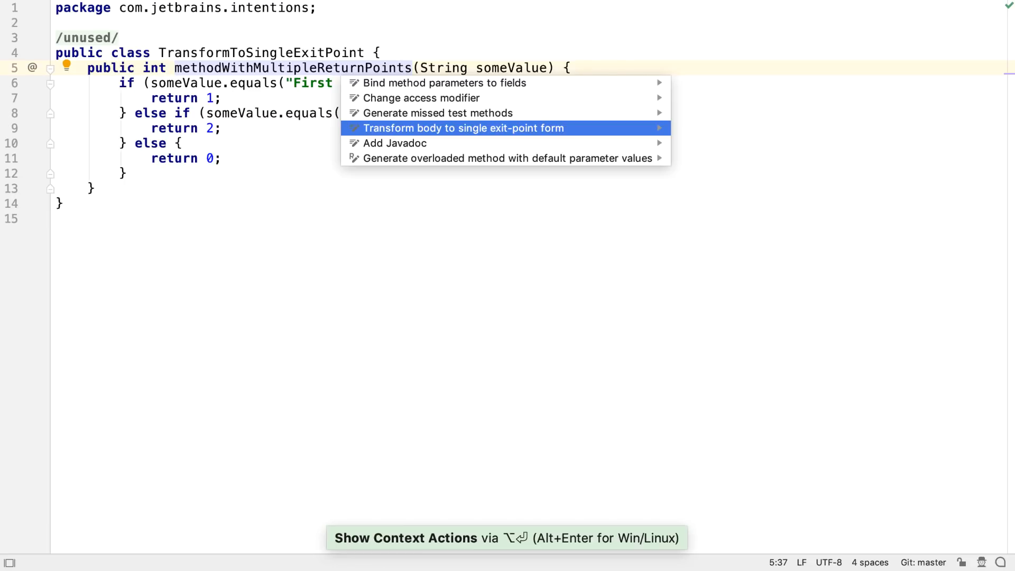
left_click(463, 128)
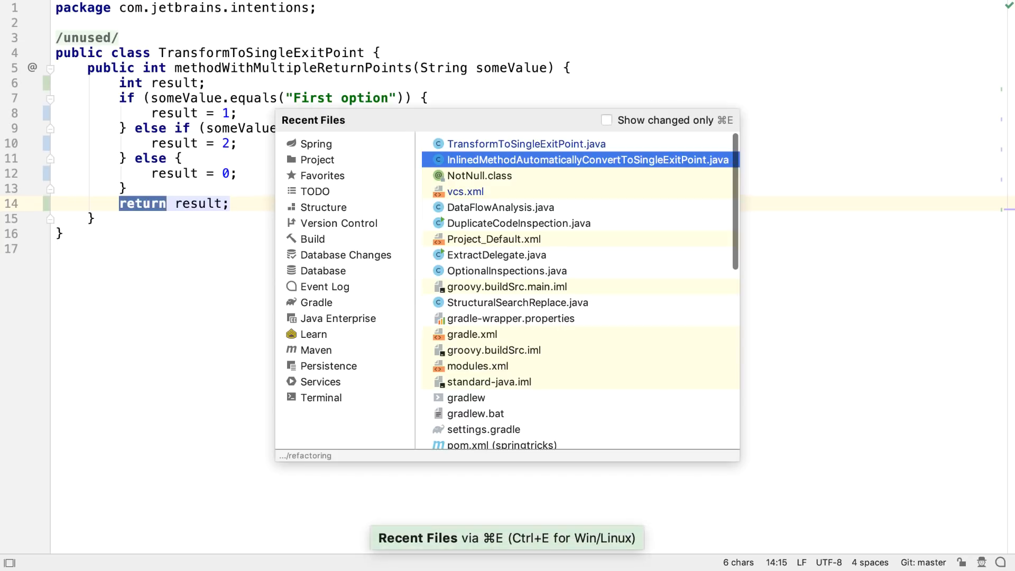
Inline all occurrences of methodToInline into printColourName, accepting the single-return form warning
left_click(587, 159)
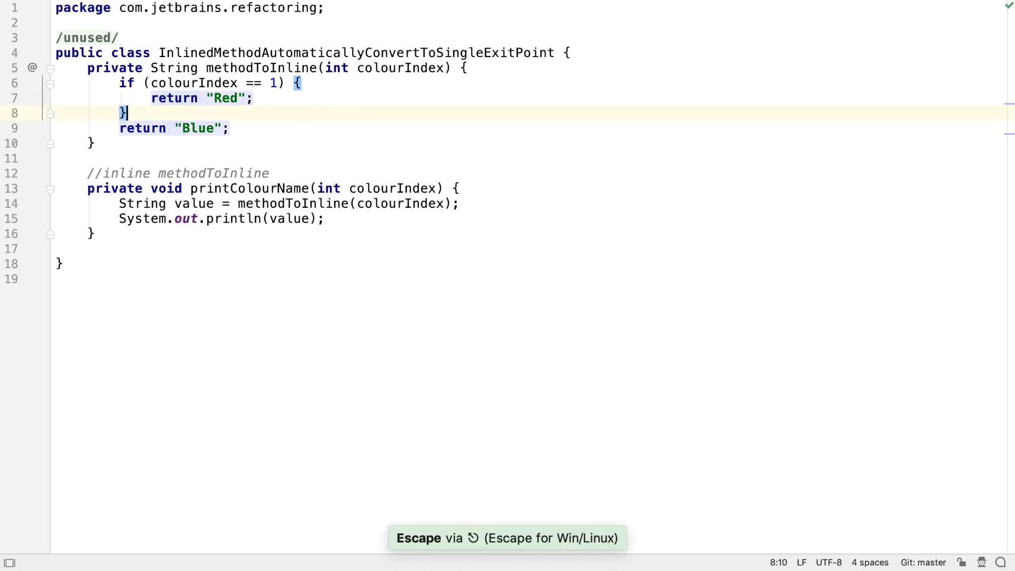
key("ctrl+alt+n")
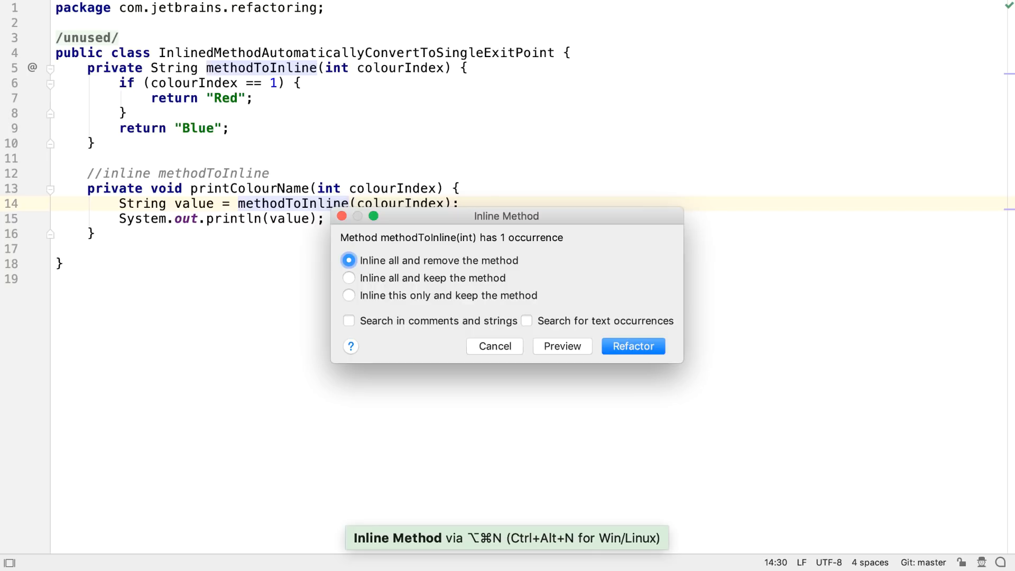
left_click(632, 345)
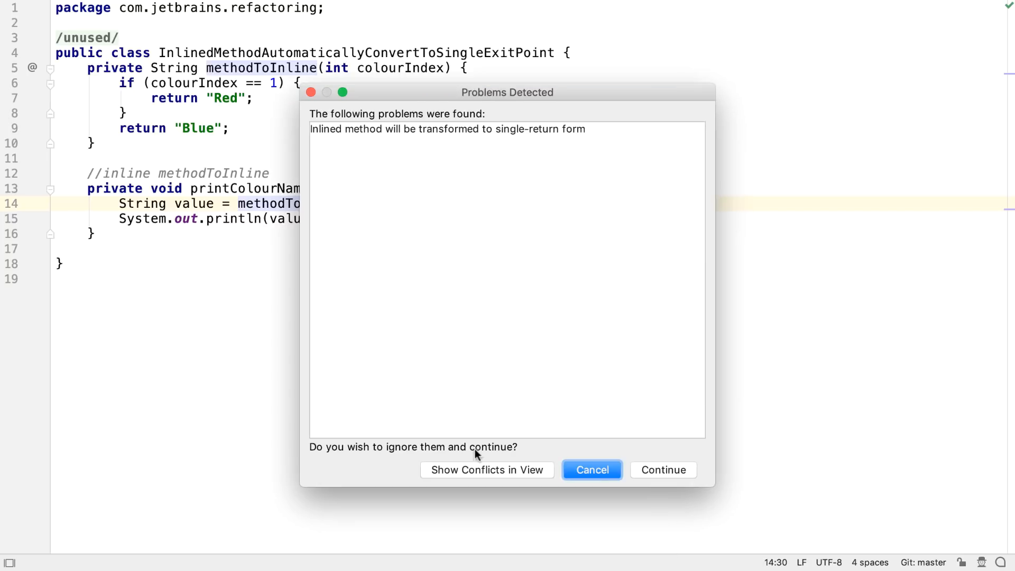
mouse_move(482, 118)
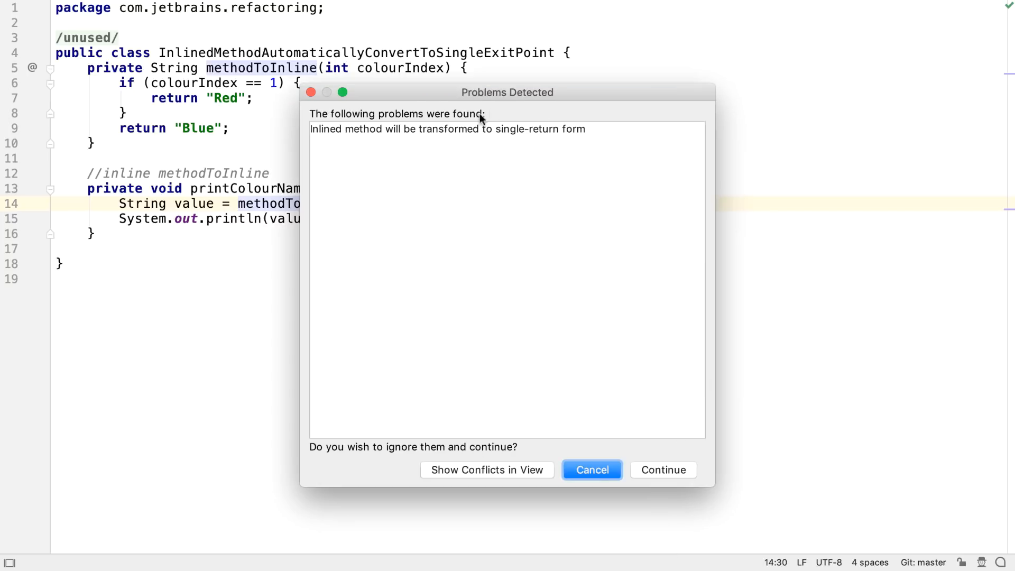
left_click(663, 469)
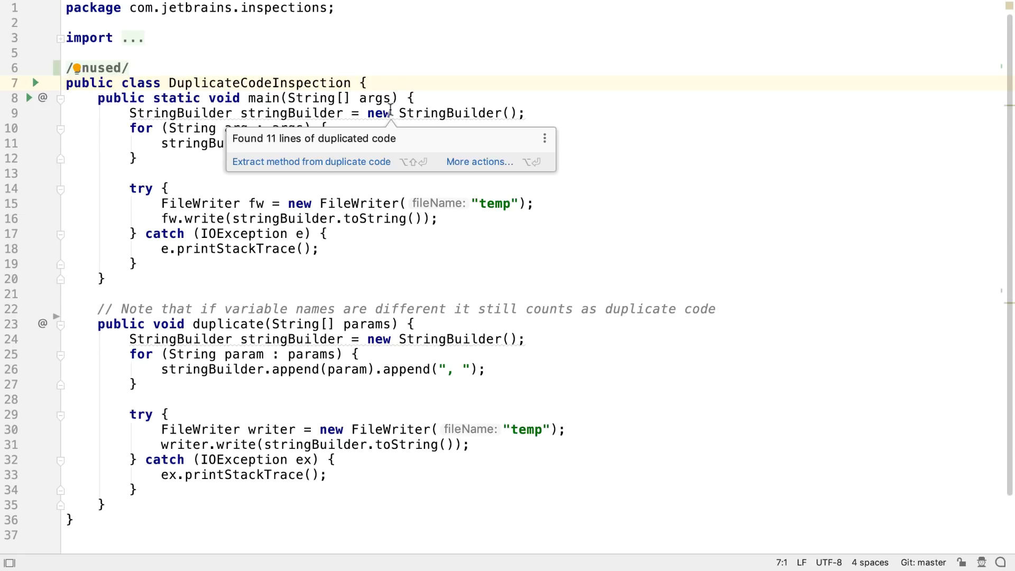
mouse_move(398, 146)
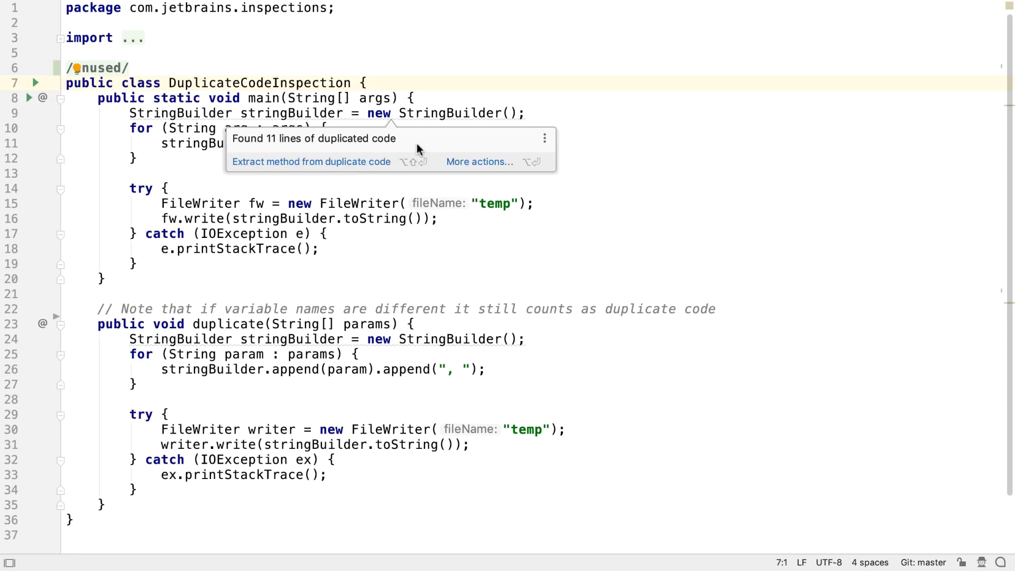
Show all duplicates of the first duplicated block and jump to the second one at lines 24-34
left_click(478, 113)
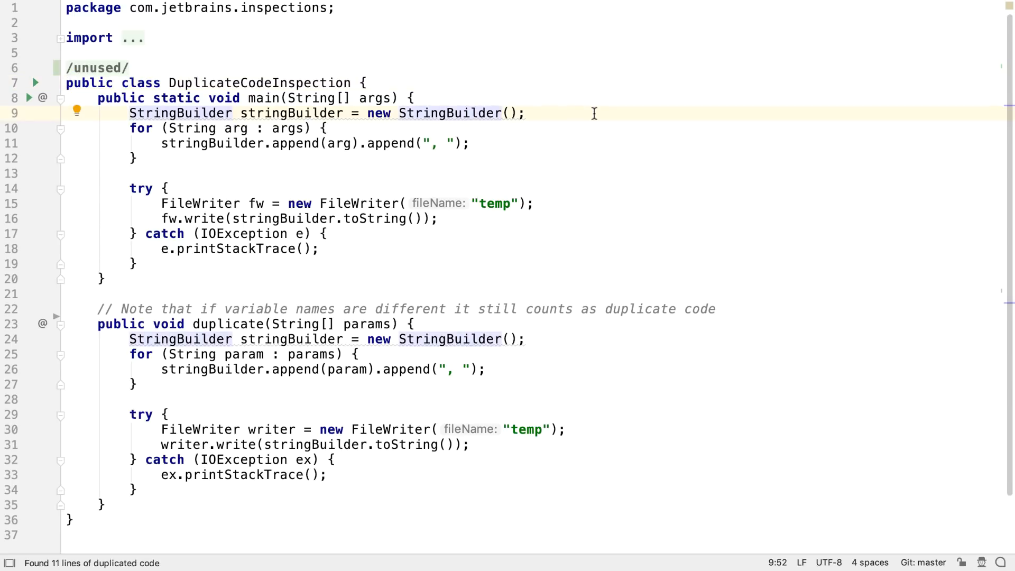
left_click(76, 111)
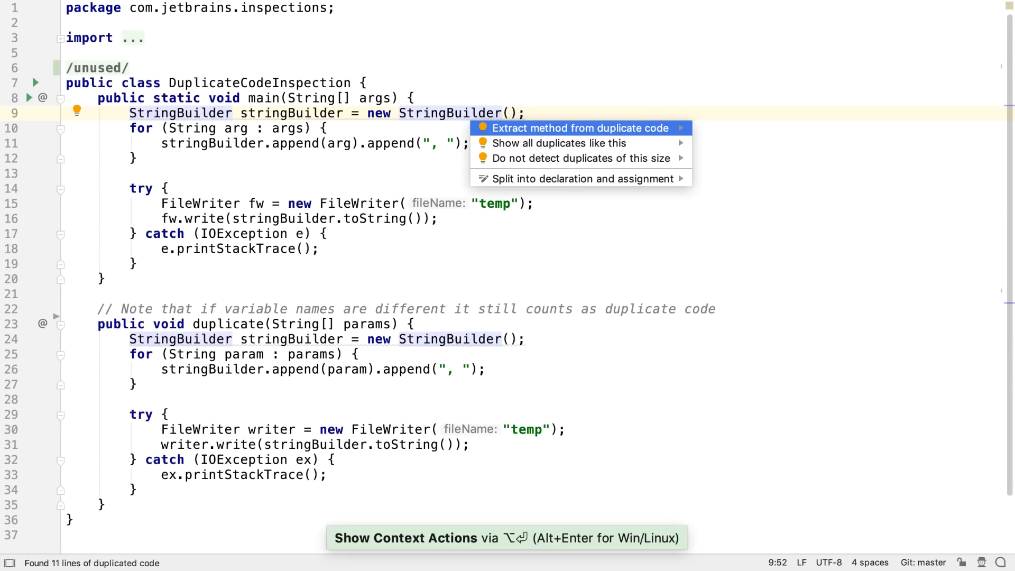
left_click(559, 143)
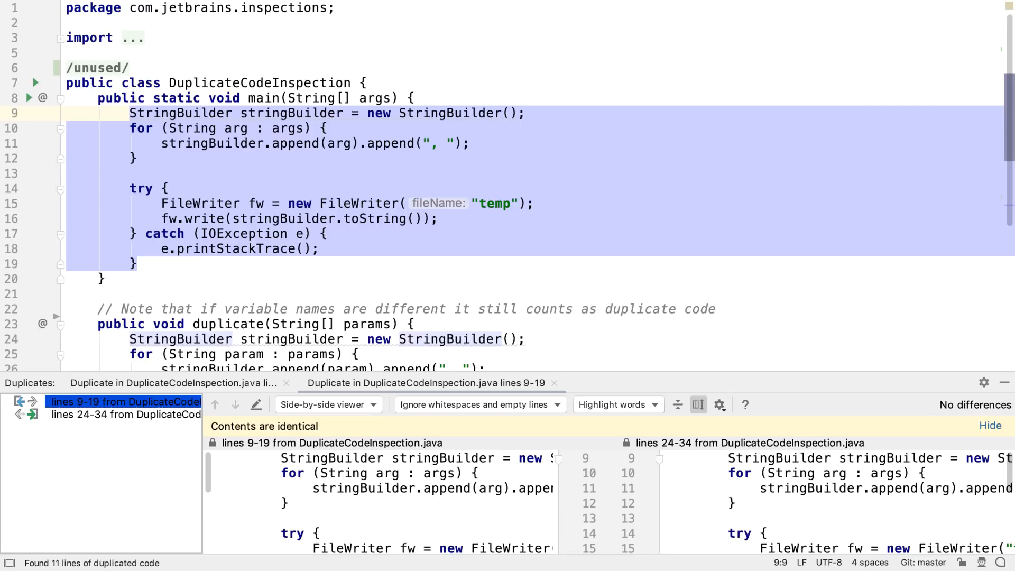
left_click(125, 414)
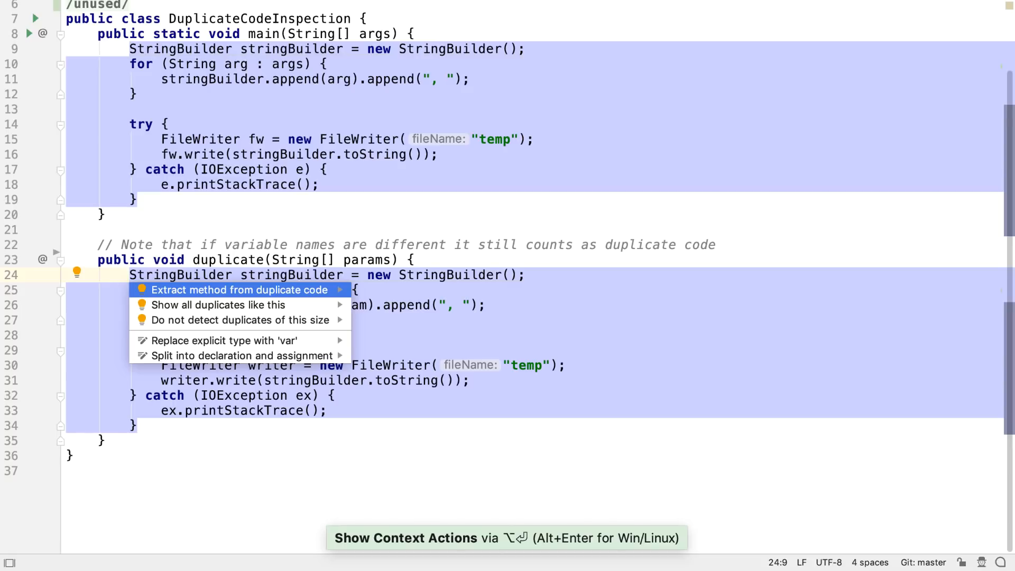
Extract the duplicated code into a new private static writeArgsToCsvFile method
left_click(219, 290)
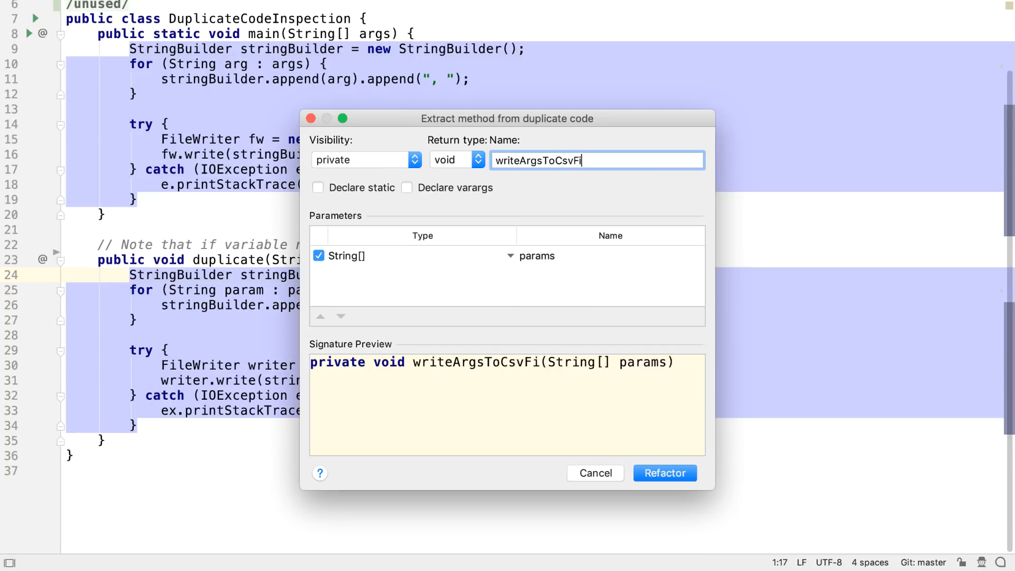
left_click(664, 473)
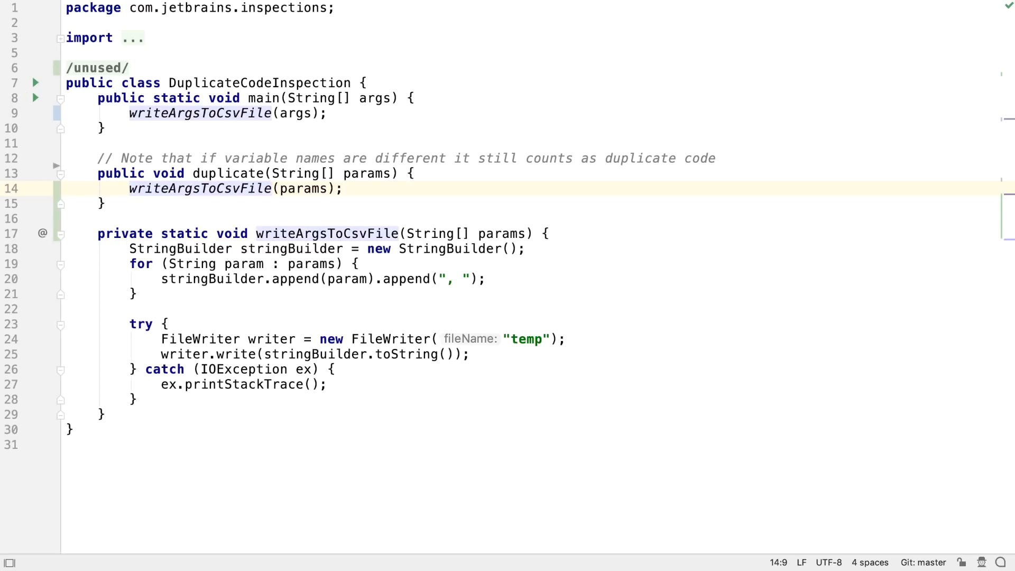
Close DuplicateCodeInspection and bring up Recent Files to reach DataFlowAnalysis
key("cmd+w")
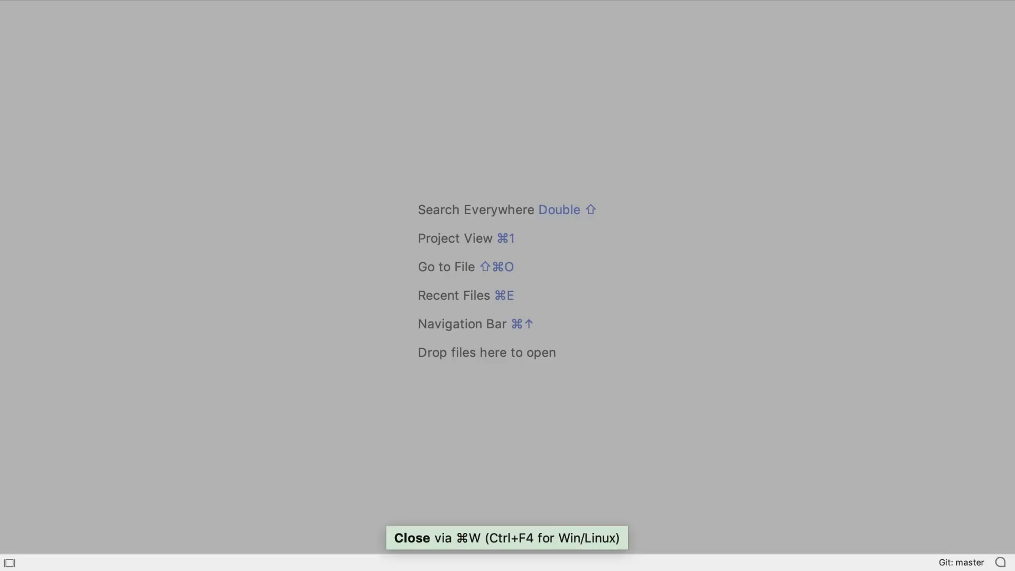
key("cmd+e")
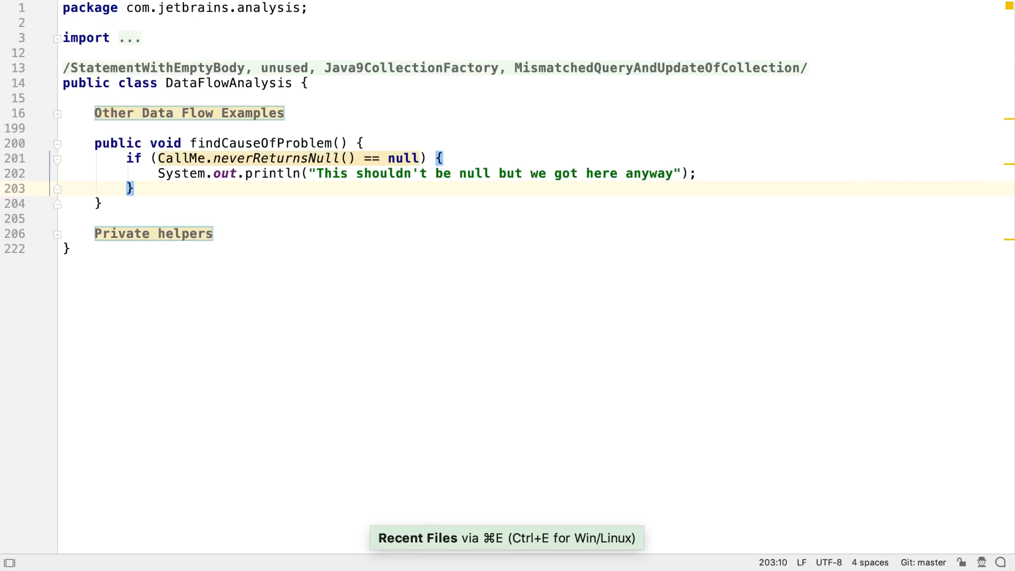
mouse_move(295, 157)
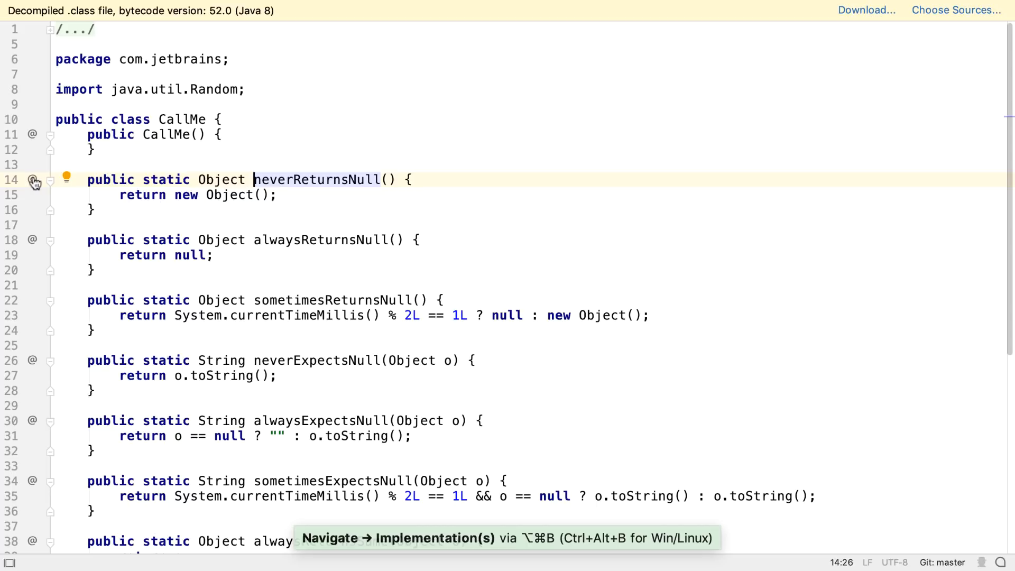
mouse_move(33, 180)
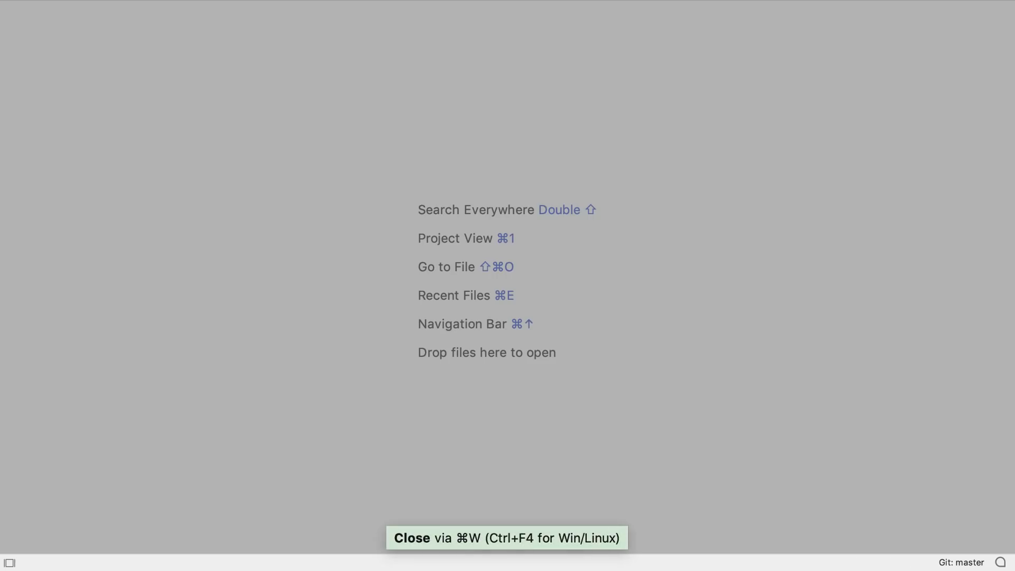
mouse_move(812, 345)
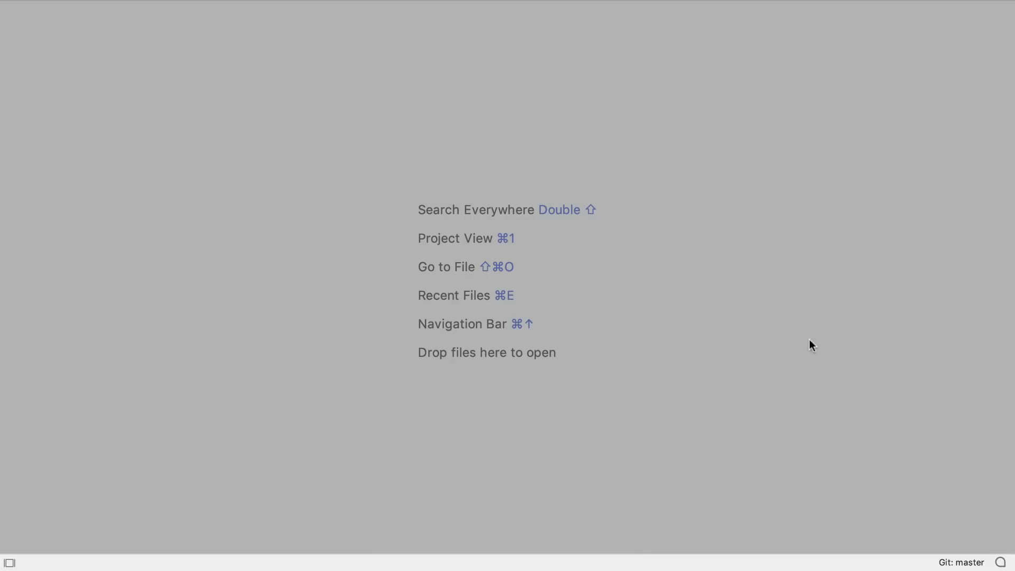
In the port switch example file, complete replaceSimpleSwitch to end with return type; and adjust createMissingSwitchBranch
key("cmd+e")
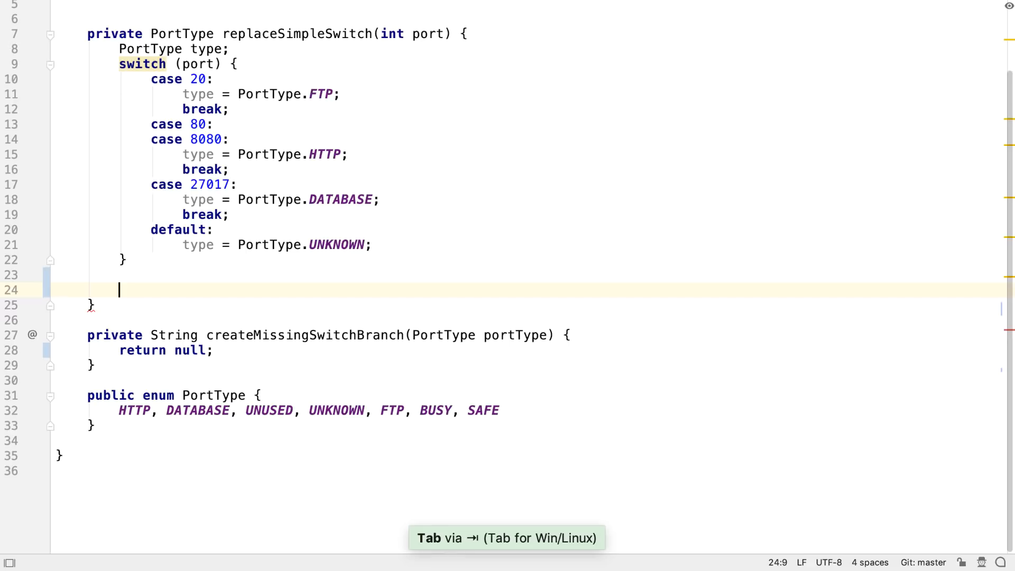
type("retr")
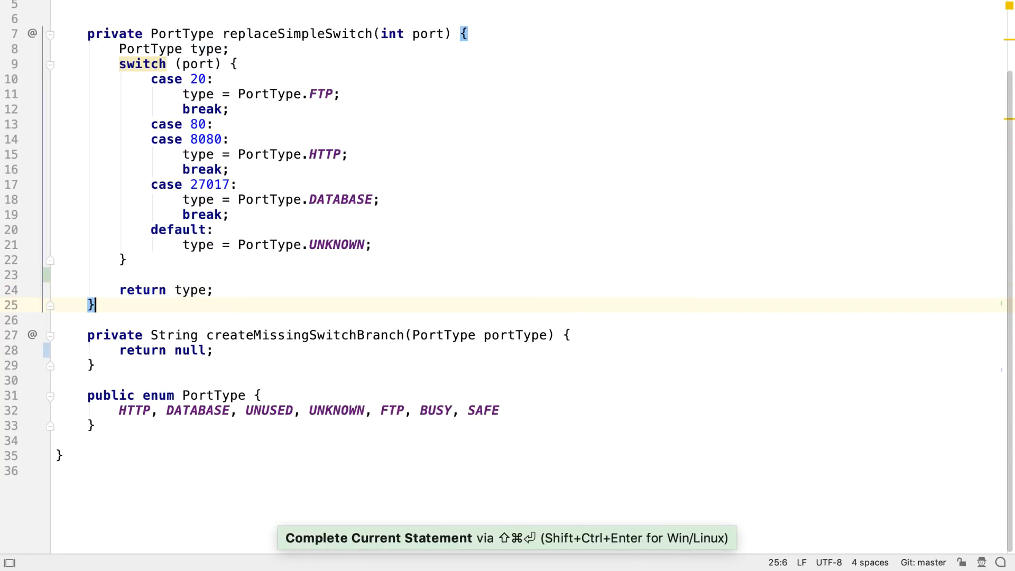
type("s")
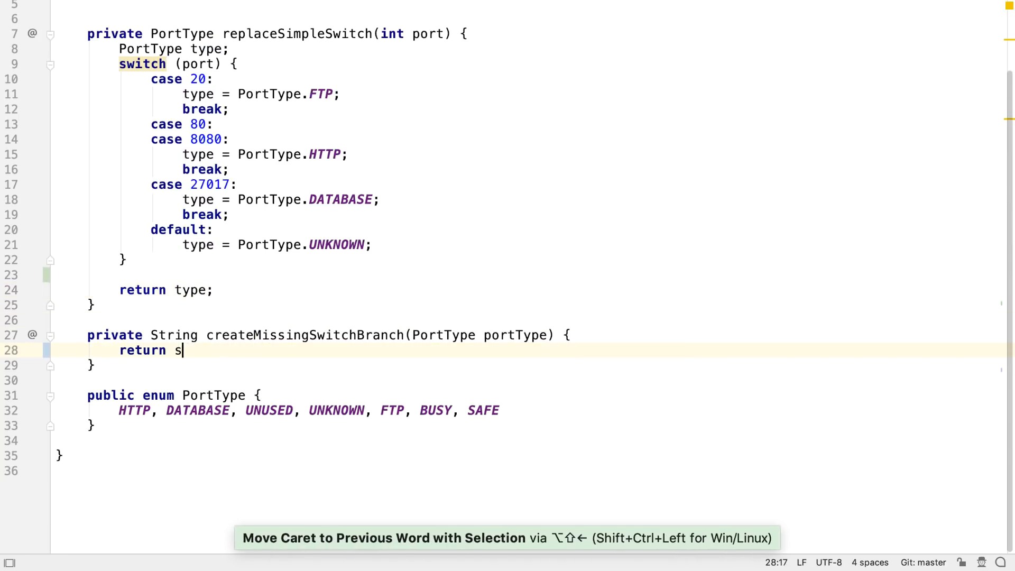
type("wt")
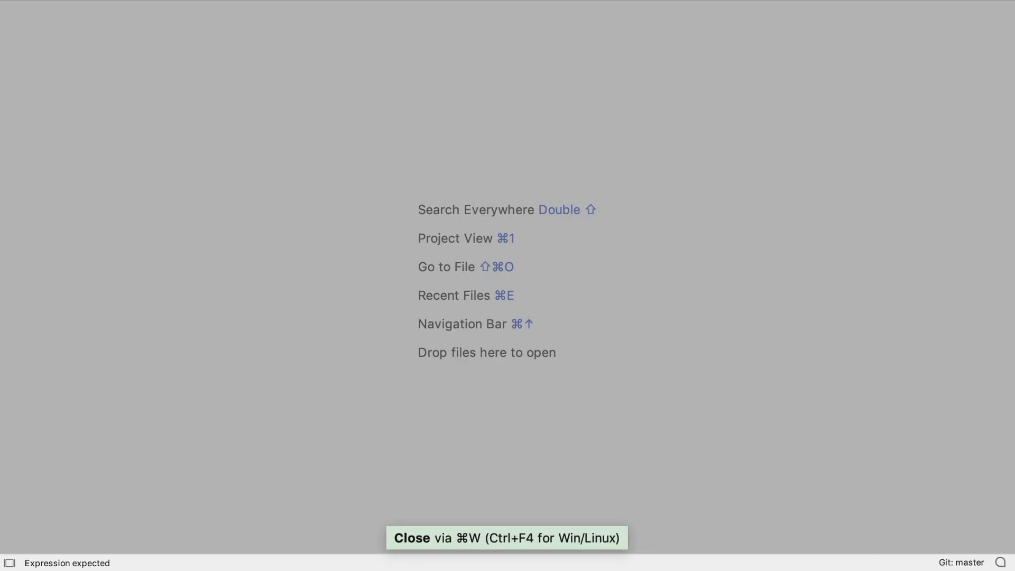
In the Java inspections class, make the 80/8080 case print "Web connection" and yield PortType.HTTP
type("Java12")
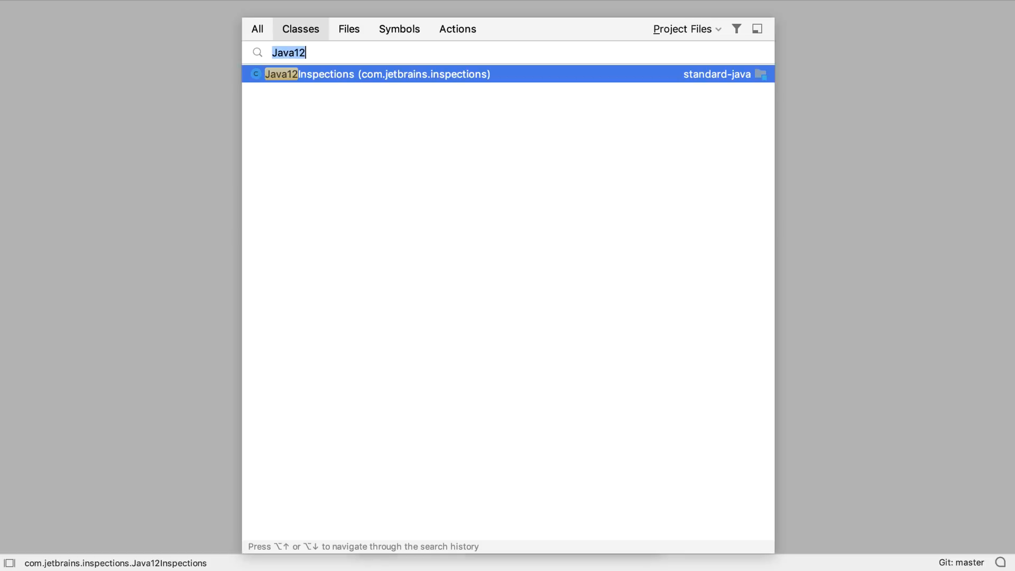
left_click(376, 74)
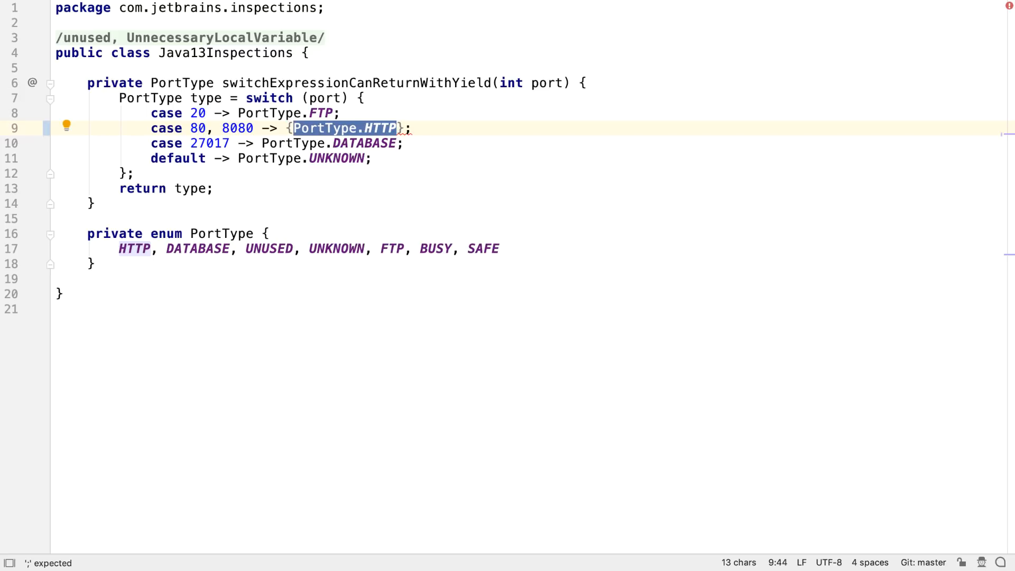
key("Enter")
type("System.out.println();")
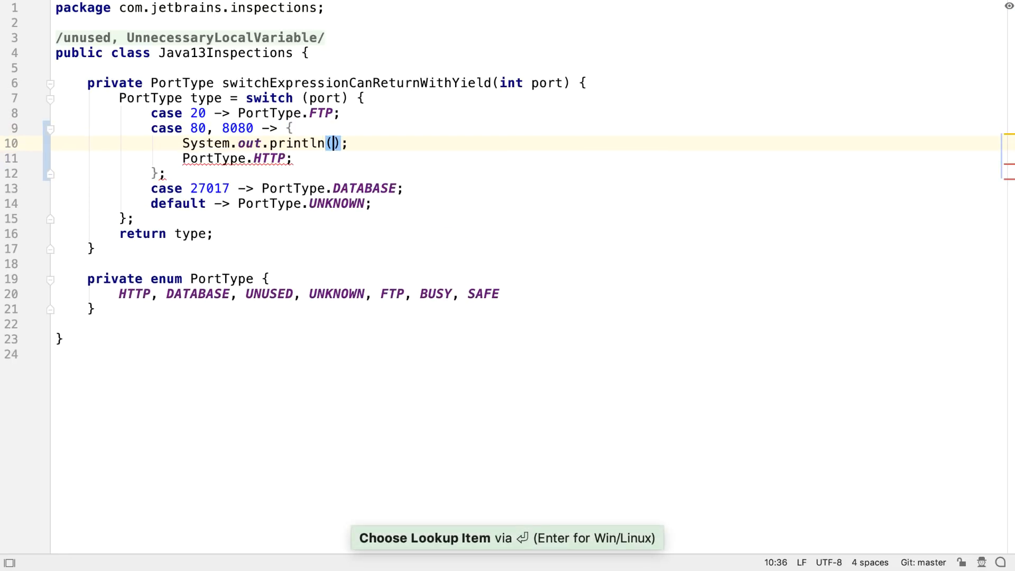
type("\"Web\"")
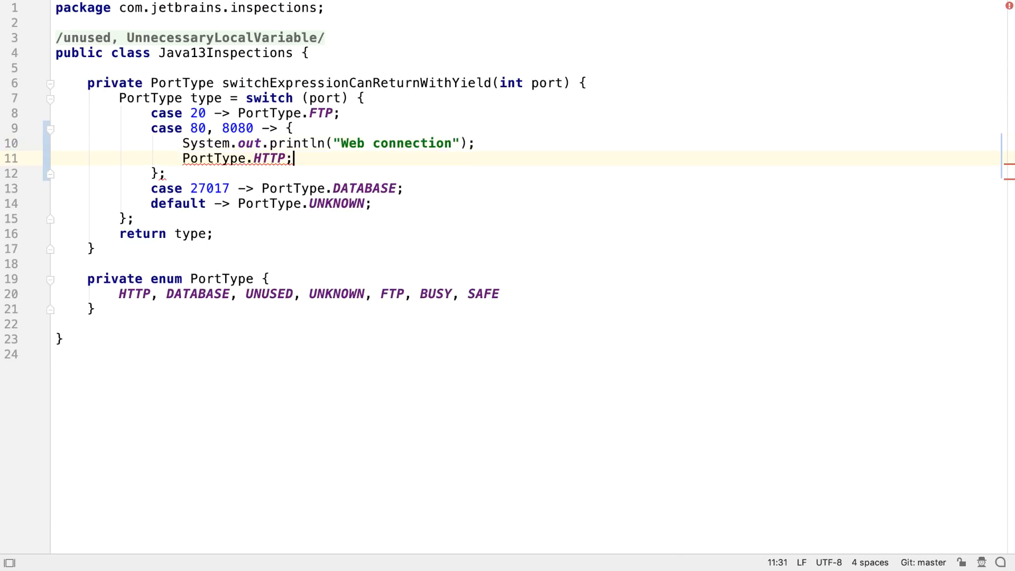
type("yield PortTy")
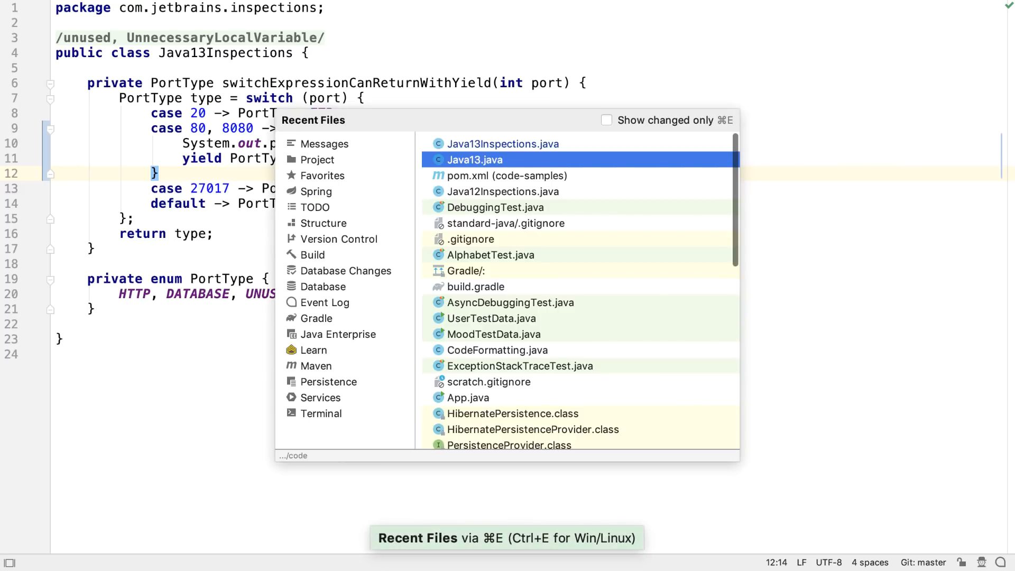
In Java13, break the text-block line between Split and here
left_click(474, 159)
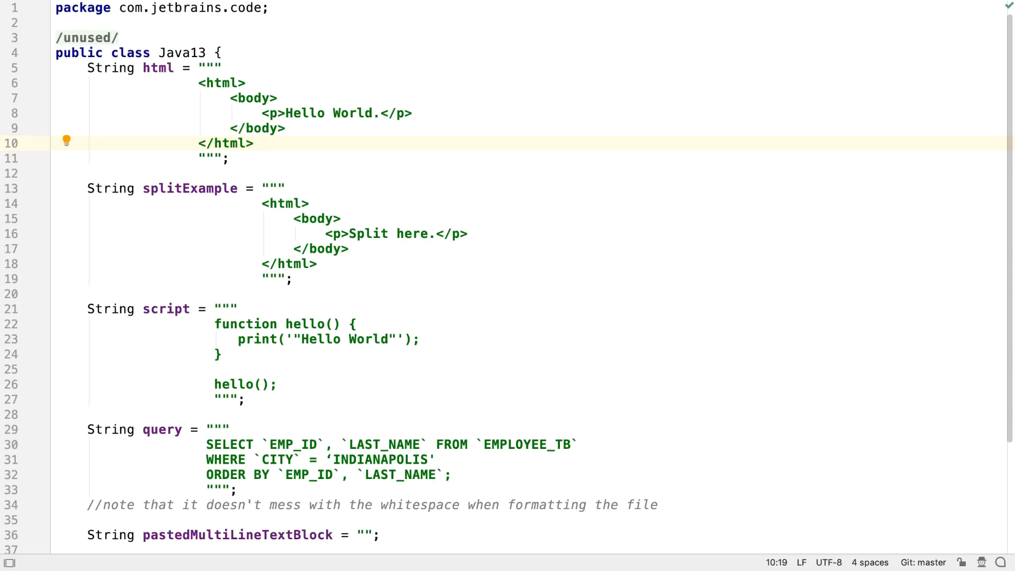
left_click(331, 234)
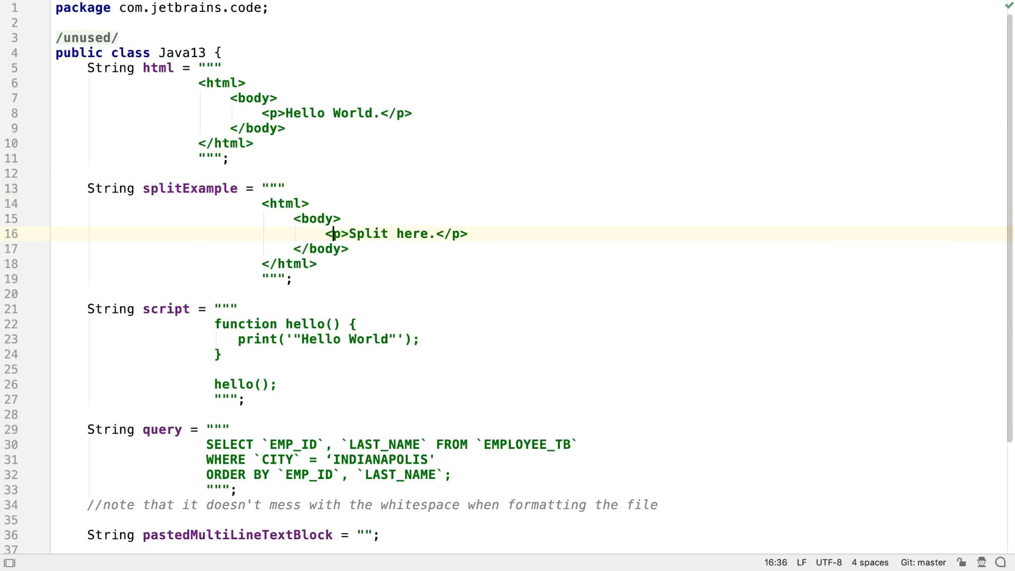
key("Enter")
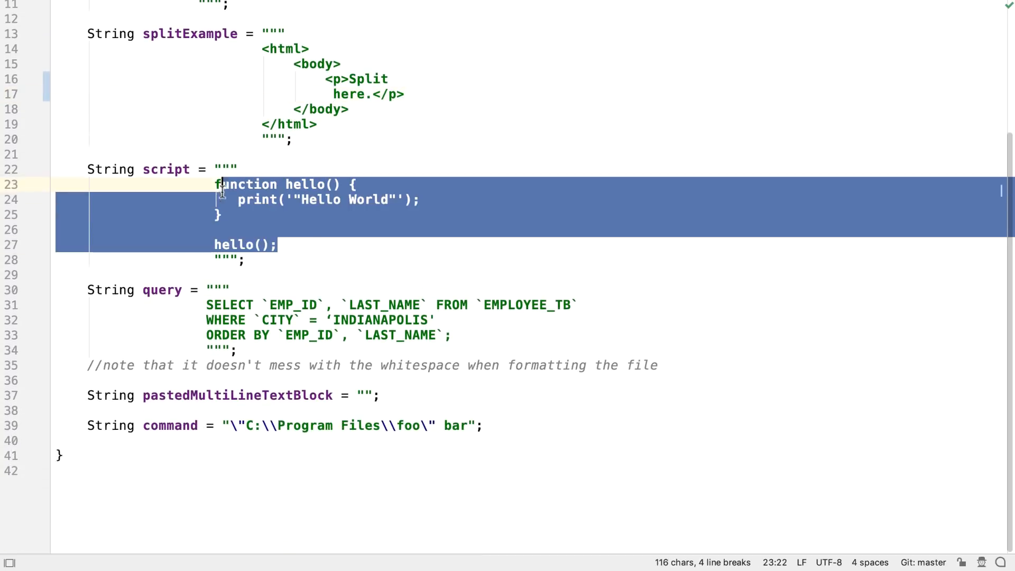
Paste the hello script into pastedMultiLineTextBlock and start a new String pasted text block
left_click(362, 396)
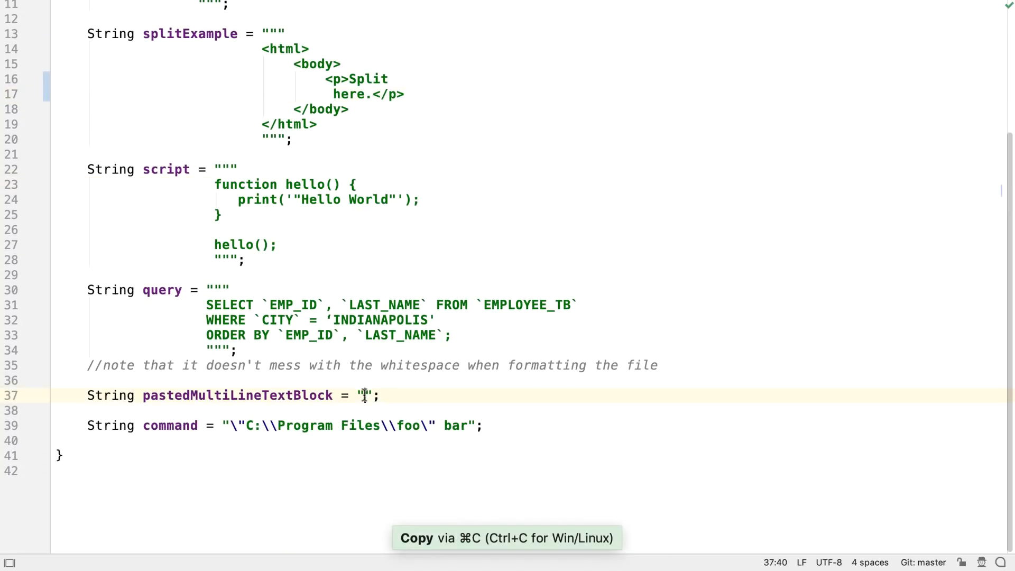
key("cmd+v")
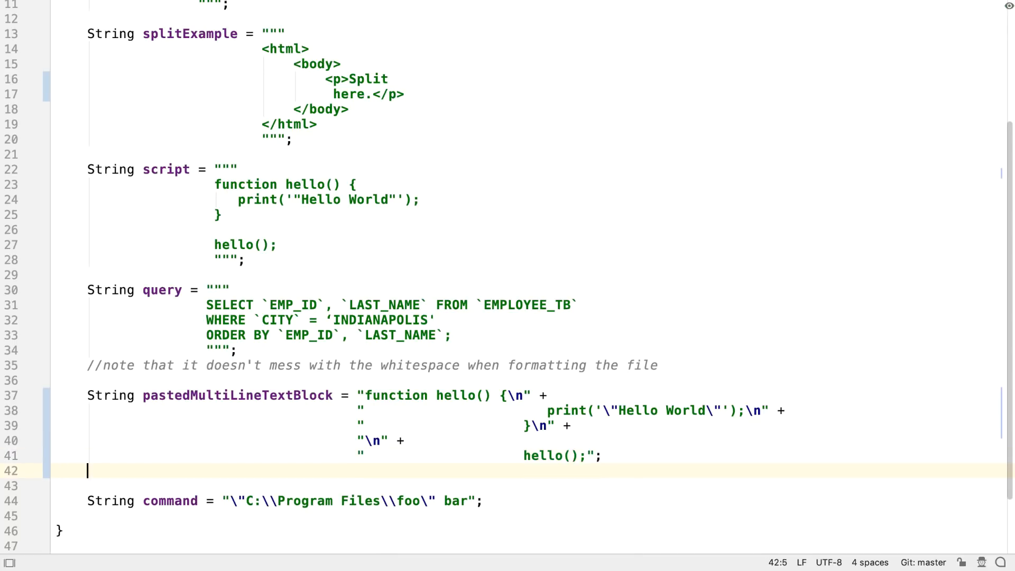
type("String pasted = \"\"\"")
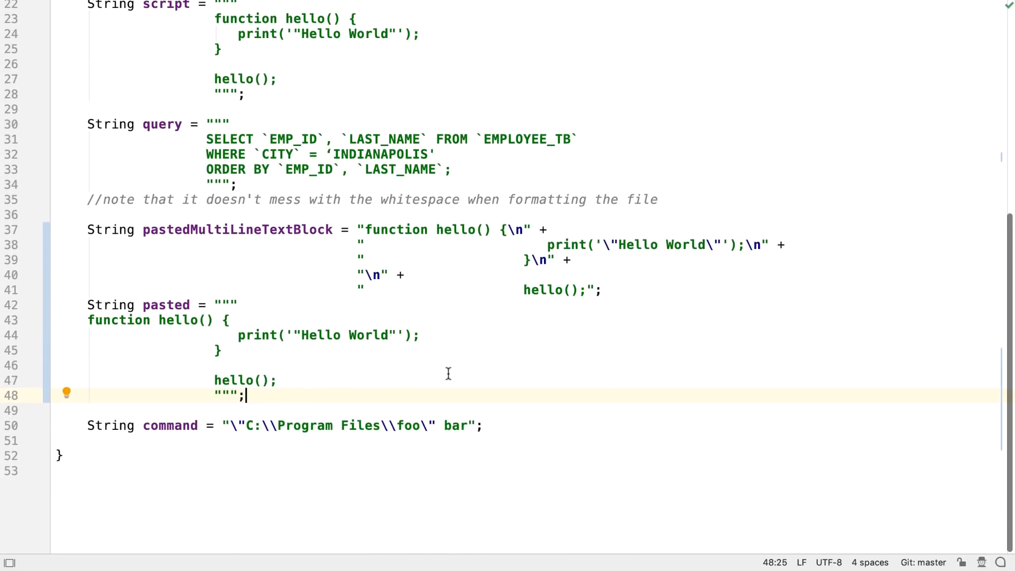
Close Java13 and run a structural search for three-argument logger.log calls, finding one match
key("cmd+w")
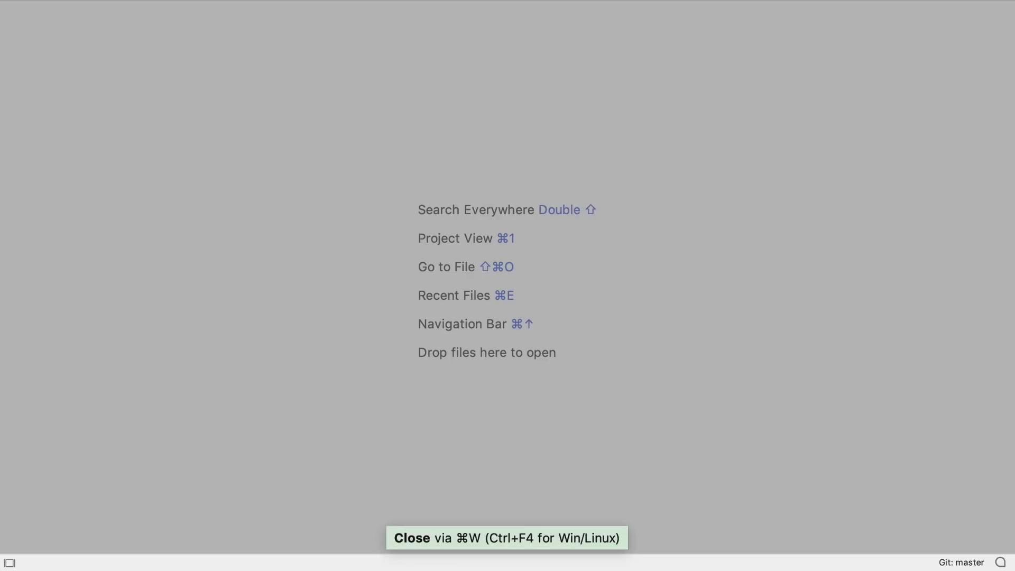
mouse_move(275, 118)
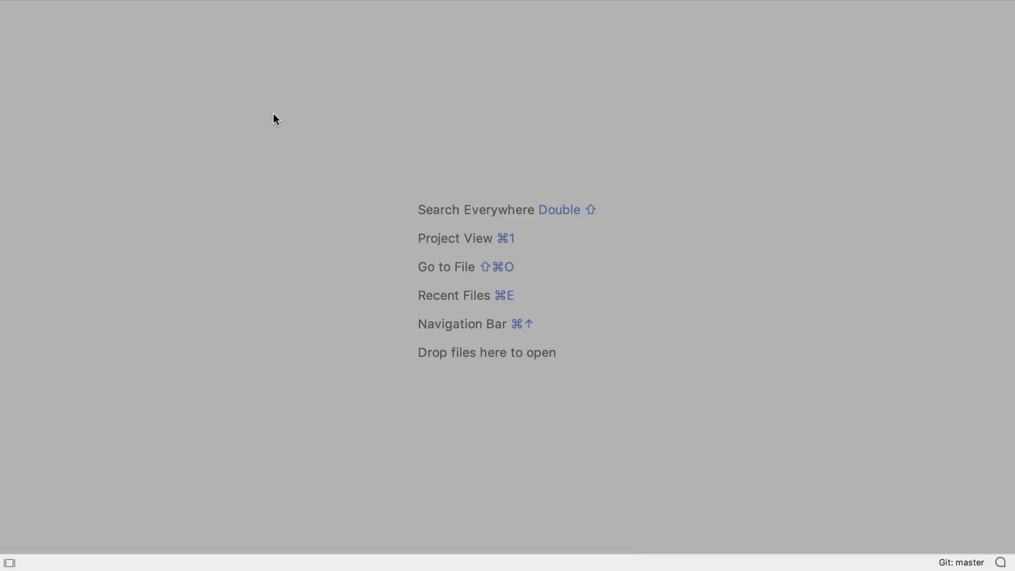
left_click(191, 9)
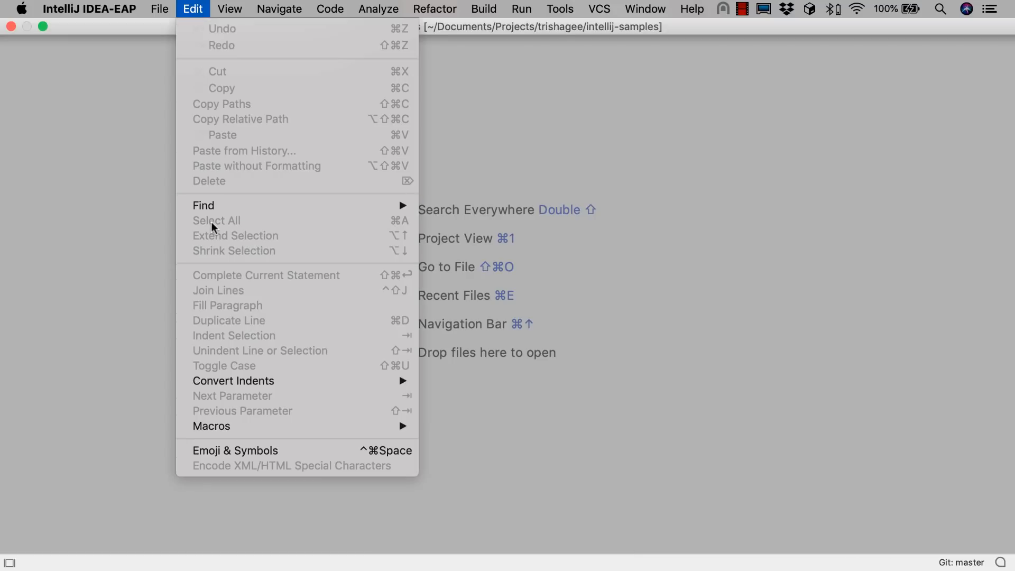
mouse_move(203, 205)
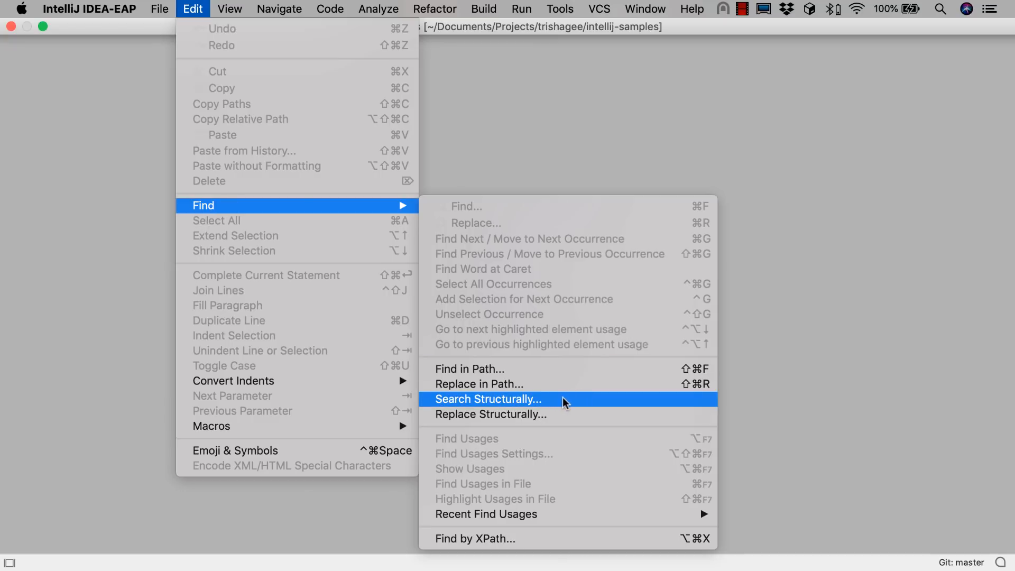
left_click(487, 398)
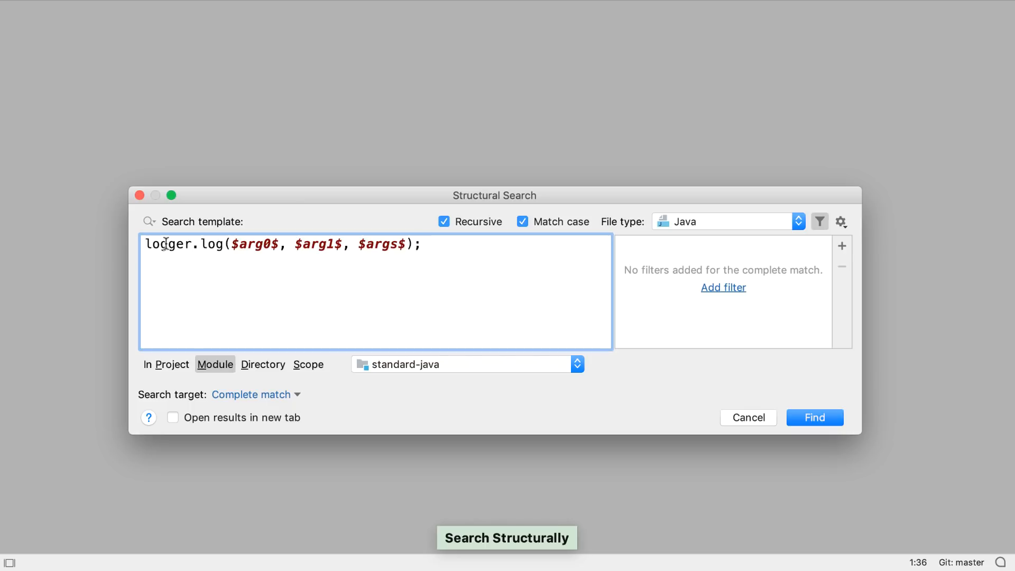
mouse_move(762, 365)
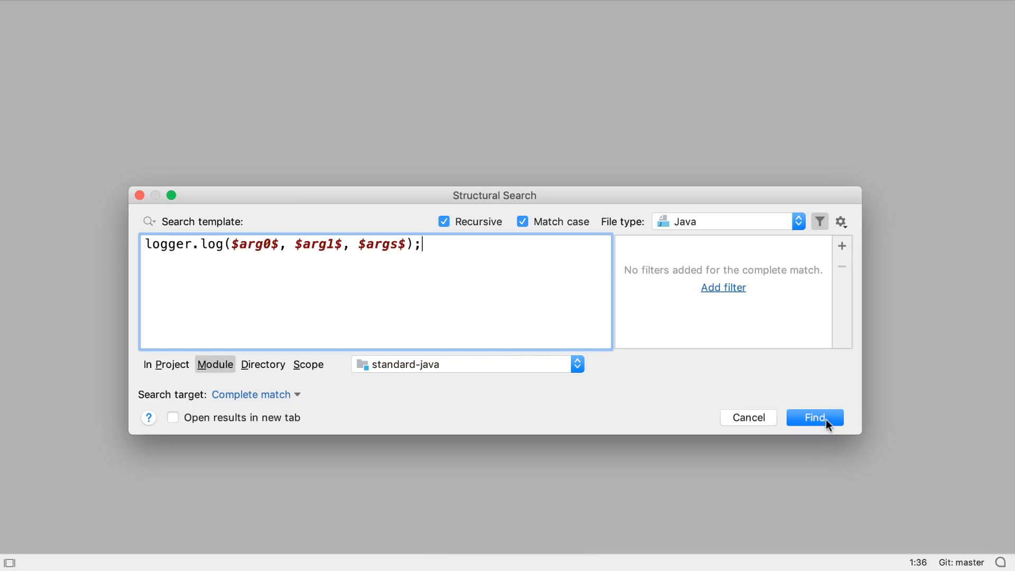
left_click(814, 416)
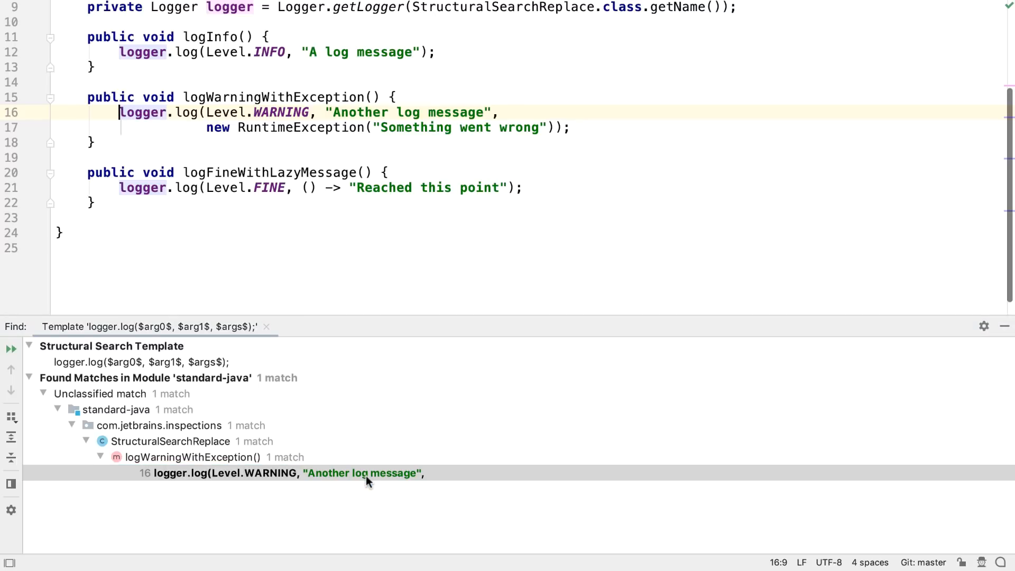
mouse_move(642, 131)
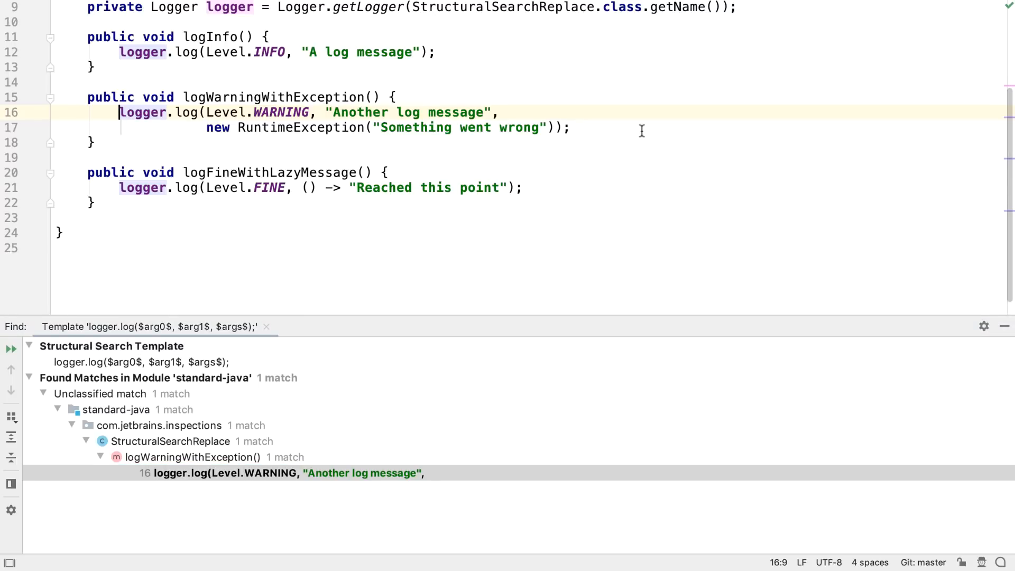
mouse_move(167, 57)
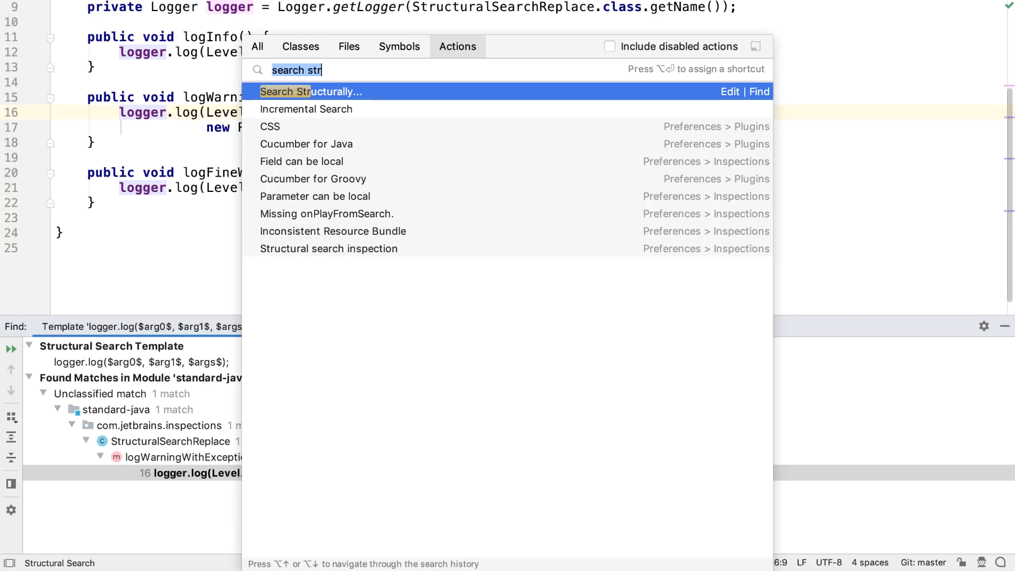
mouse_move(431, 57)
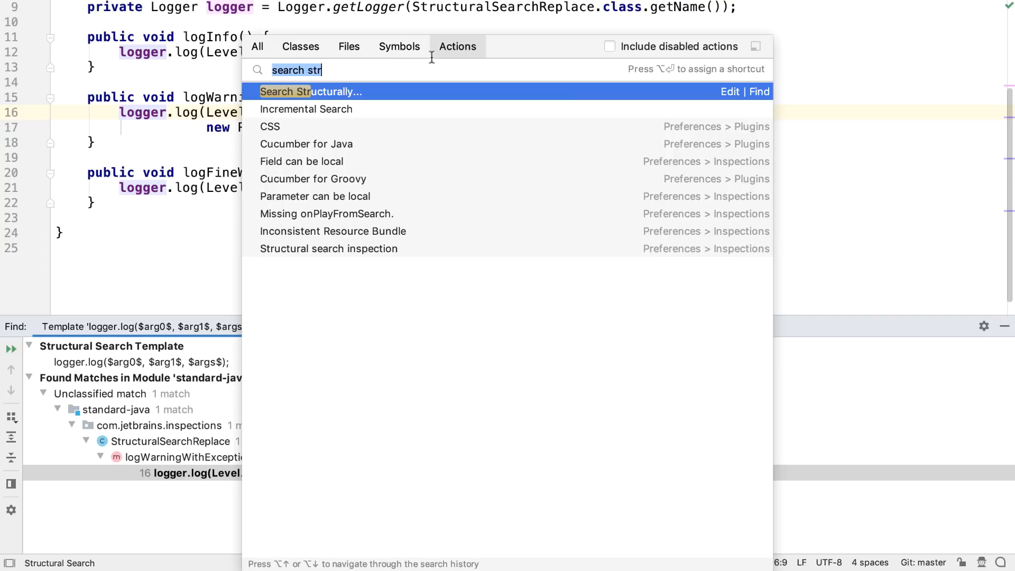
mouse_move(351, 73)
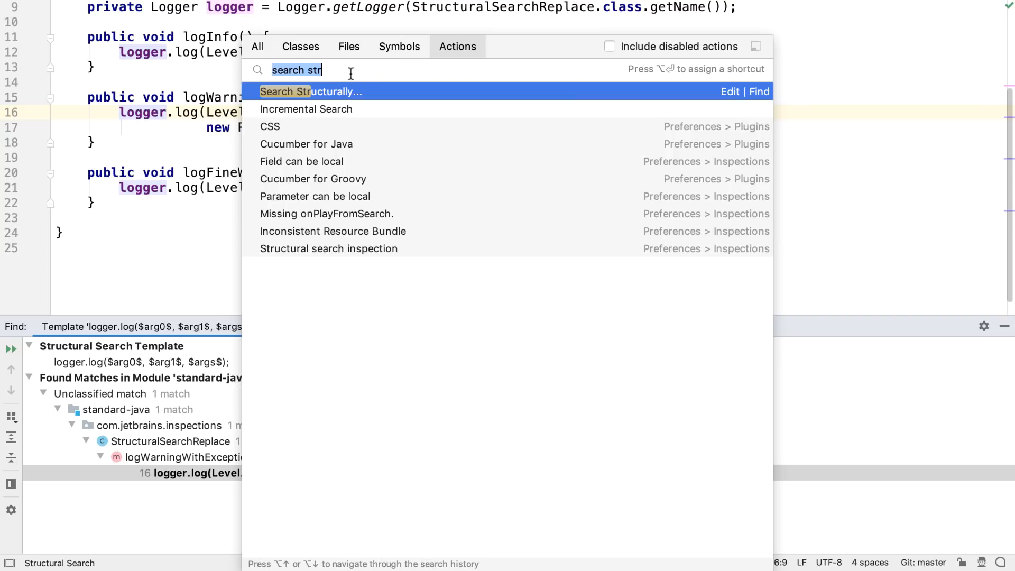
Reopen the structural search dialog with the logger.log template
left_click(310, 91)
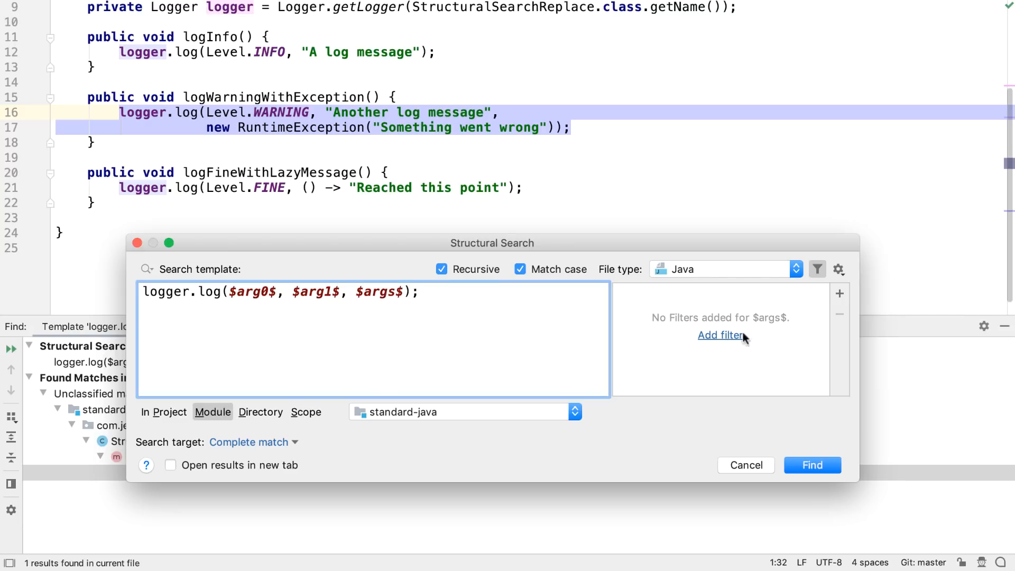
Add a count filter of [0,∞] to $args$ so all three logger.log calls match, then select $arg1$
left_click(720, 335)
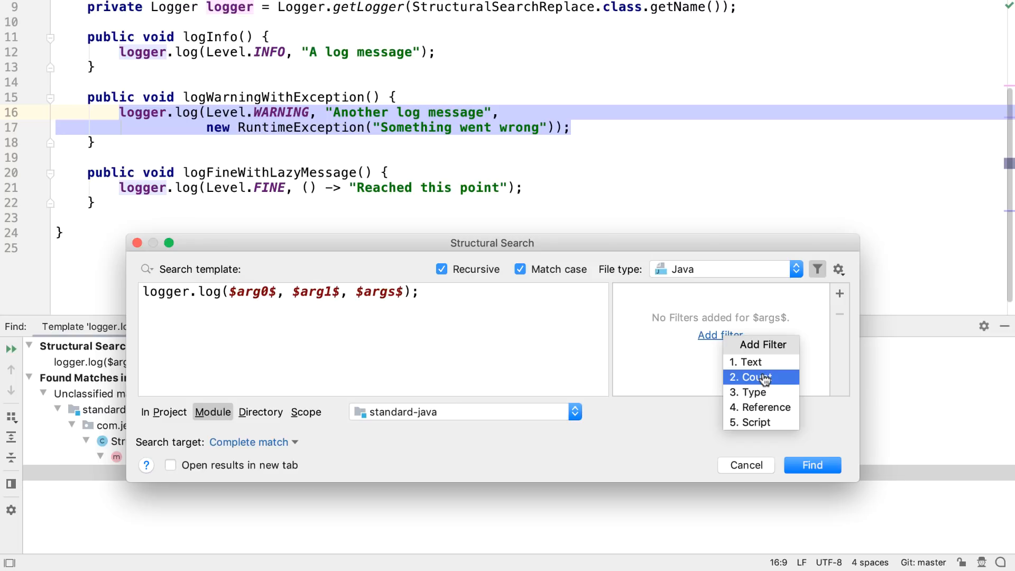
left_click(752, 376)
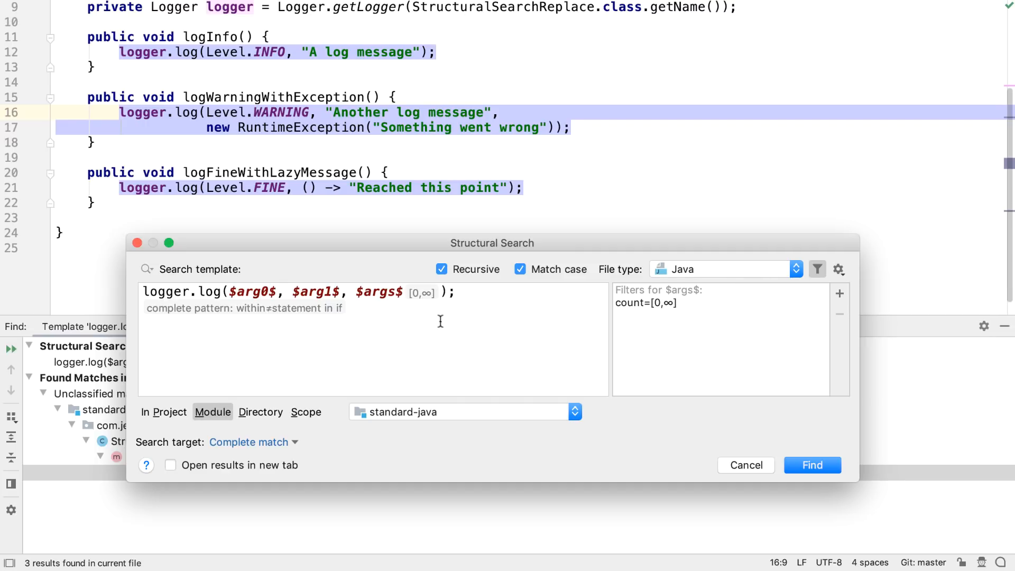
mouse_move(446, 295)
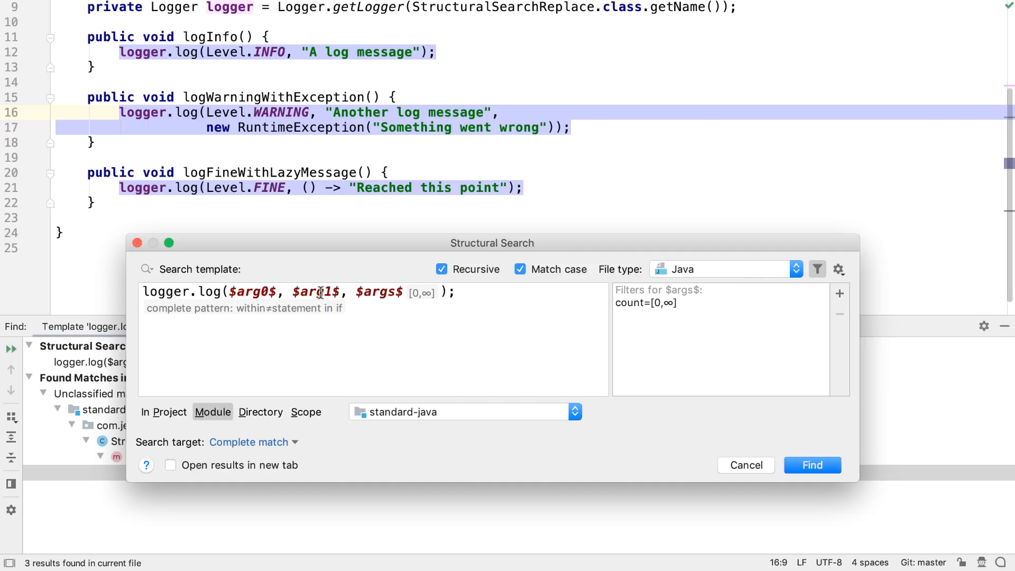
left_click(316, 292)
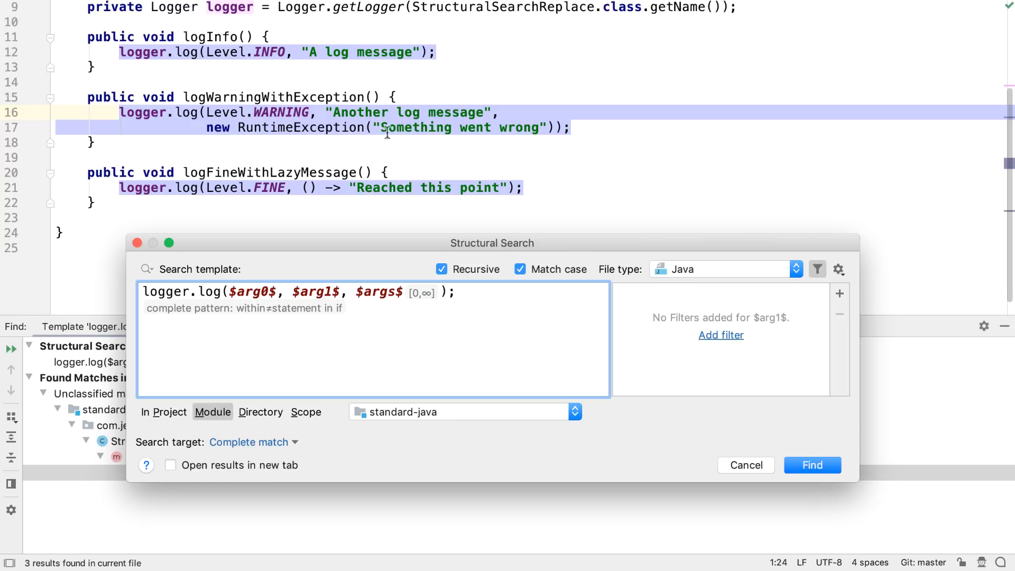
Add a Type filter to $arg1$ restricting it to String
left_click(720, 335)
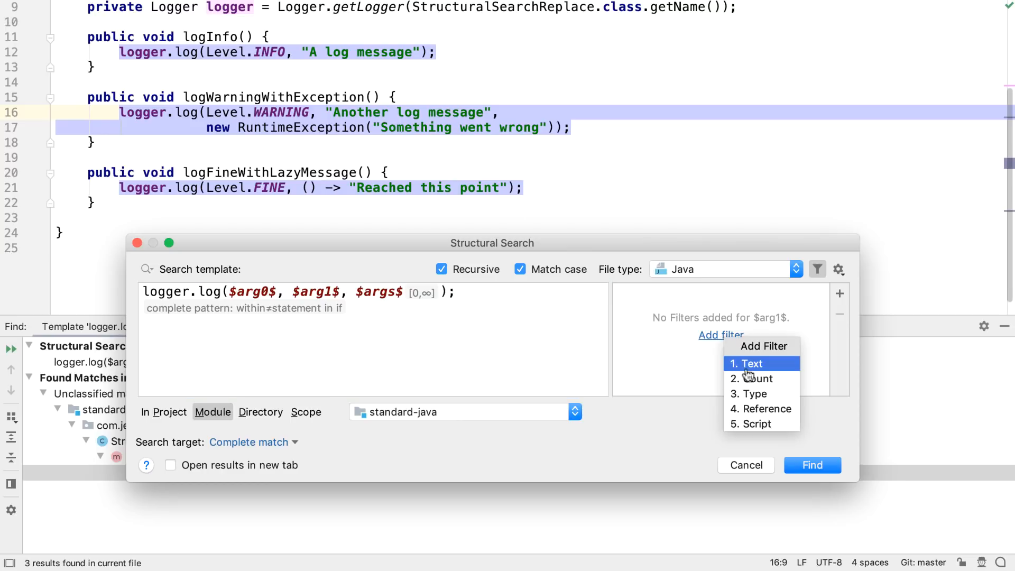
left_click(752, 393)
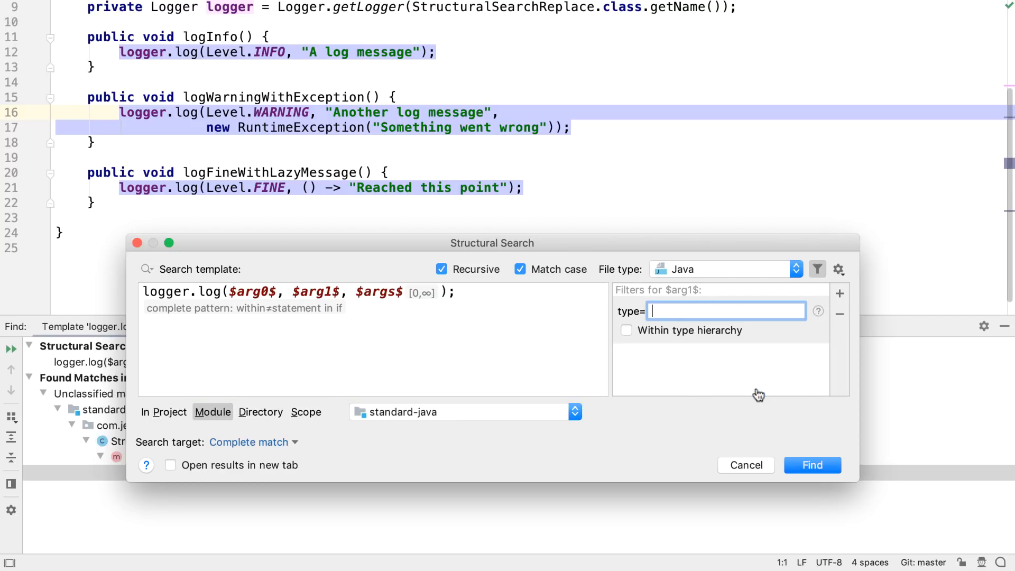
type("String")
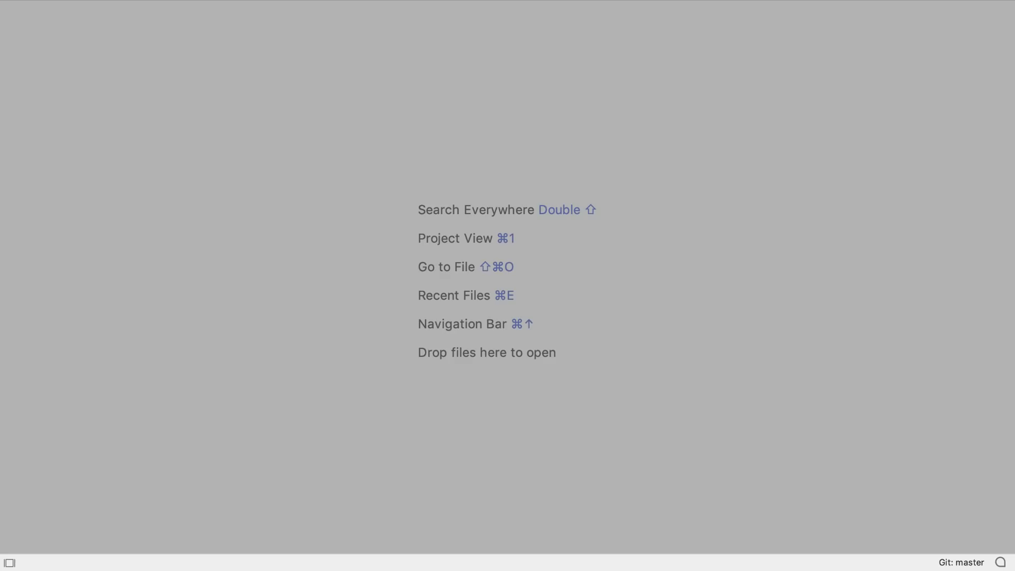
Fix pom.xml's hamcrest-library version from 2,1 to 2.1, then search for build.gradle
type("pom")
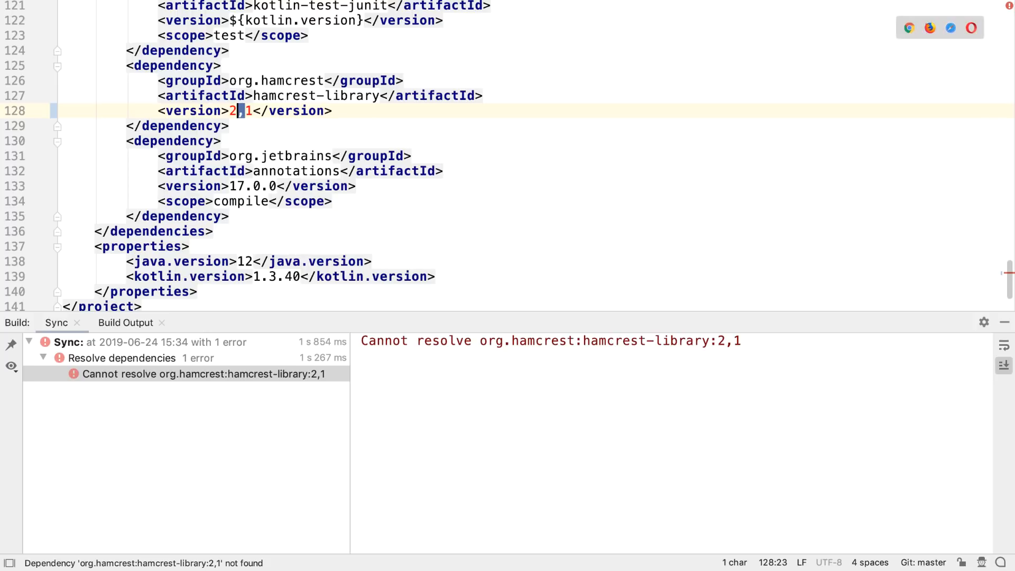
type(".")
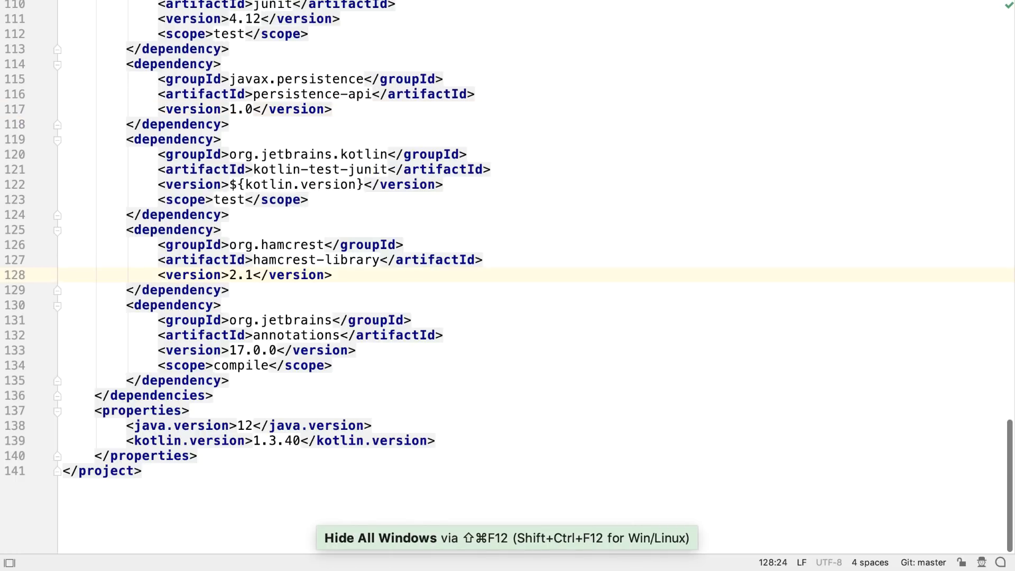
type("build")
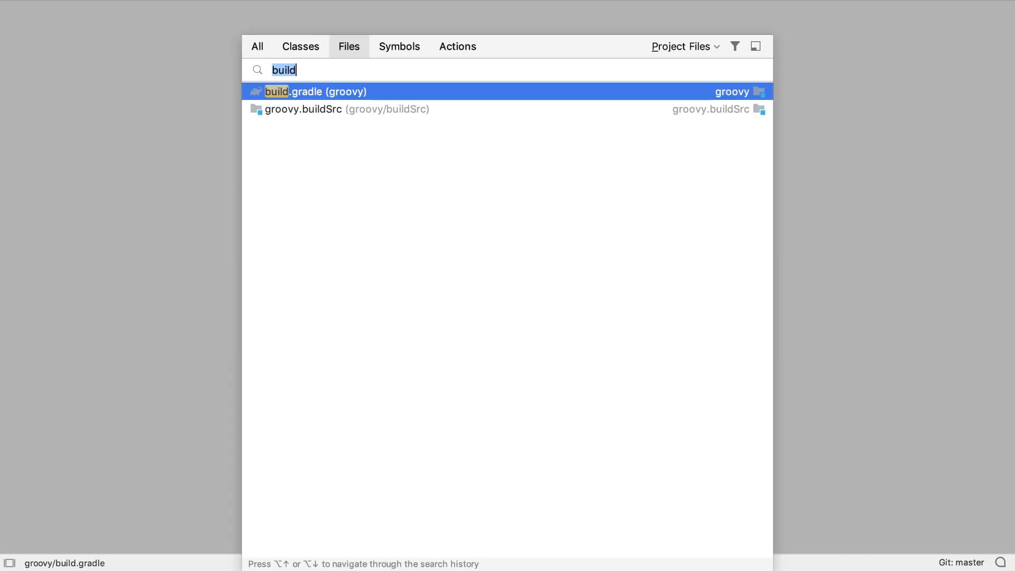
Set groovy-all to 3.0.0-beta-1 via completion and run the Gradle build task
left_click(311, 90)
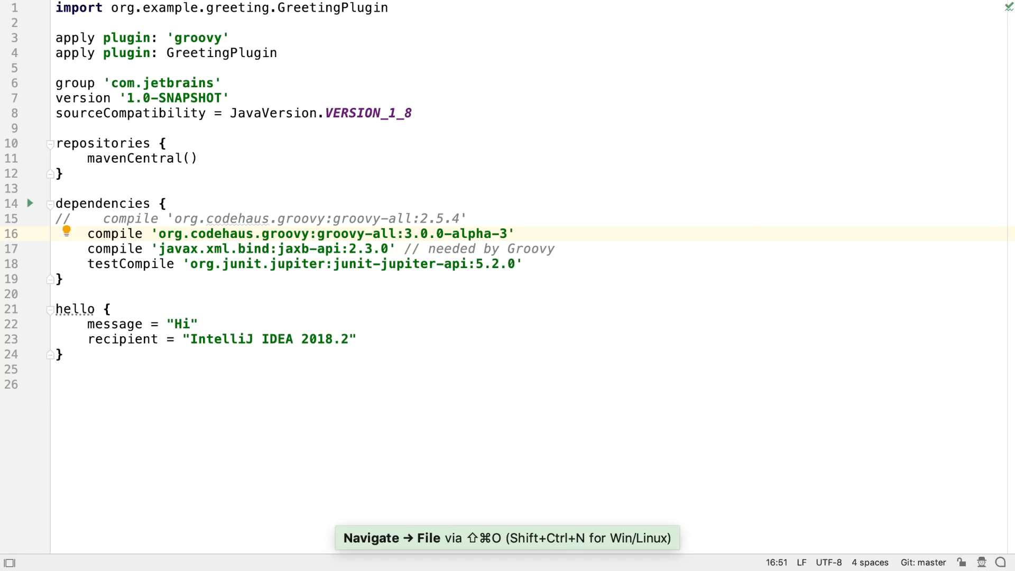
left_click(981, 10)
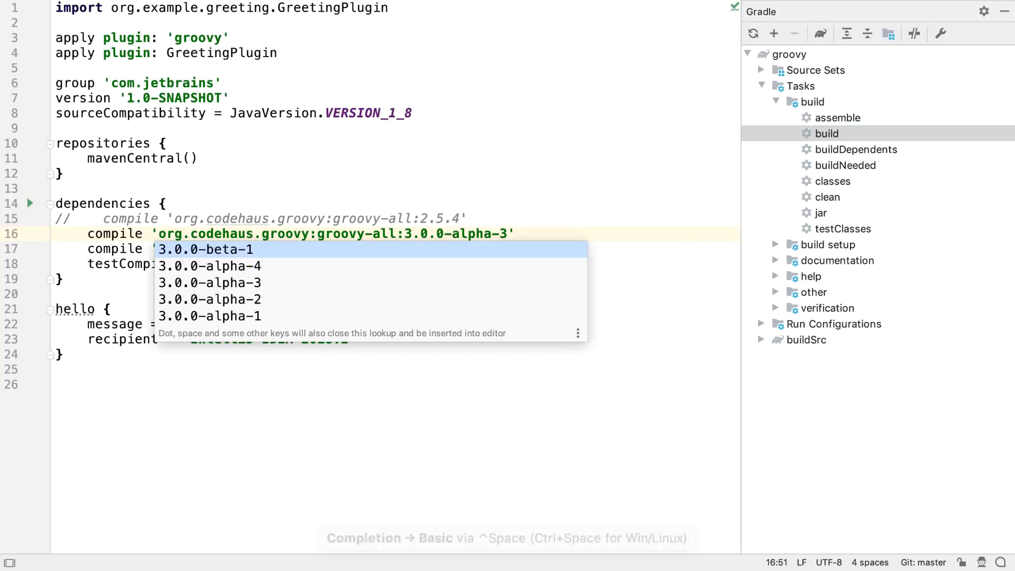
left_click(204, 250)
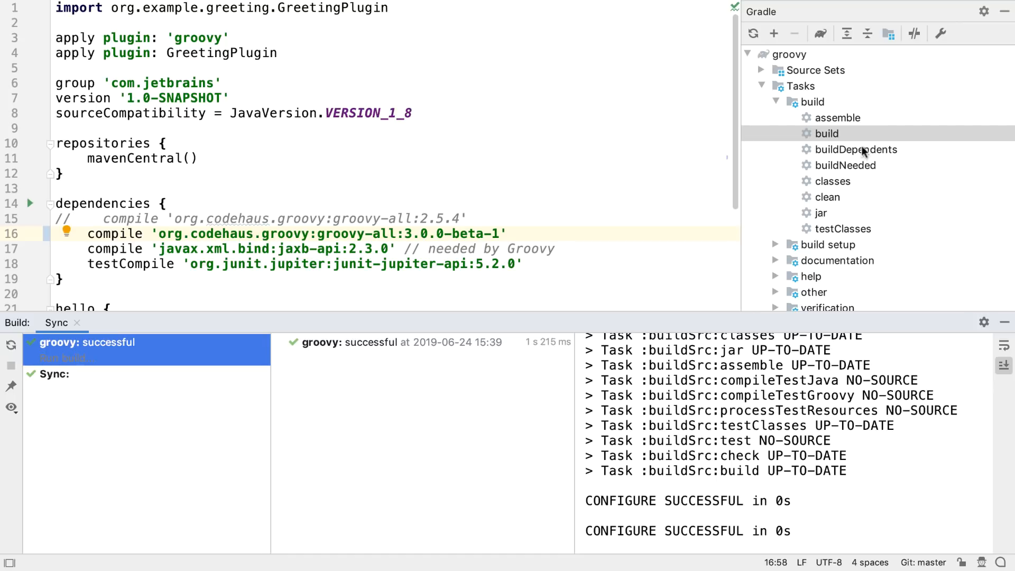
double_click(826, 133)
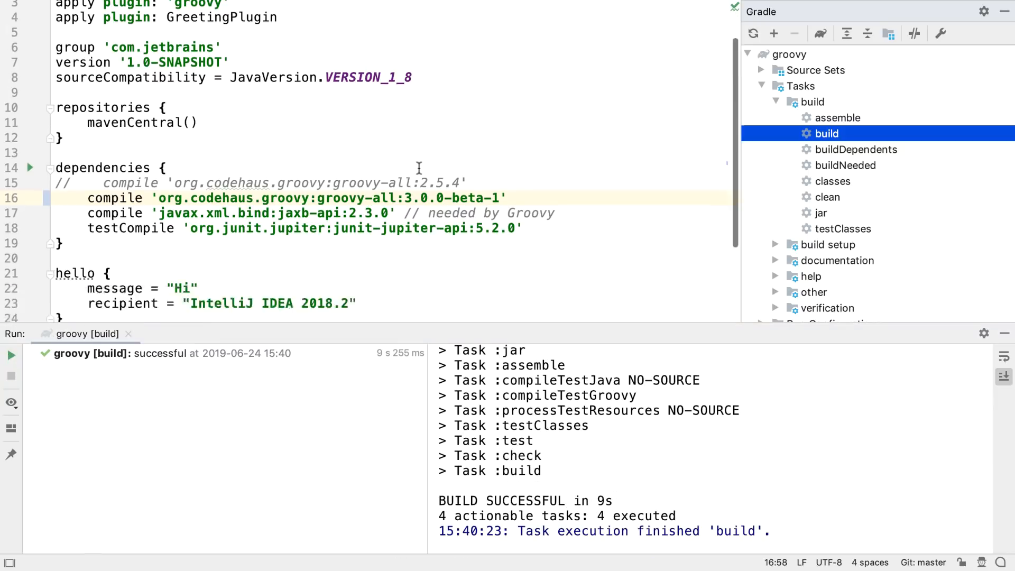
Draft task(myCopy, type: Copy) with a from() call, then begin a new dependencies line 'tes'
type("task(")
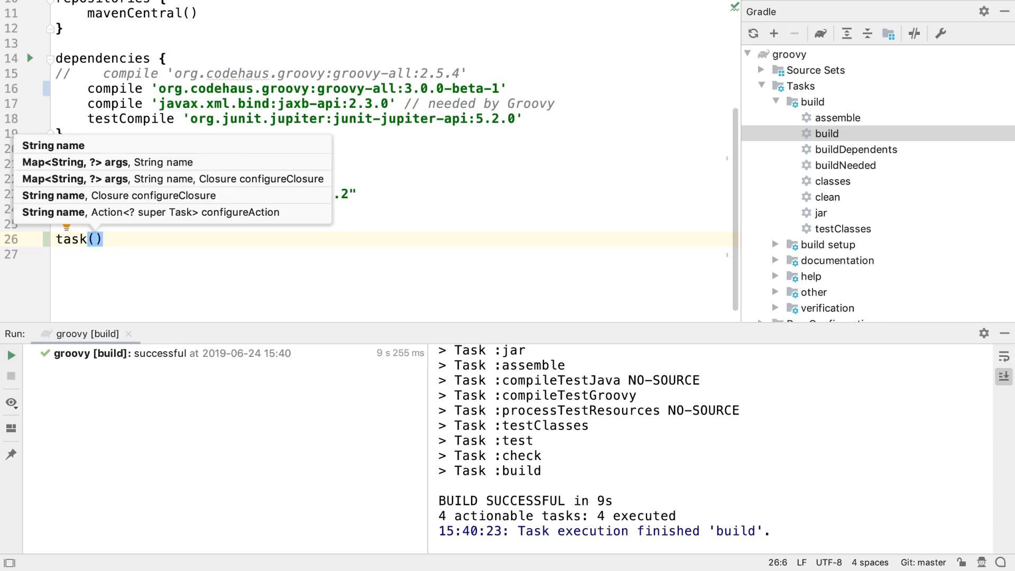
type("myCopy, type:")
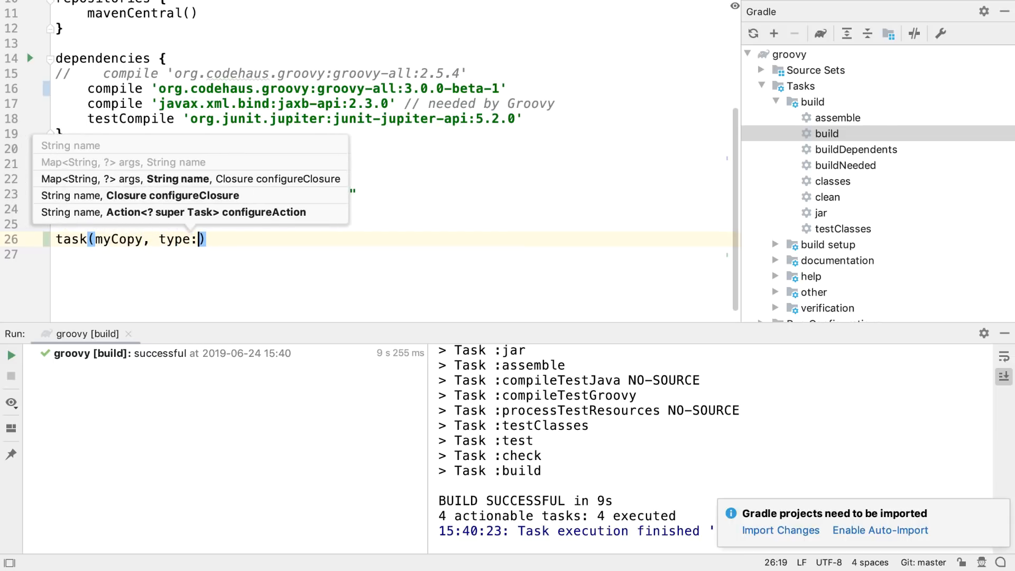
type("Copy")
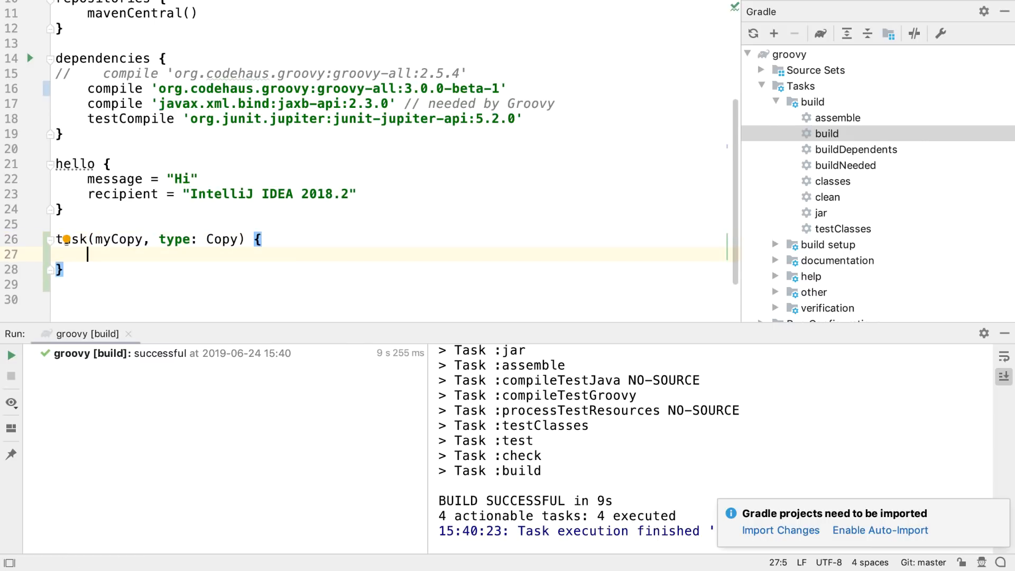
type("fr")
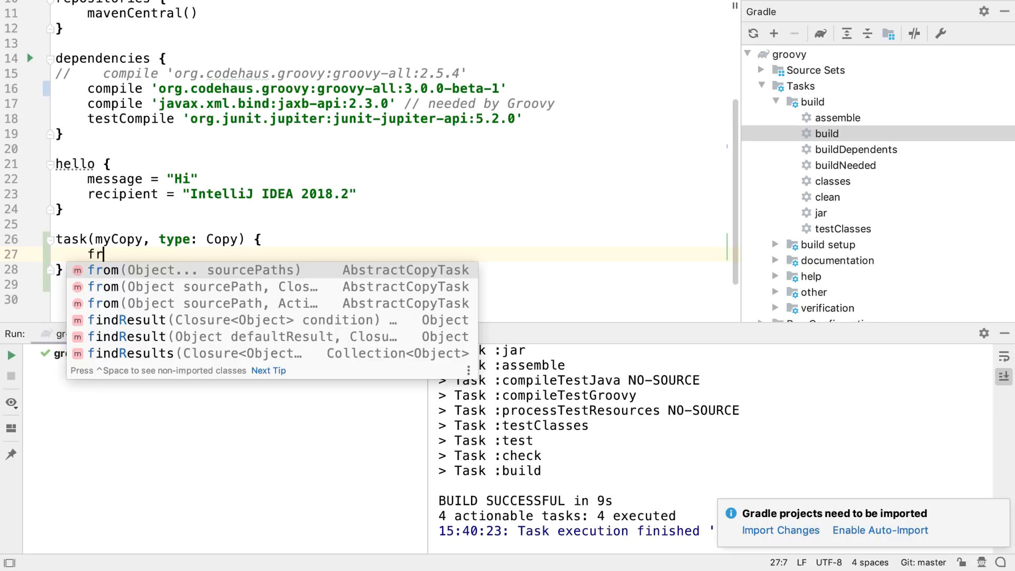
type("o")
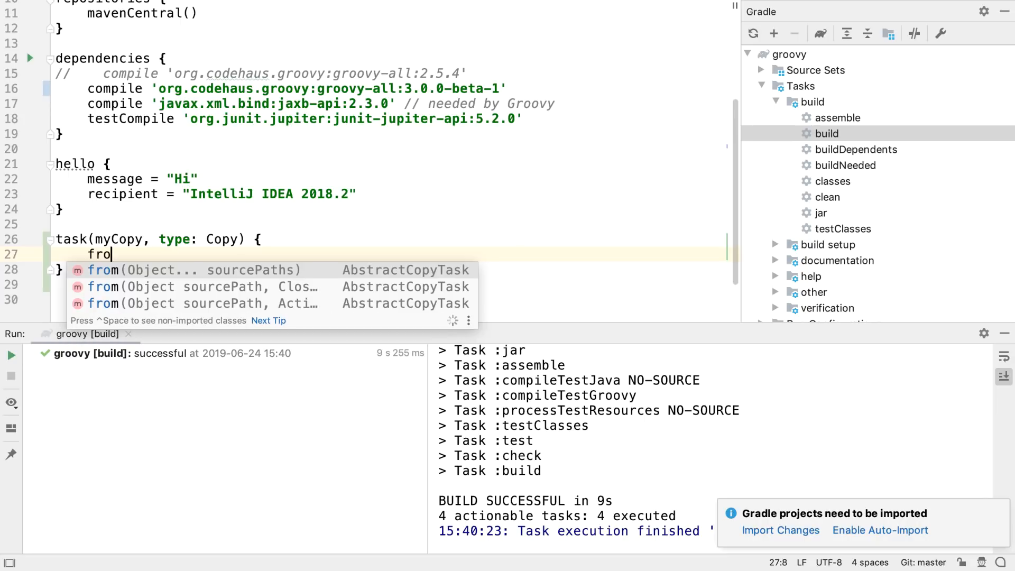
key("Tab")
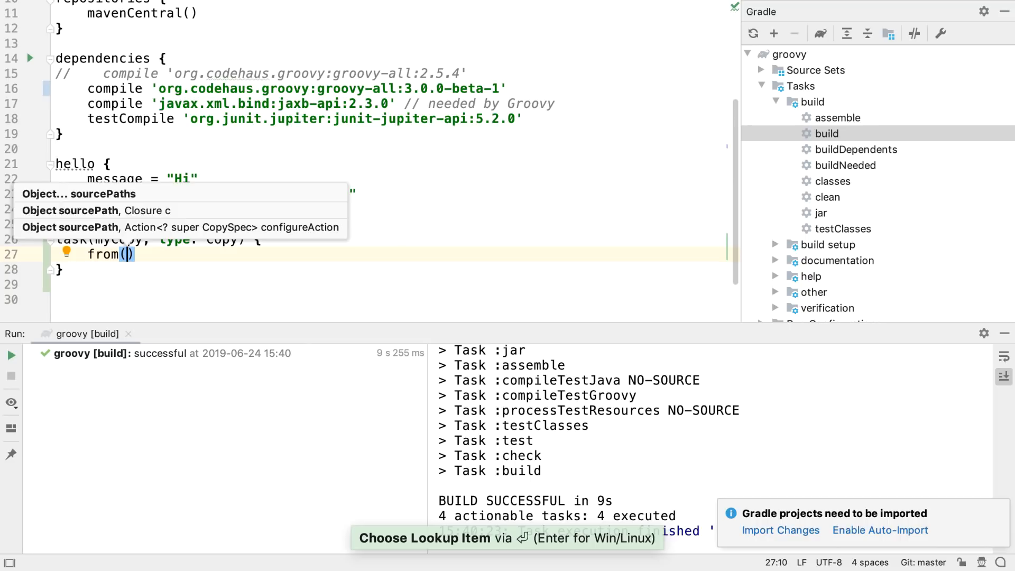
type("tes")
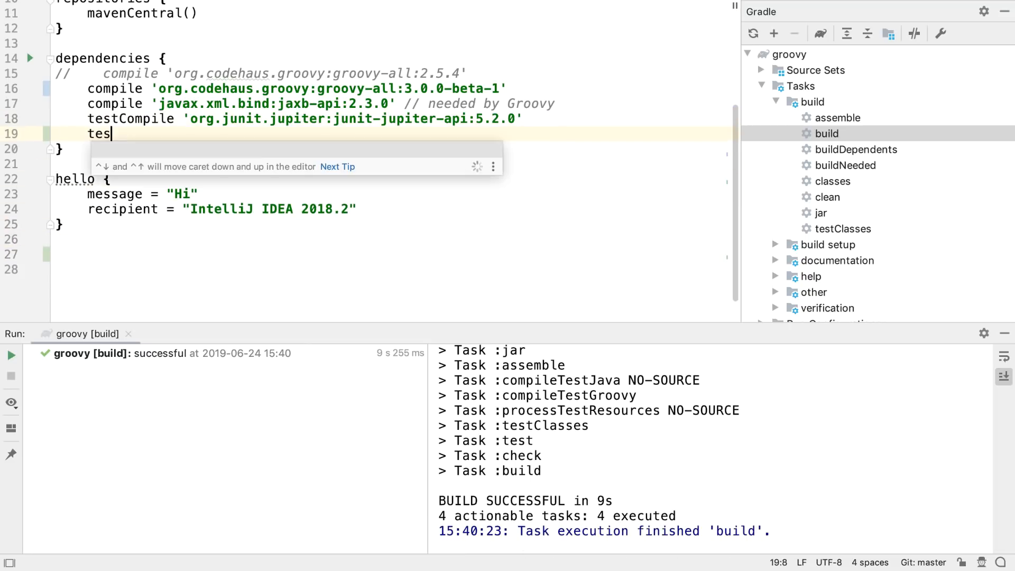
Declare testCompile org.spockframework:spock-core:1.3-groovy-2.5 using completion and run
type("tCompile")
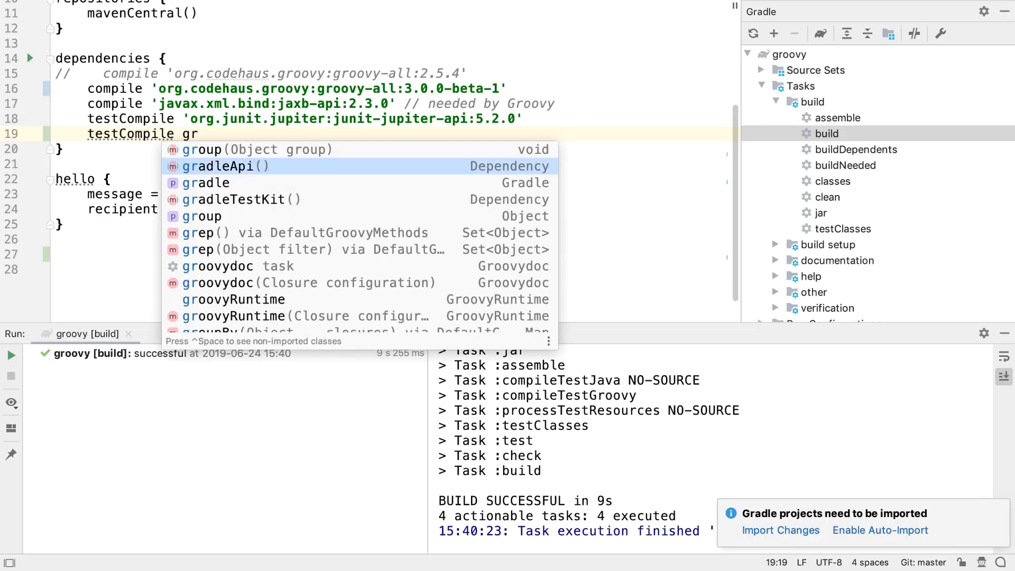
type("group: 'org.spockframework', nam")
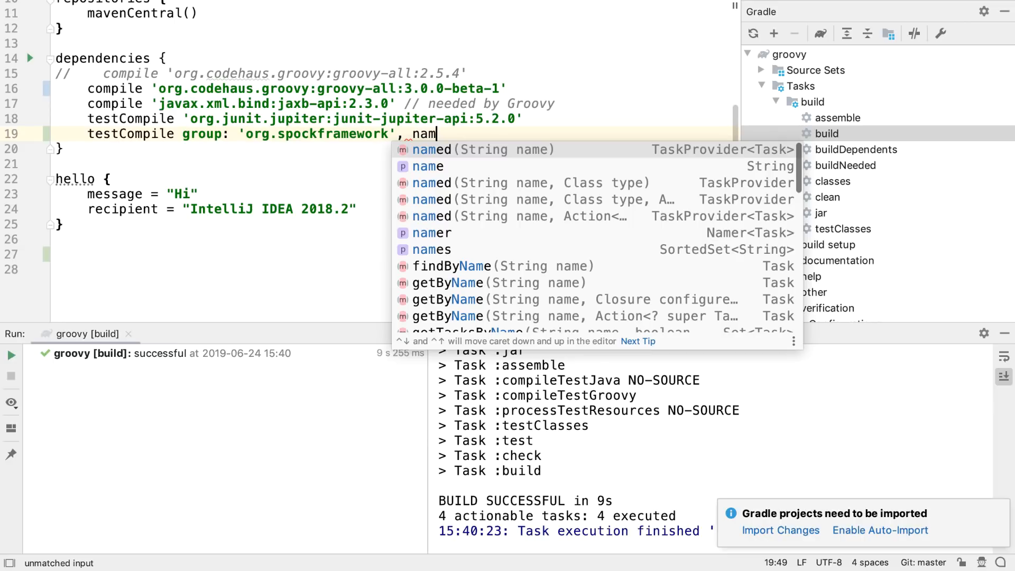
type("e: 'spo'")
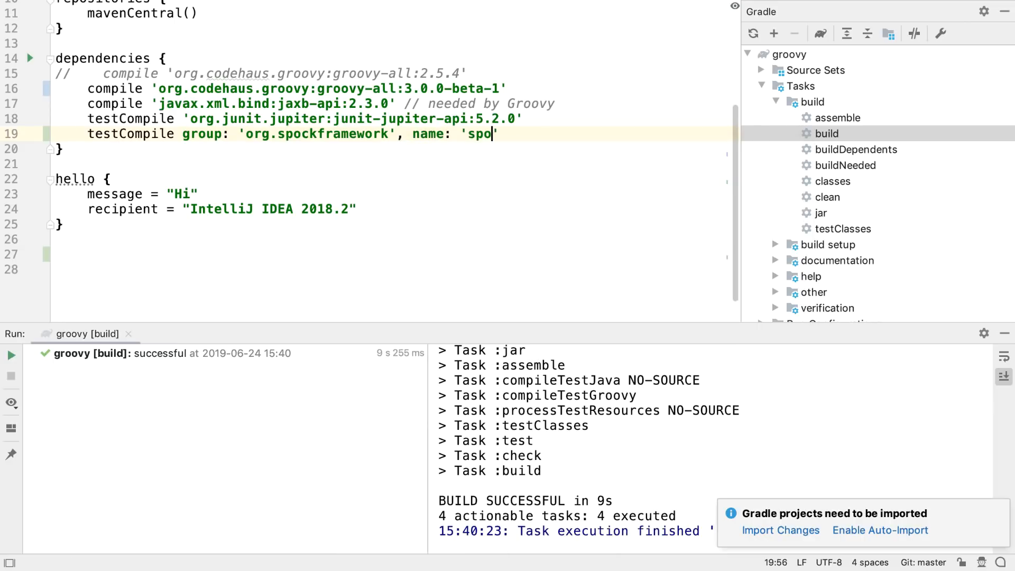
type("ck-core")
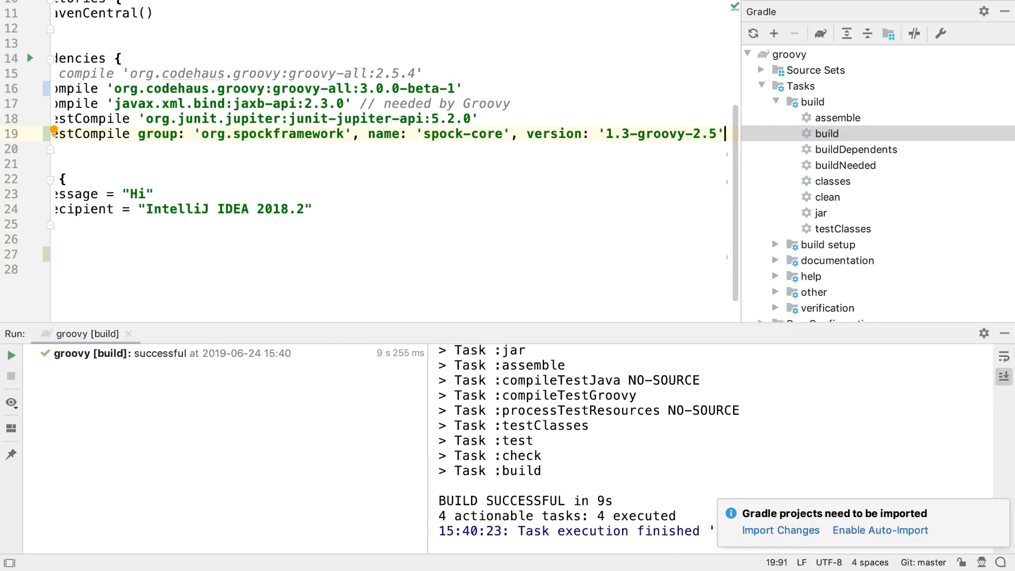
type("run")
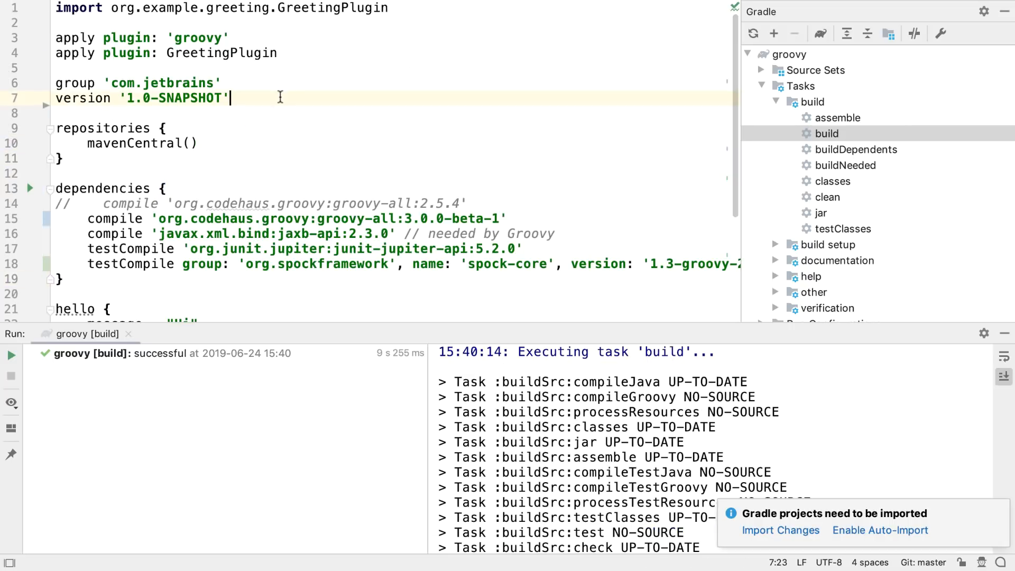
Set sourceCompatibility to JavaVersion.VERSION_12 via completion
type("sourceCompatibility(")
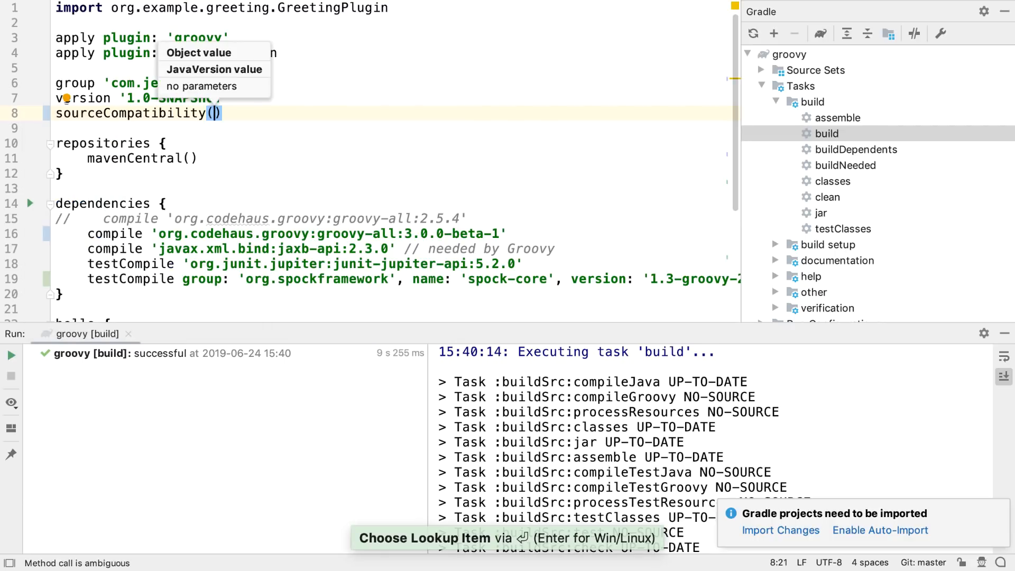
type("JavaVers")
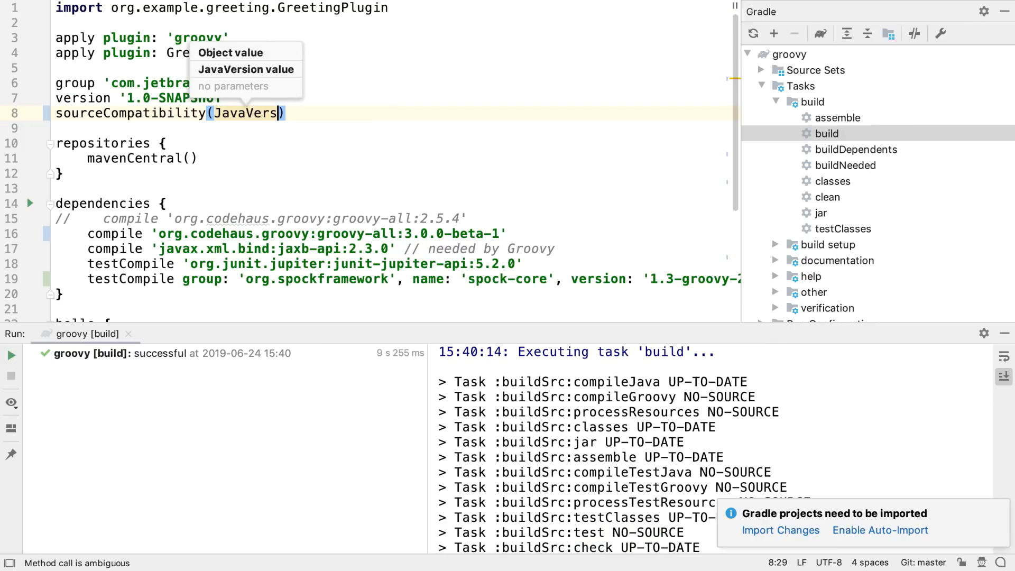
type("ion.")
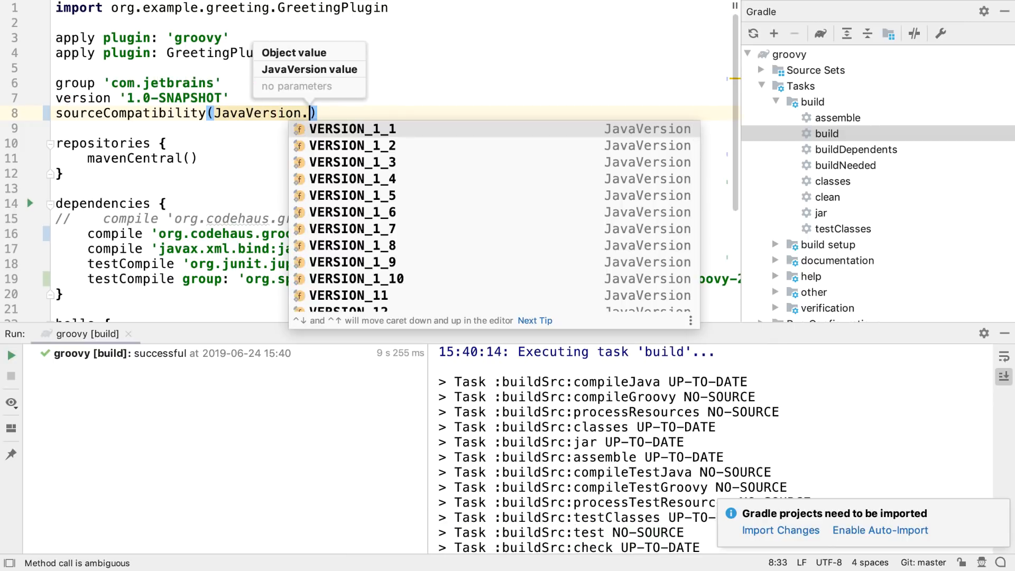
type("VERSION_12")
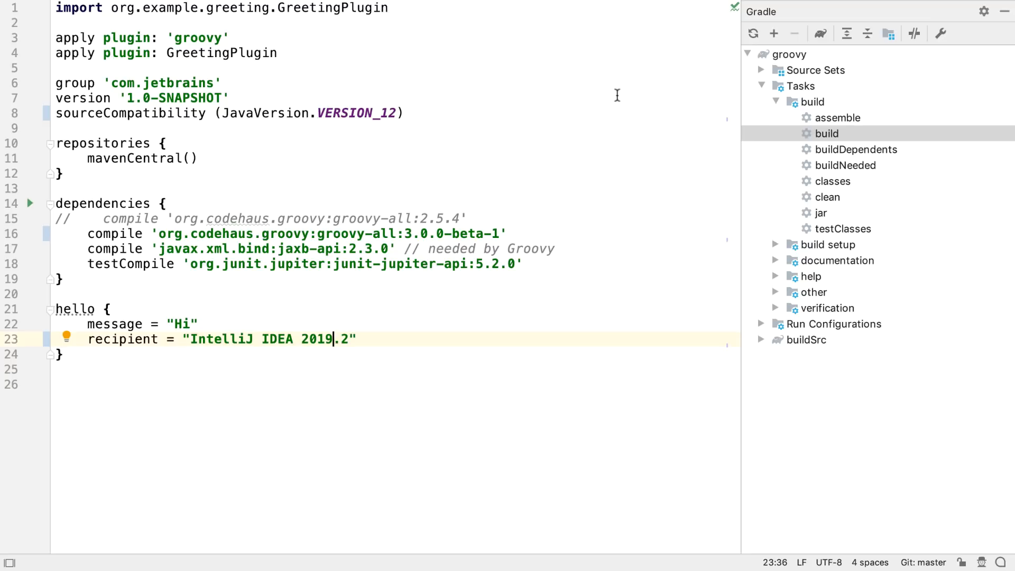
mouse_move(832, 61)
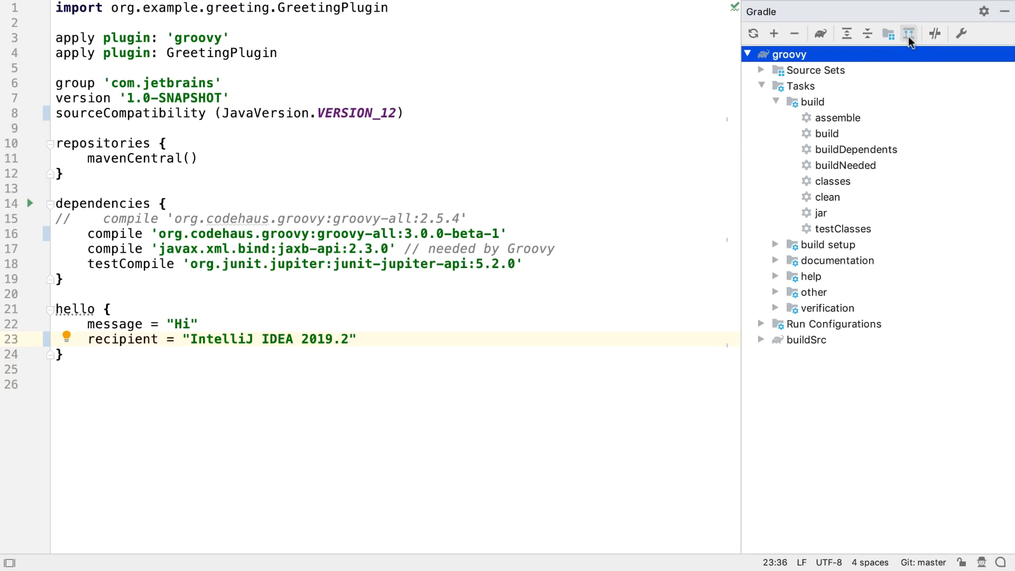
mouse_move(906, 34)
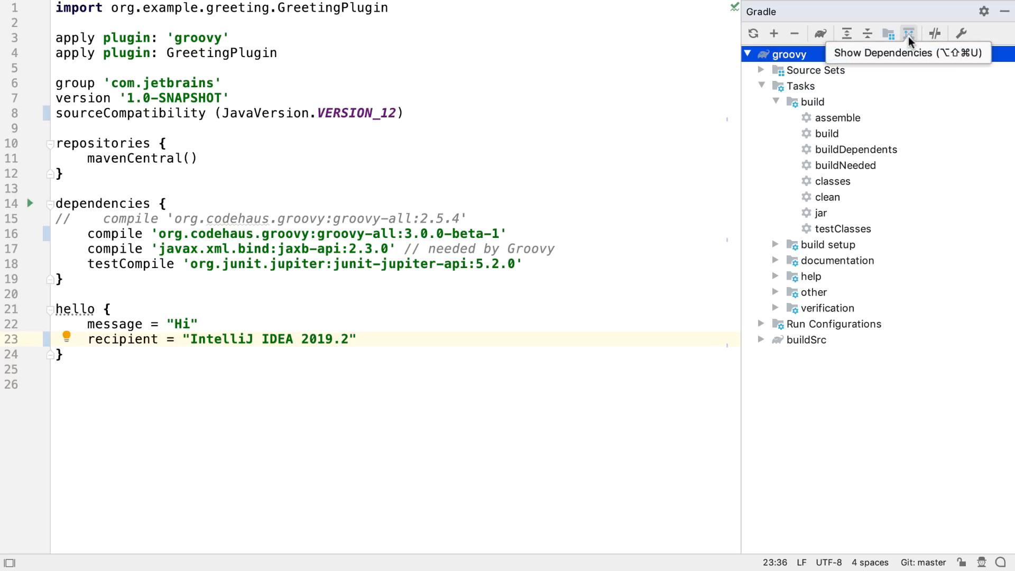
Show the groovy project's dependency diagram, narrowed to neighbours of selected library nodes
right_click(784, 53)
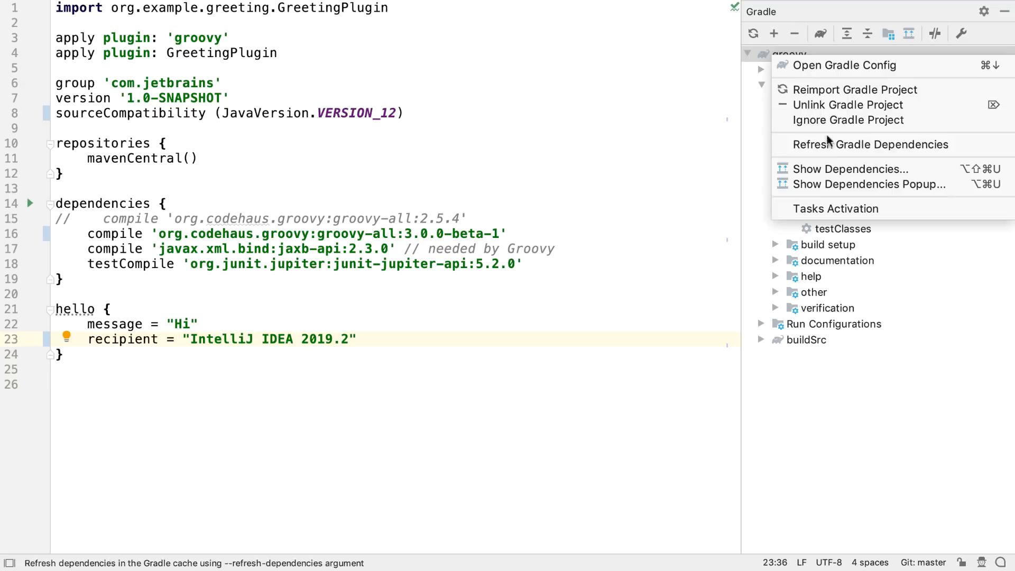
left_click(850, 169)
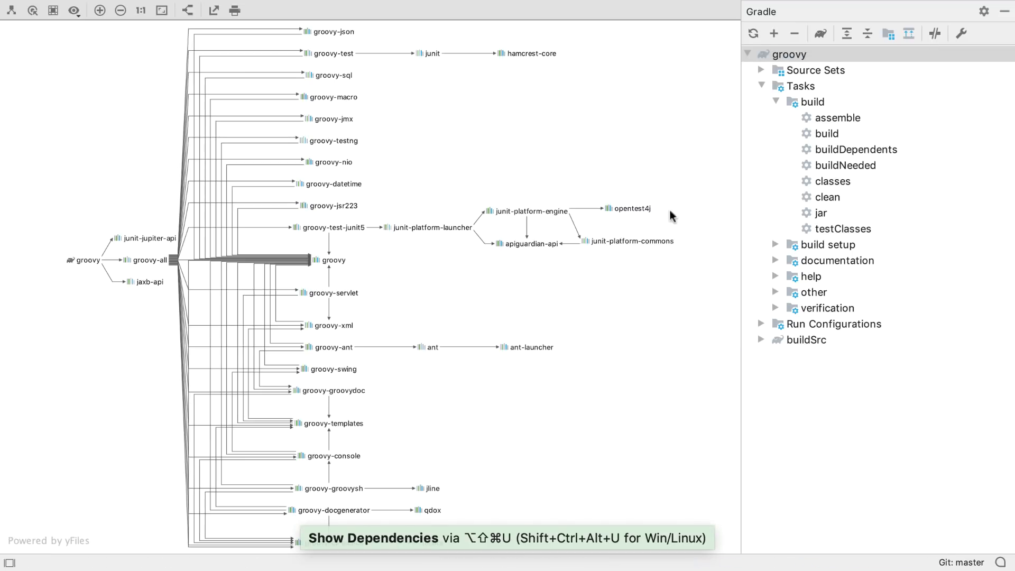
mouse_move(508, 364)
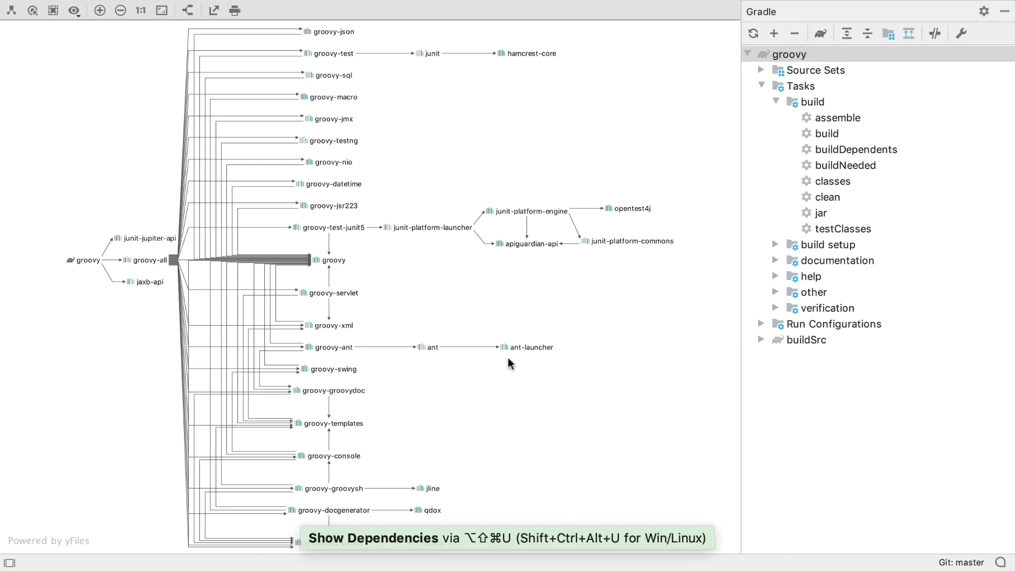
left_click(99, 11)
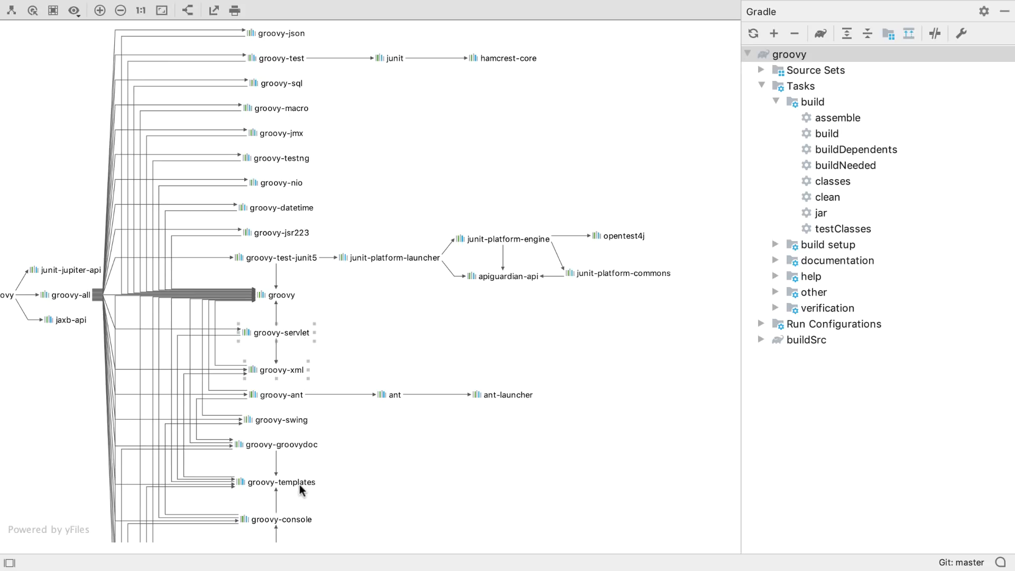
mouse_move(32, 11)
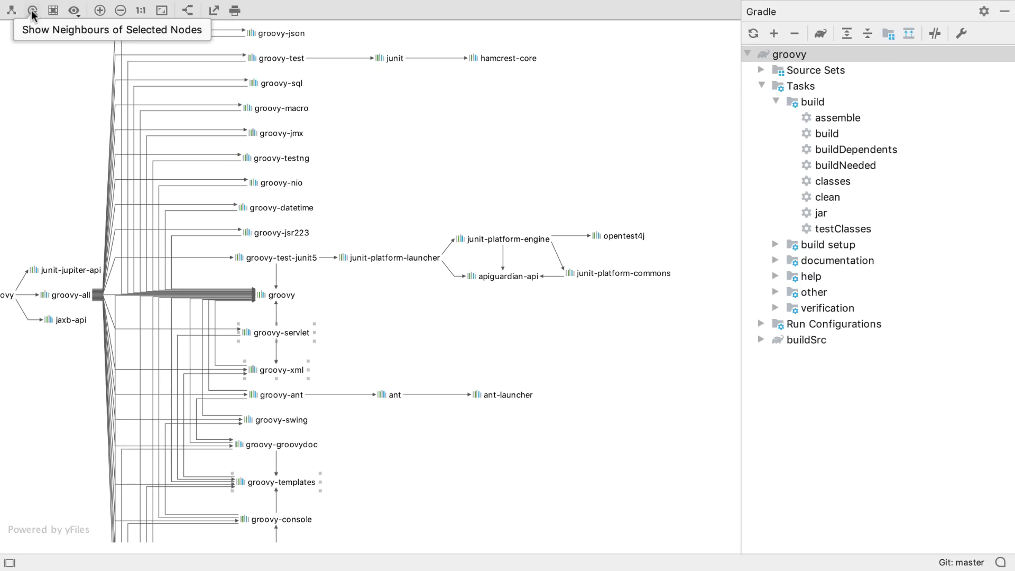
left_click(32, 10)
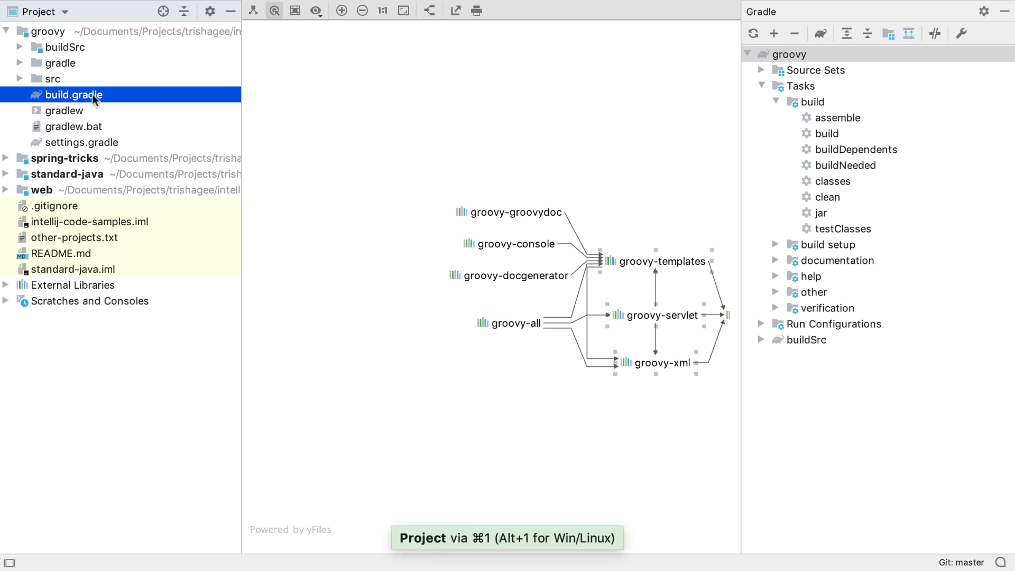
Show the module dependencies popup for build.gradle
right_click(74, 94)
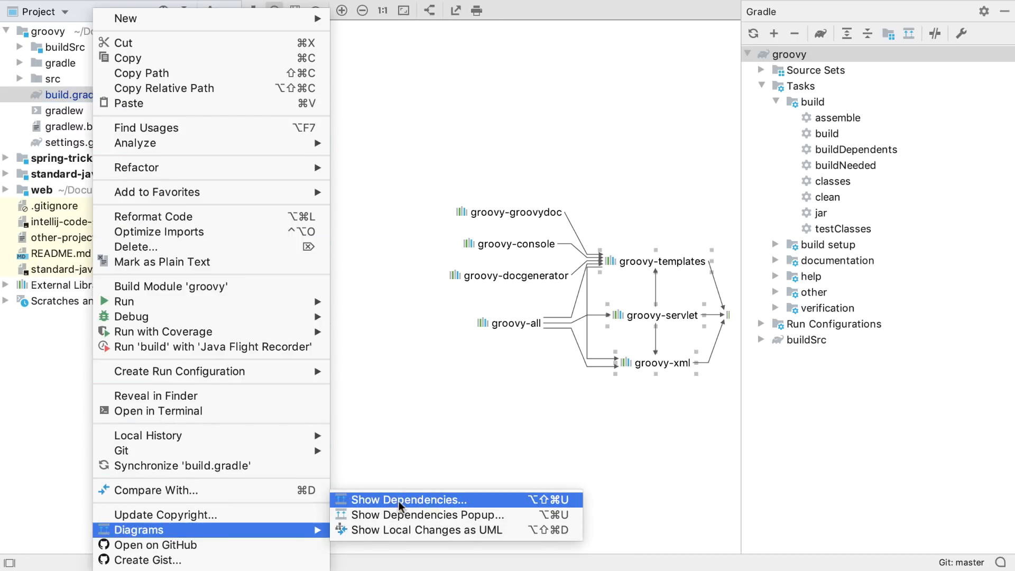
mouse_move(427, 514)
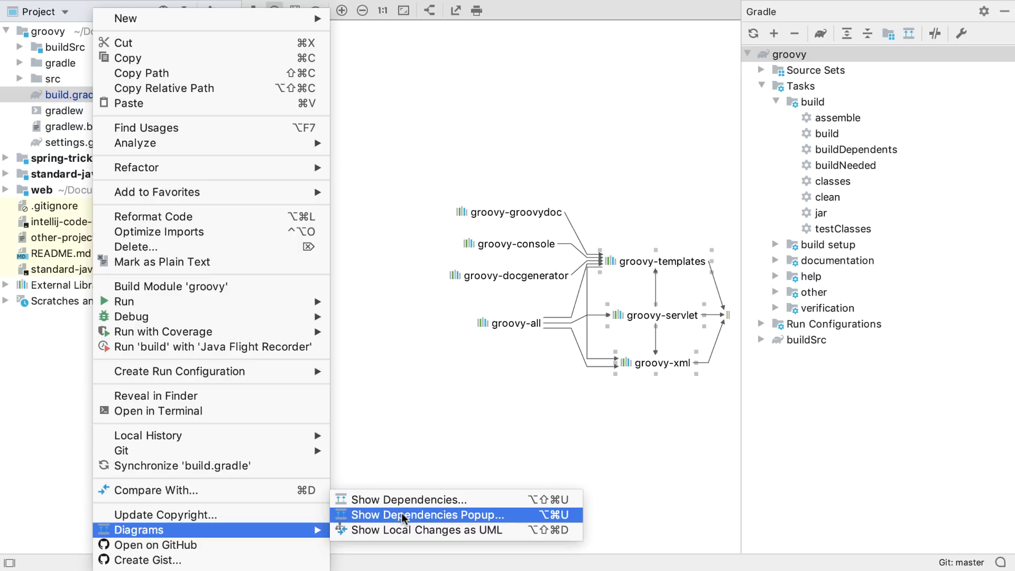
left_click(425, 515)
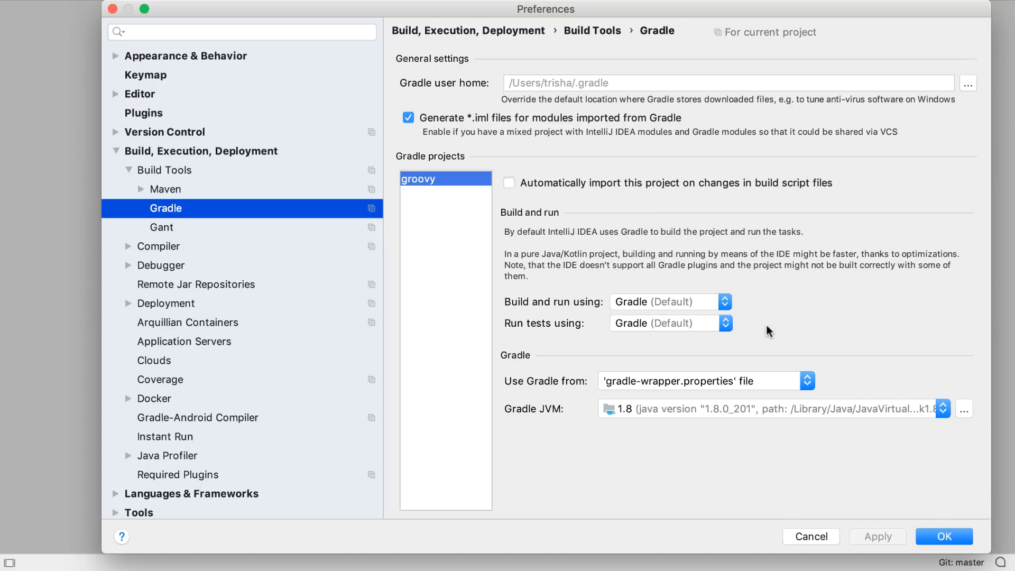
mouse_move(178, 214)
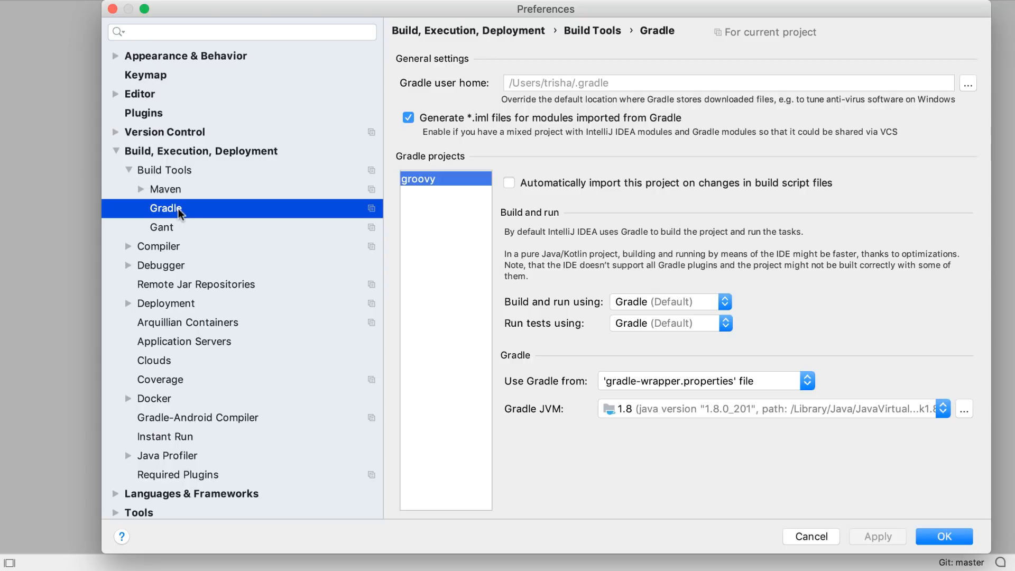
mouse_move(814, 203)
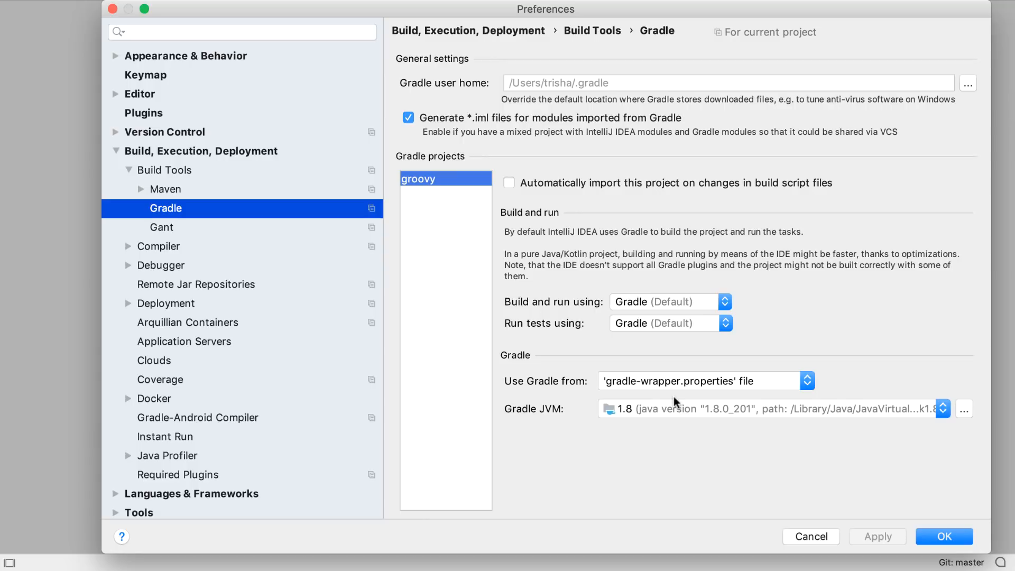
mouse_move(667, 420)
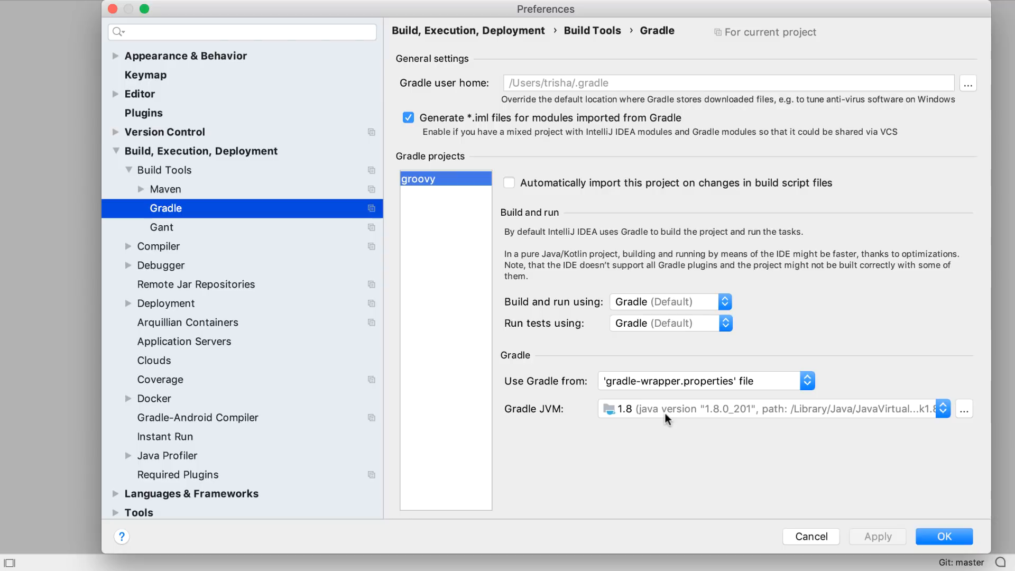
Close the Gradle build tools Preferences dialog
left_click(943, 536)
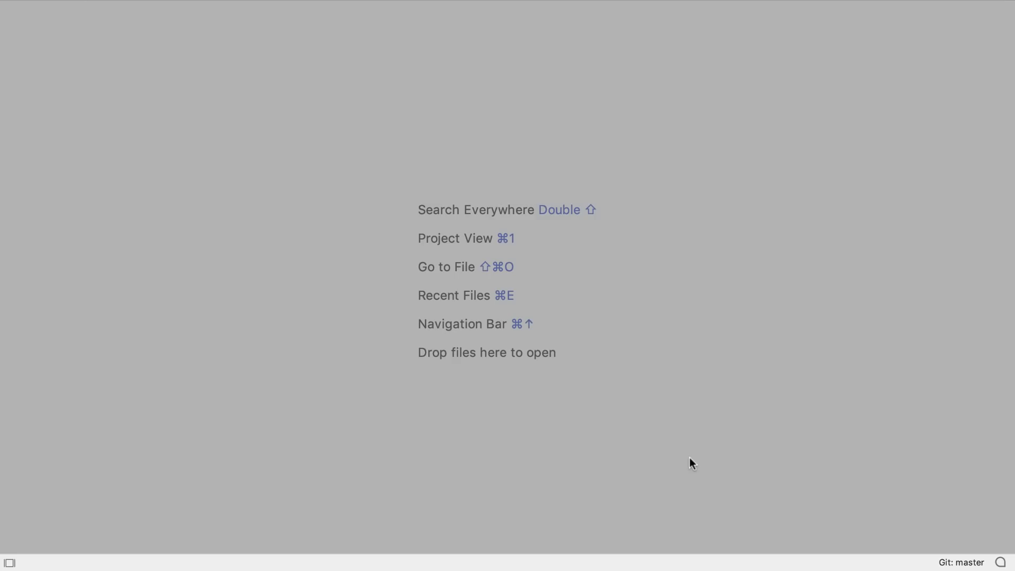
Start a new EditorConfig file in standard-java from the New menu
key("cmd+1")
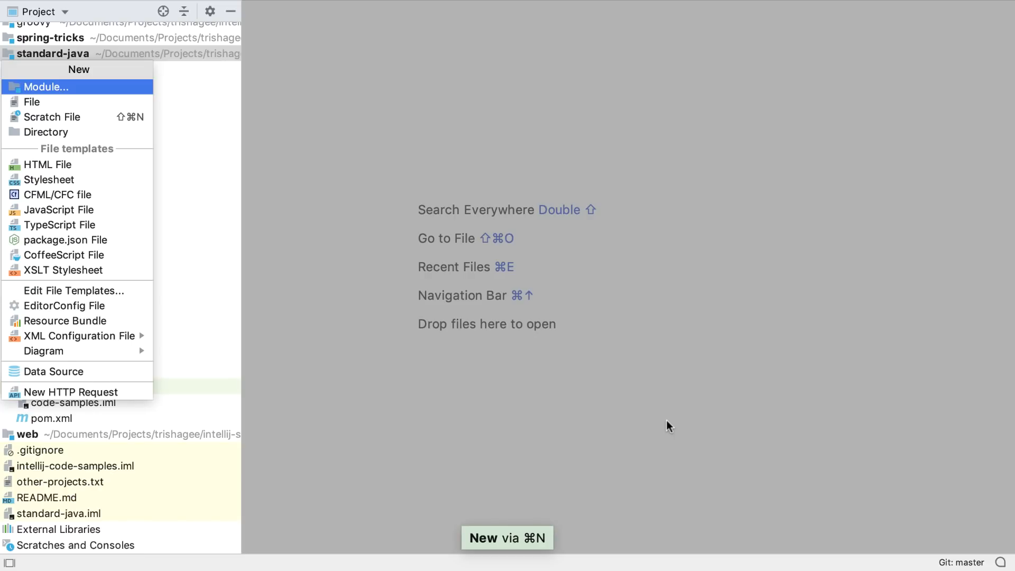
type("edi")
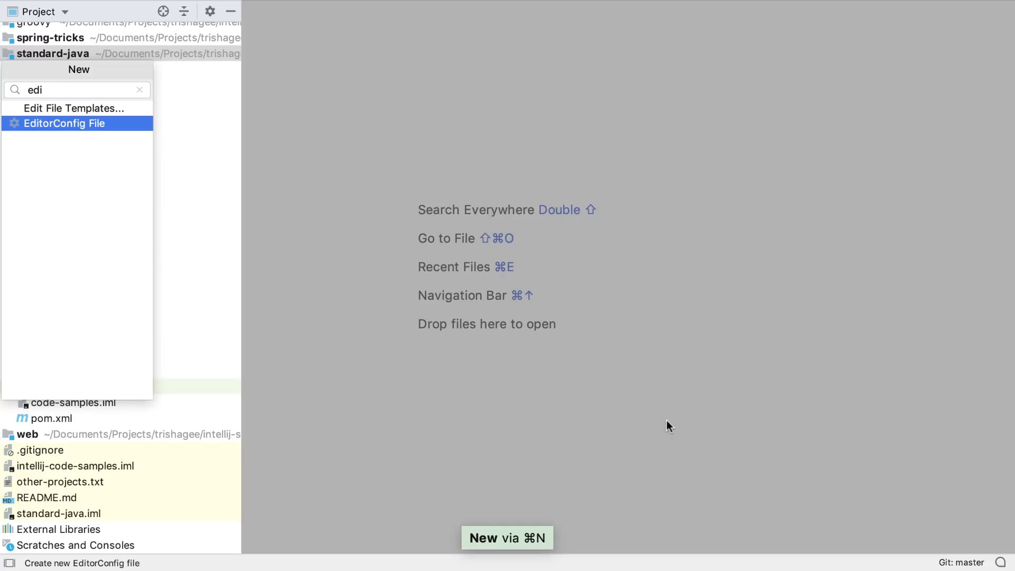
left_click(64, 122)
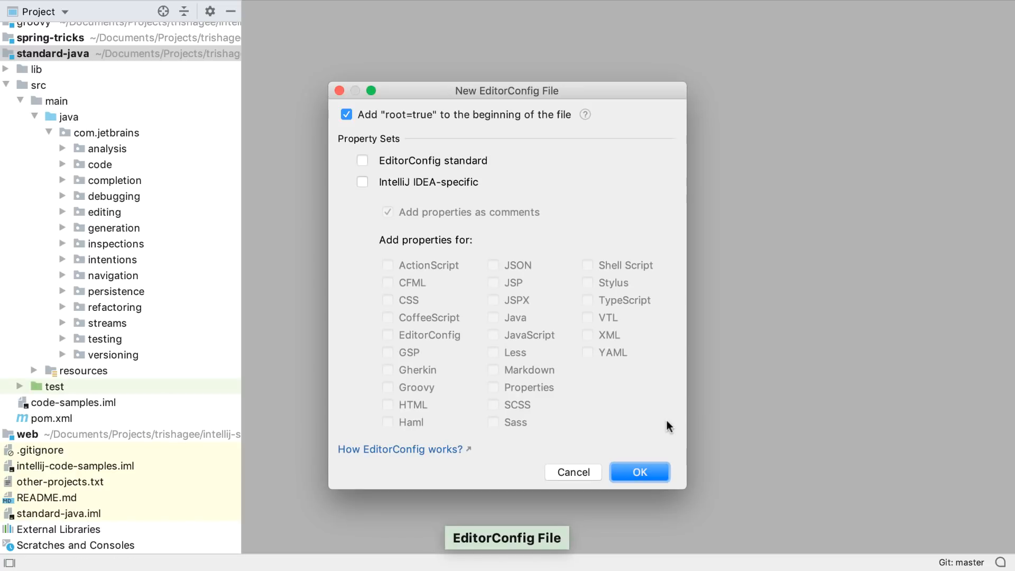
mouse_move(484, 206)
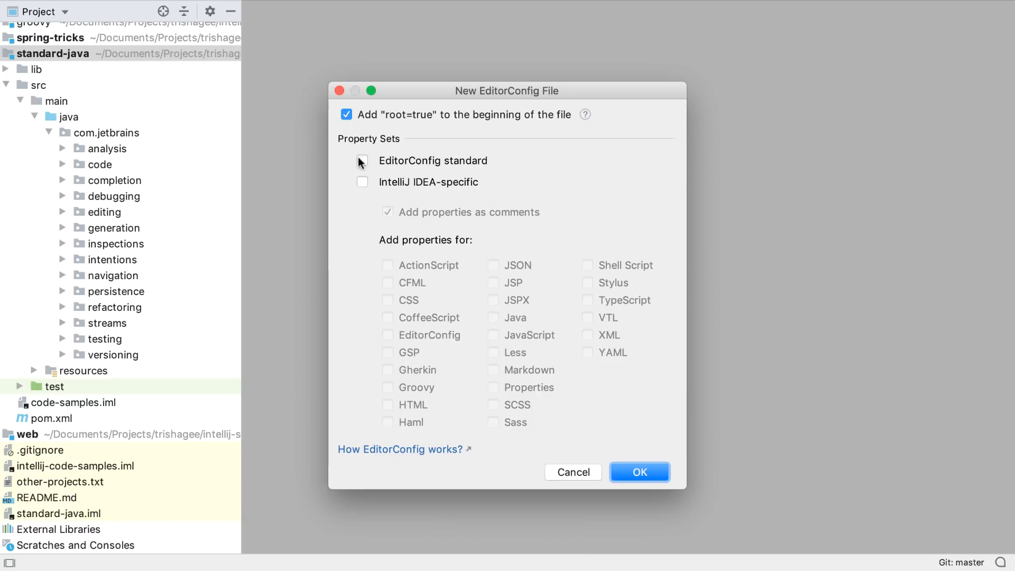
Include standard, IntelliJ-specific and Java properties and create the .editorconfig
left_click(362, 160)
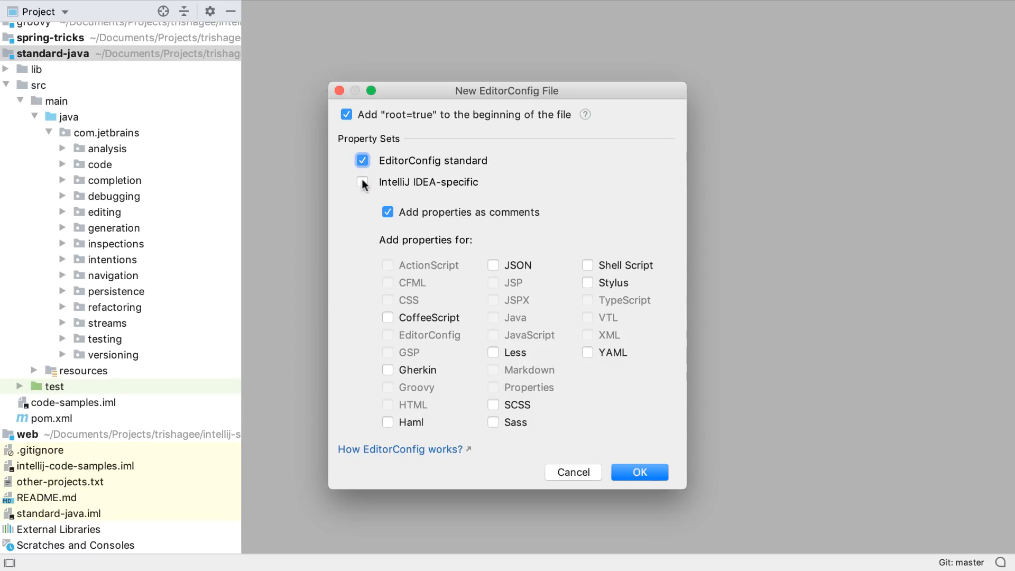
left_click(362, 182)
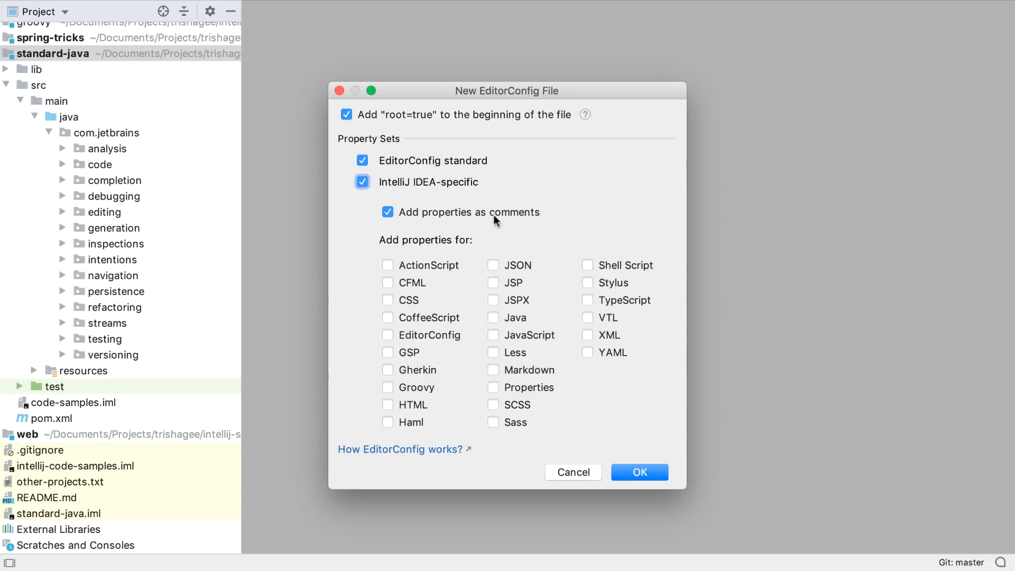
left_click(494, 317)
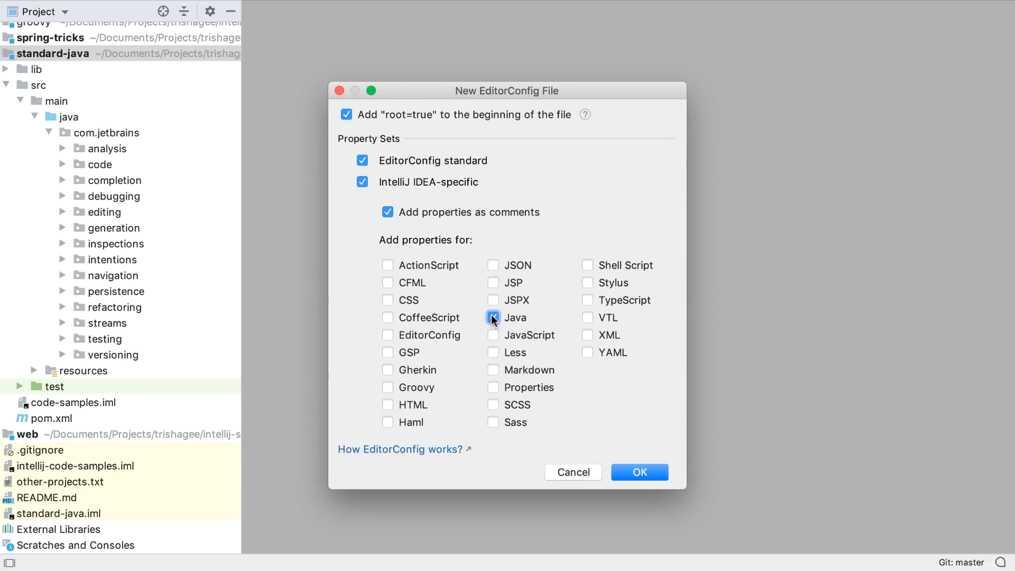
left_click(493, 317)
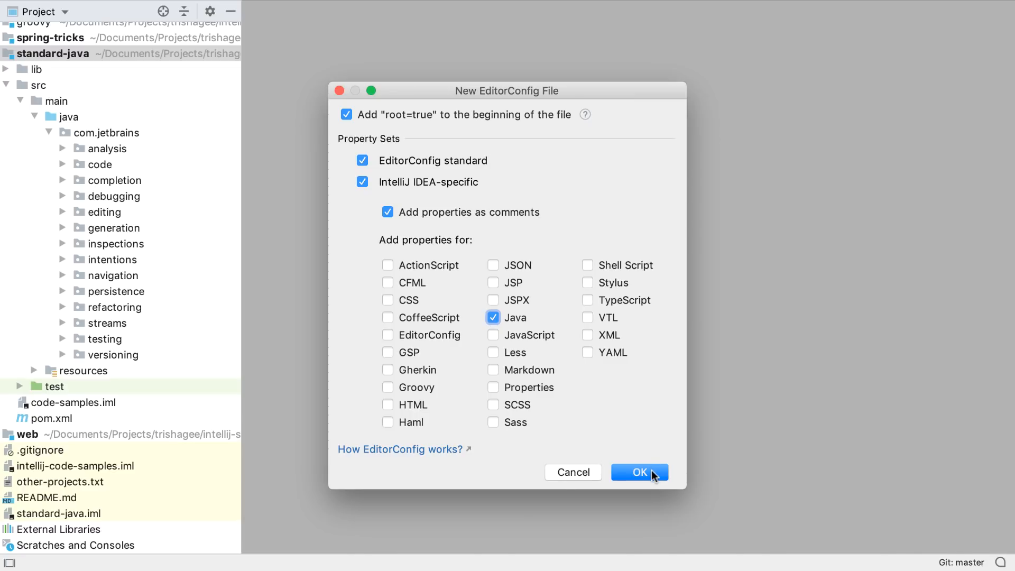
left_click(639, 472)
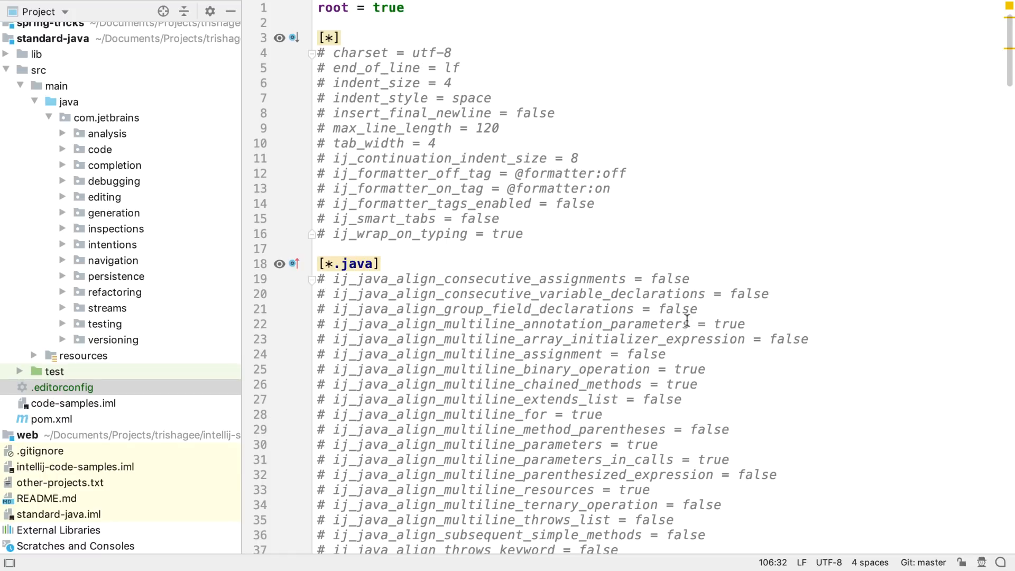
mouse_move(579, 192)
type("2")
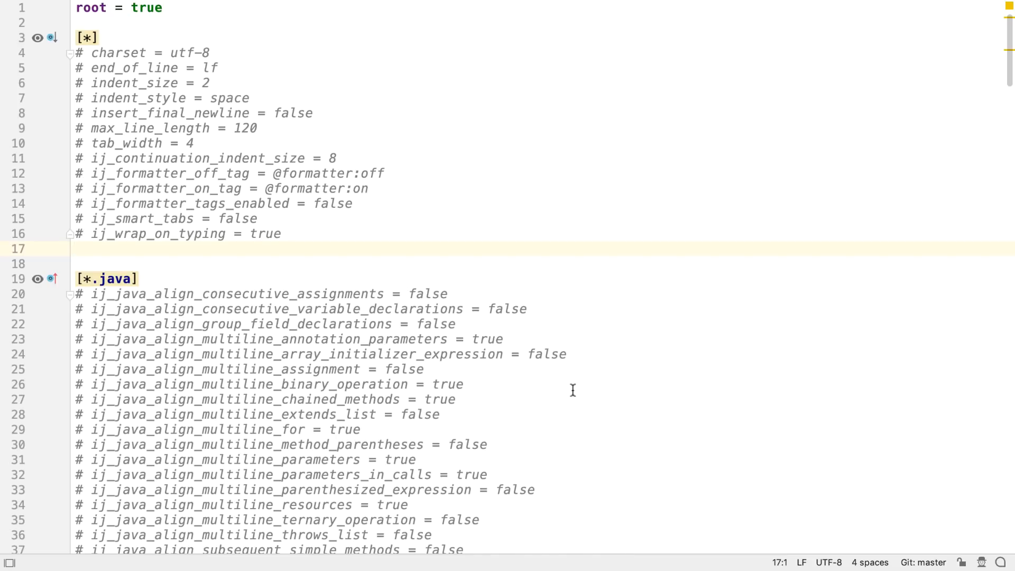
Add ij_visual_guides = 40, 60 to the .editorconfig so CodeFormatting.java shows the guide lines
type("ij_visual_guides =")
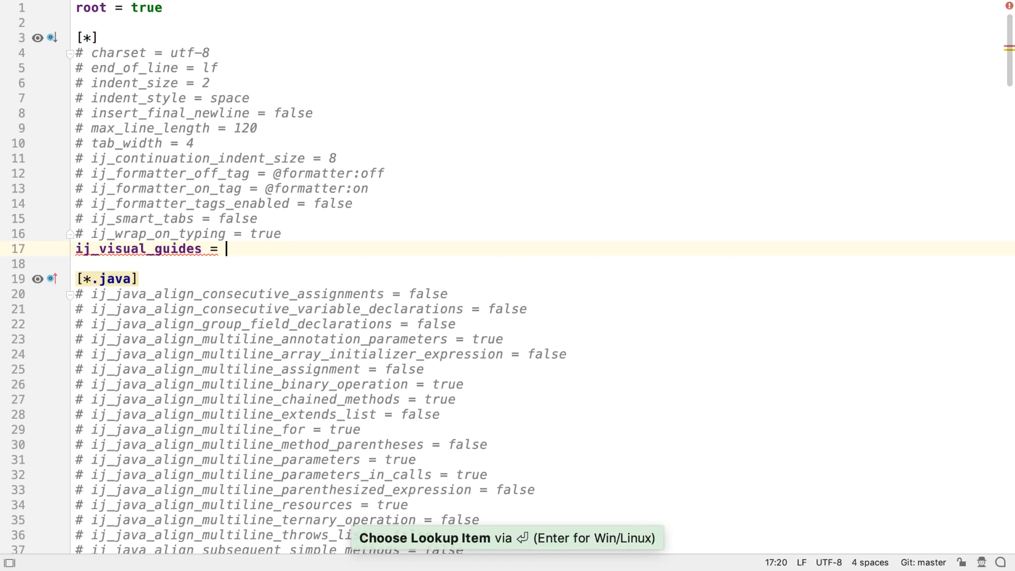
type("40,")
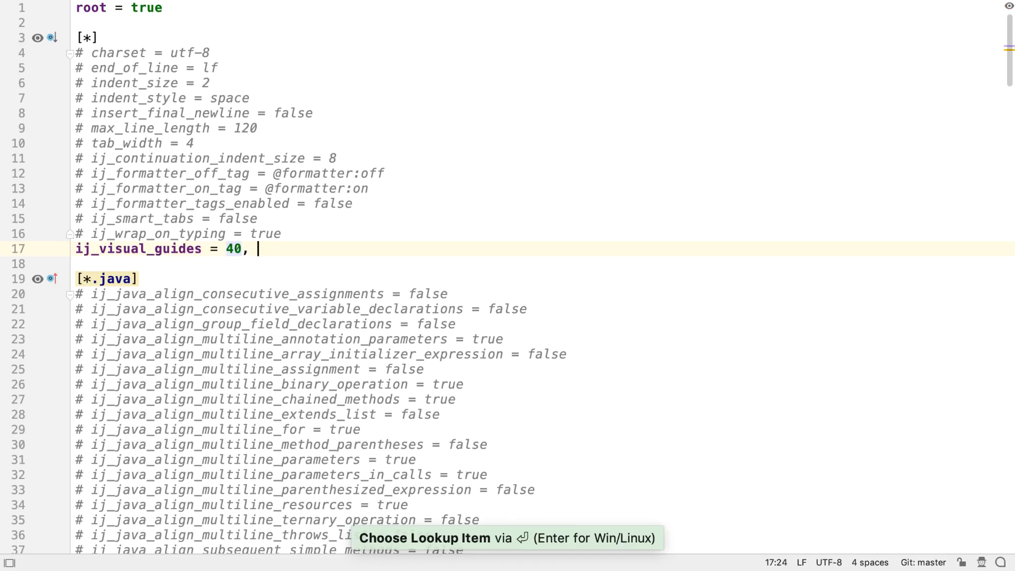
type("60")
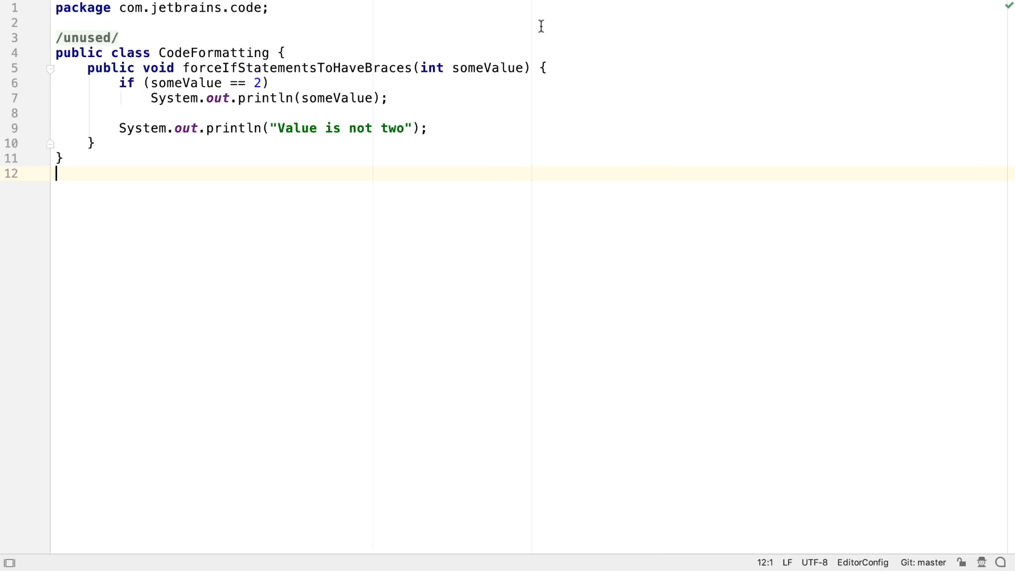
In .editorconfig, uncomment ij_java_if_brace_force and set it to always
key("cmd+e")
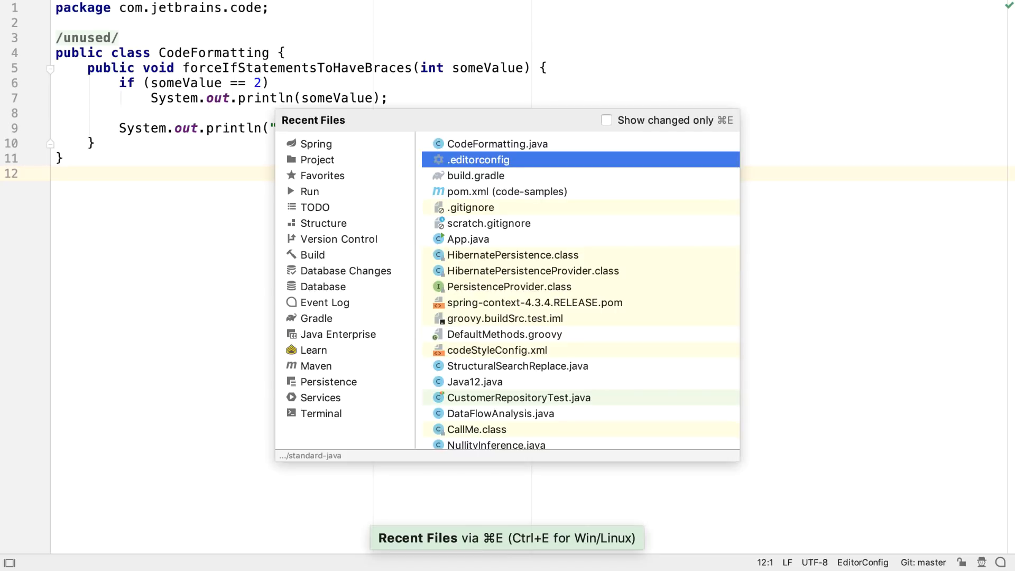
left_click(478, 160)
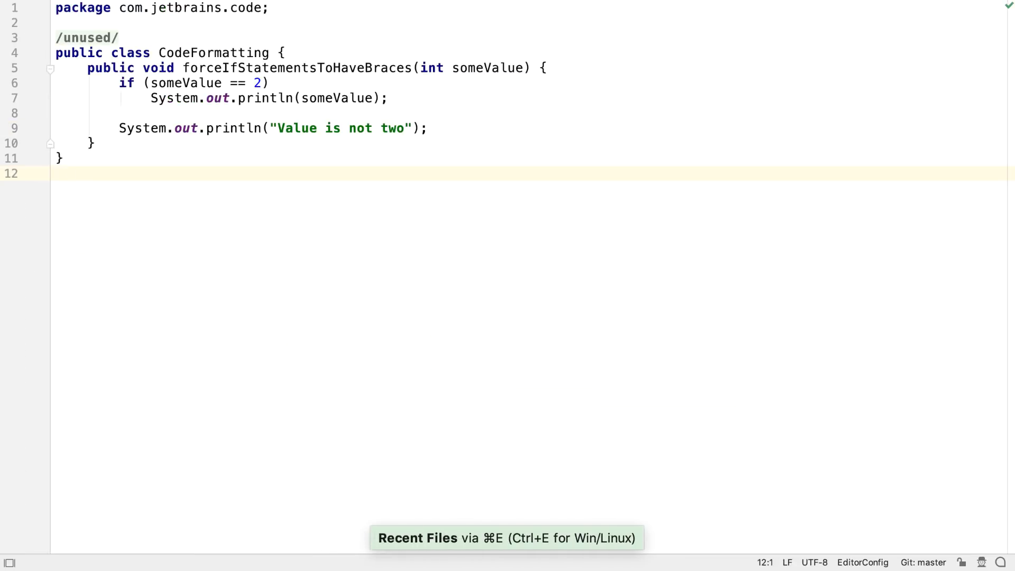
key("cmd+alt+l")
type("if")
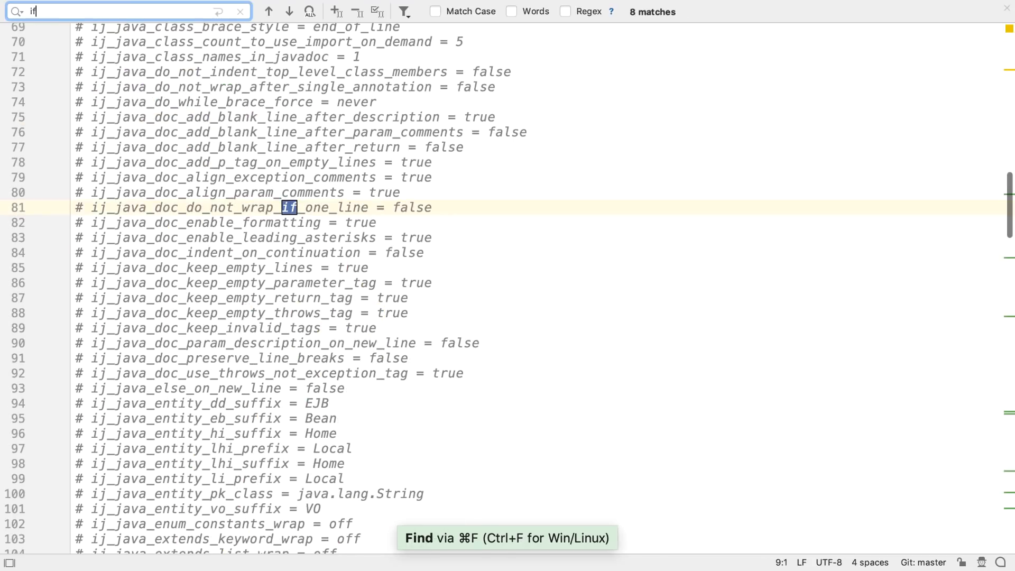
left_click(288, 12)
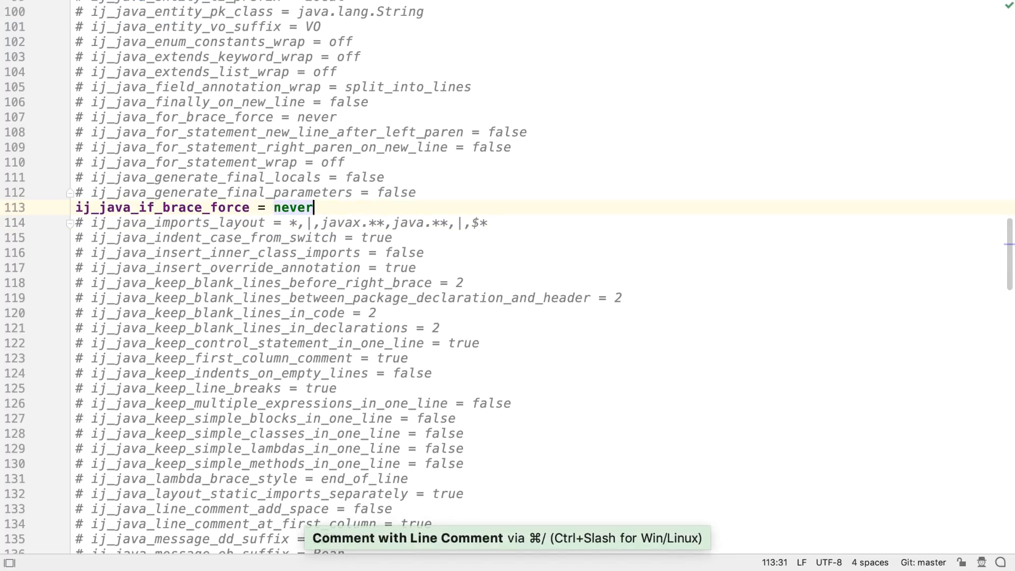
type("always")
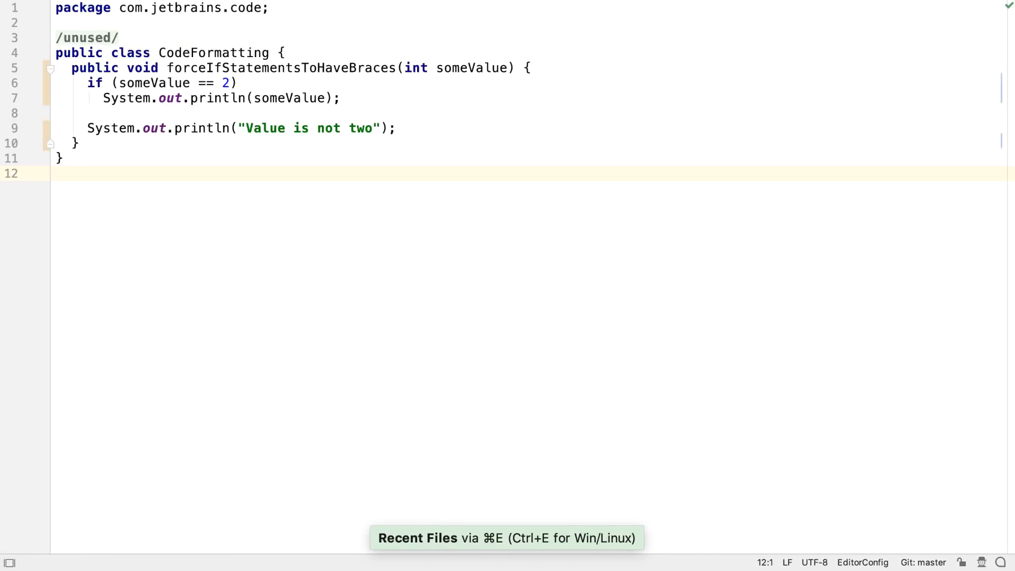
Reformat CodeFormatting.java so braces surround the if body, then return to the project tree
key("cmd+alt+l")
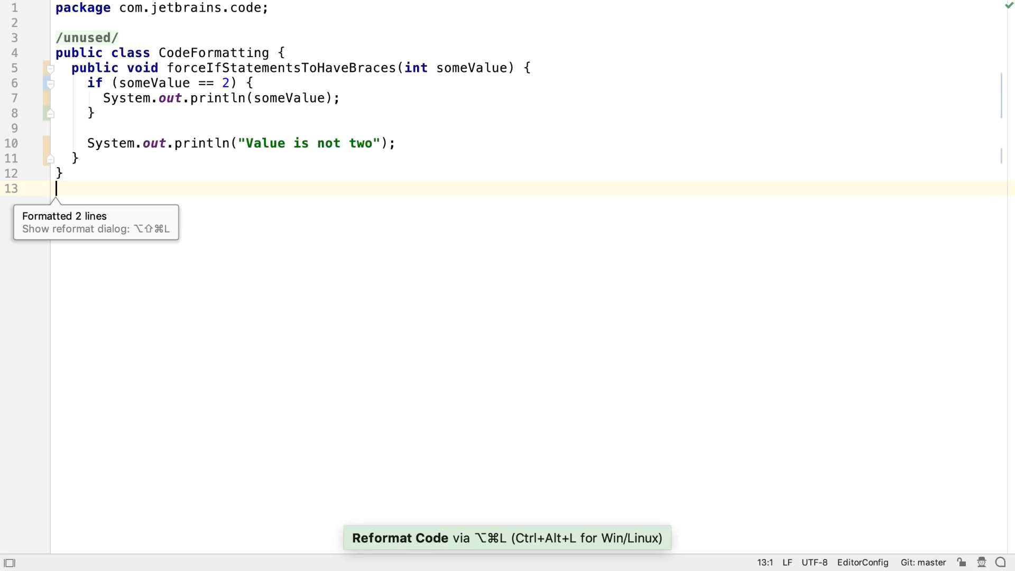
key("cmd+1")
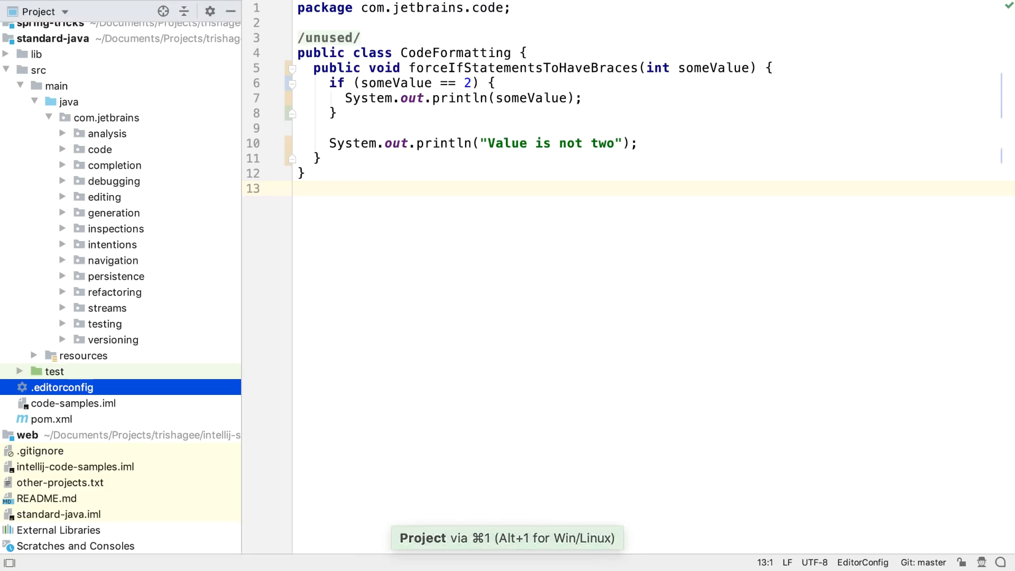
Create a second .editorconfig in the code package with IntelliJ-specific properties included, setting indent_size = 4
key("Up")
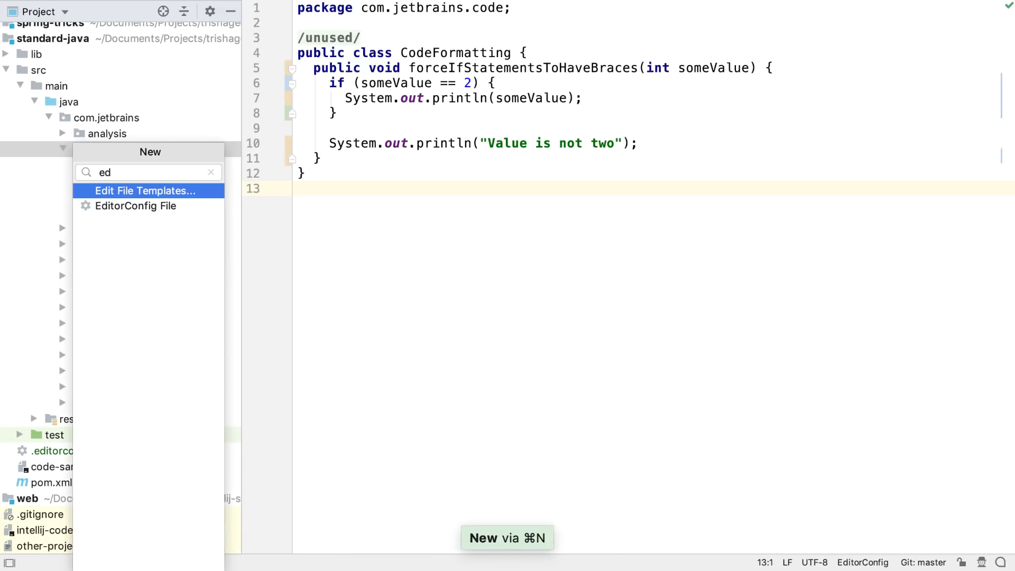
left_click(136, 206)
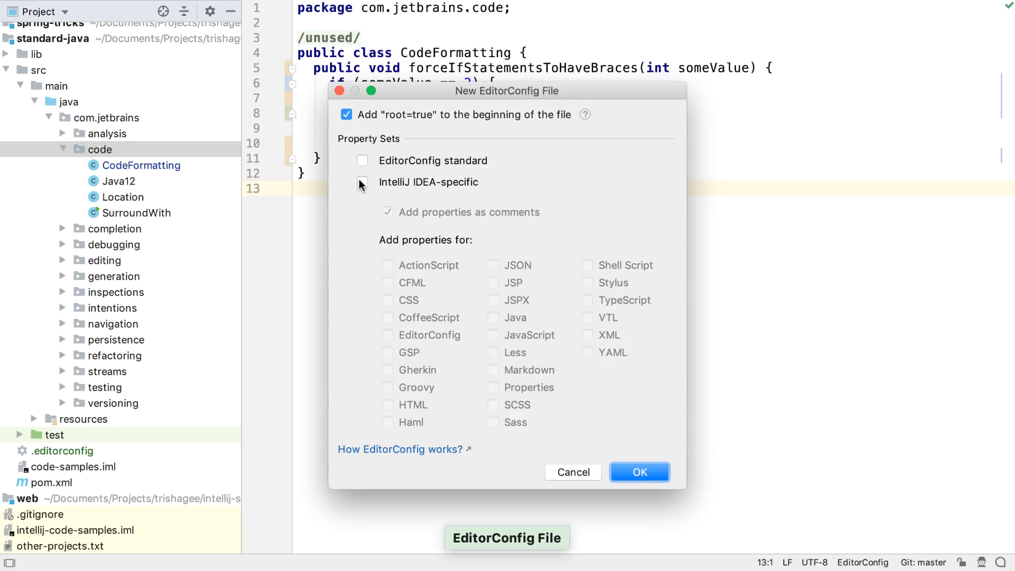
left_click(363, 181)
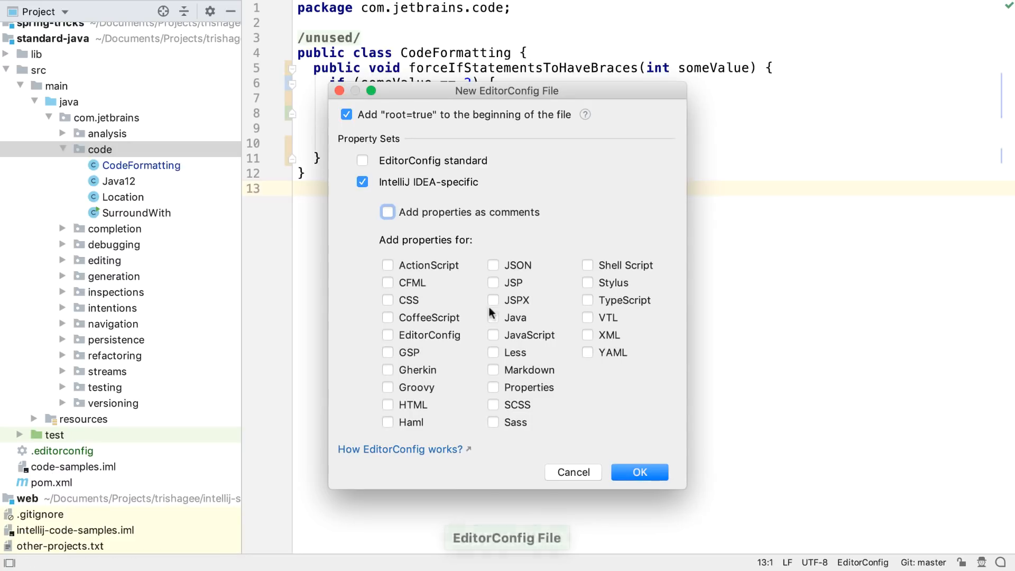
left_click(638, 472)
type("indent_size = 4")
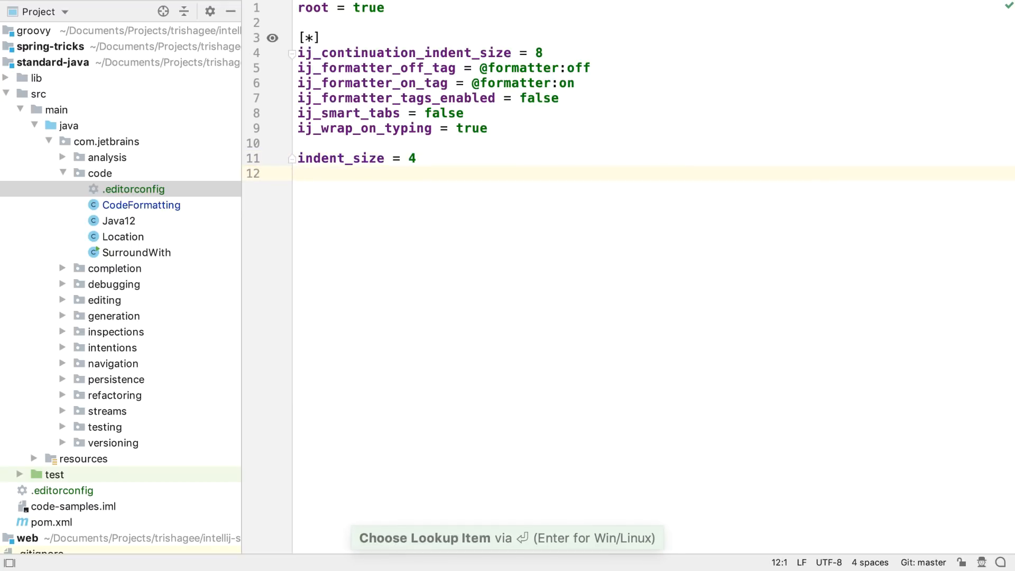
Reopen CodeFormatting.java from Recent Files and bring up the IDE settings
key("cmd+e")
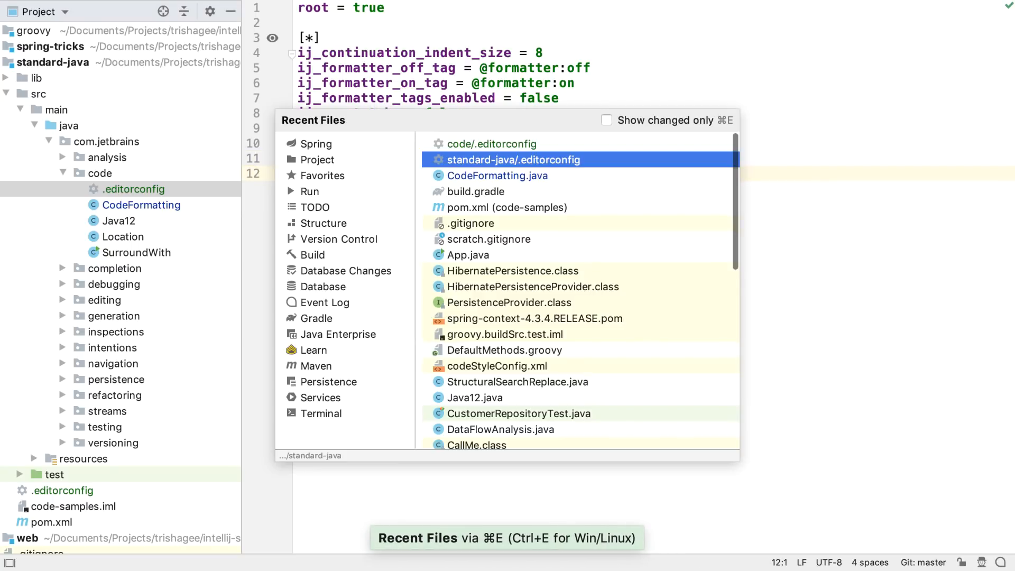
left_click(496, 175)
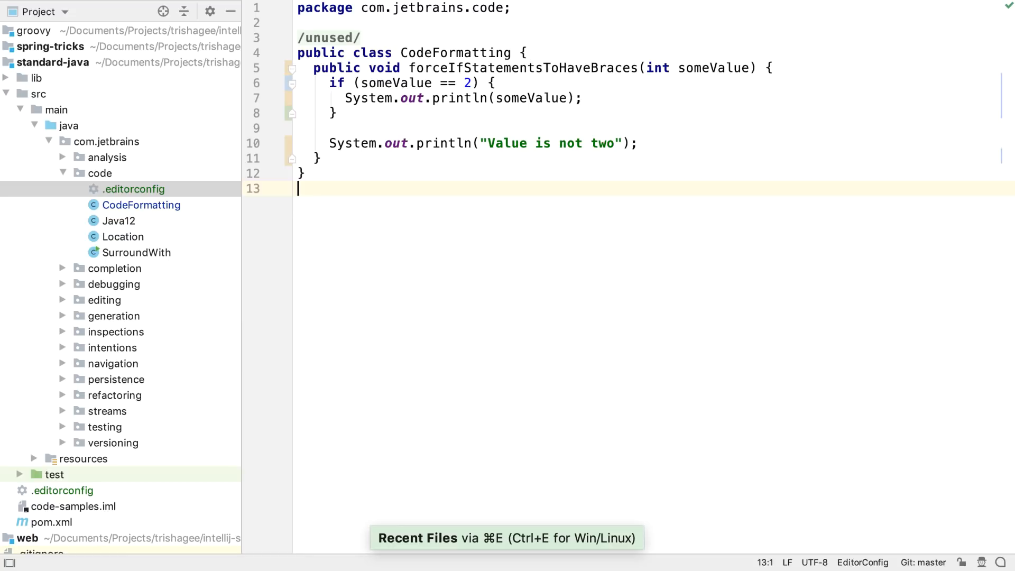
key("cmd+alt+l")
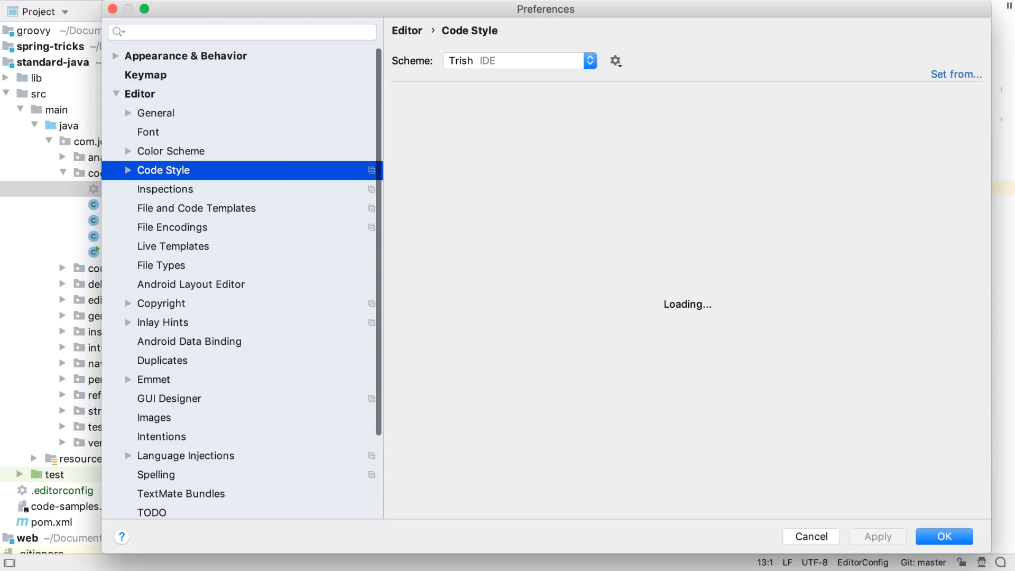
Set the Java code style indent to 6 in Preferences > Editor > Code Style > Java and save
left_click(163, 169)
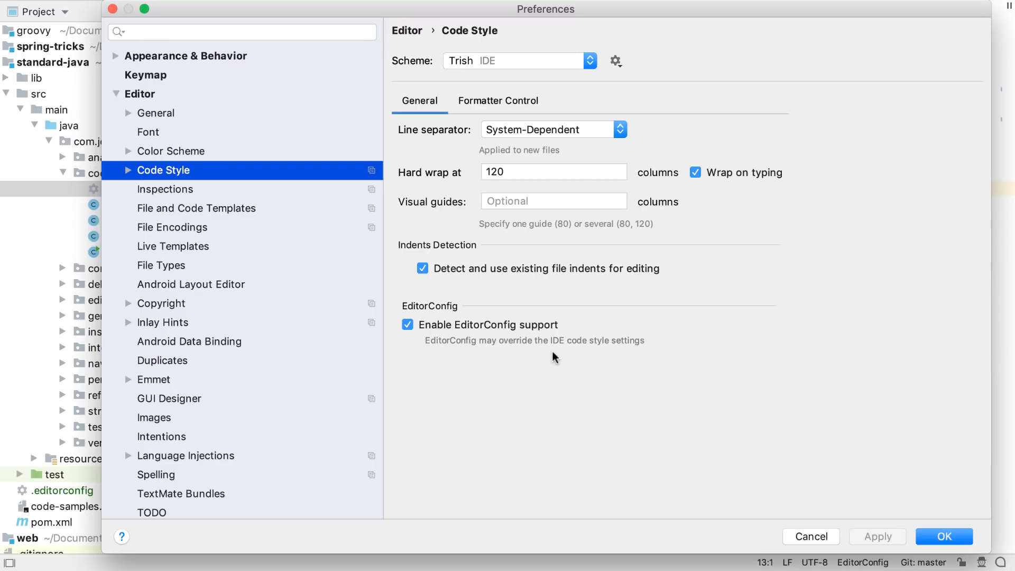
left_click(128, 170)
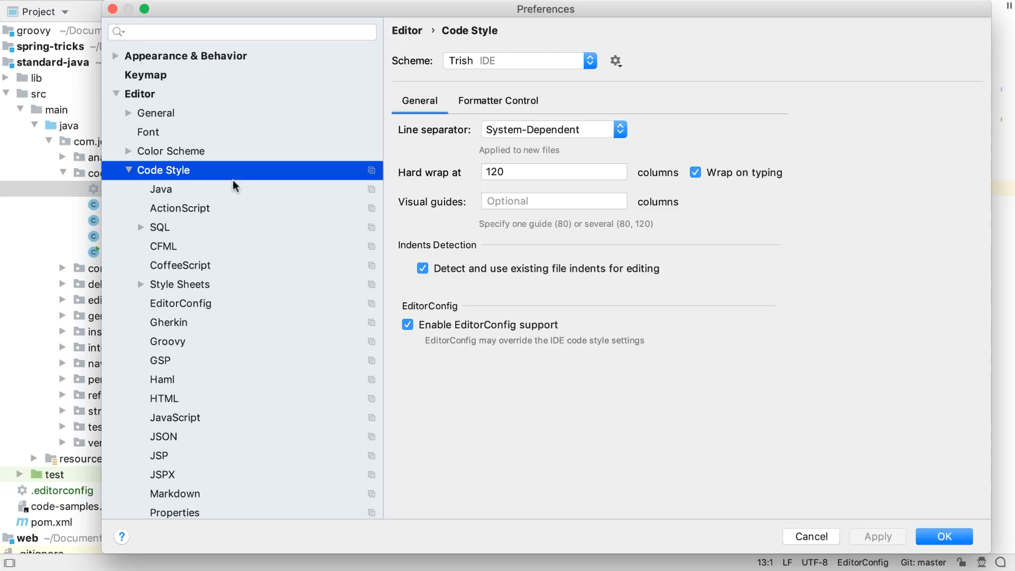
left_click(161, 189)
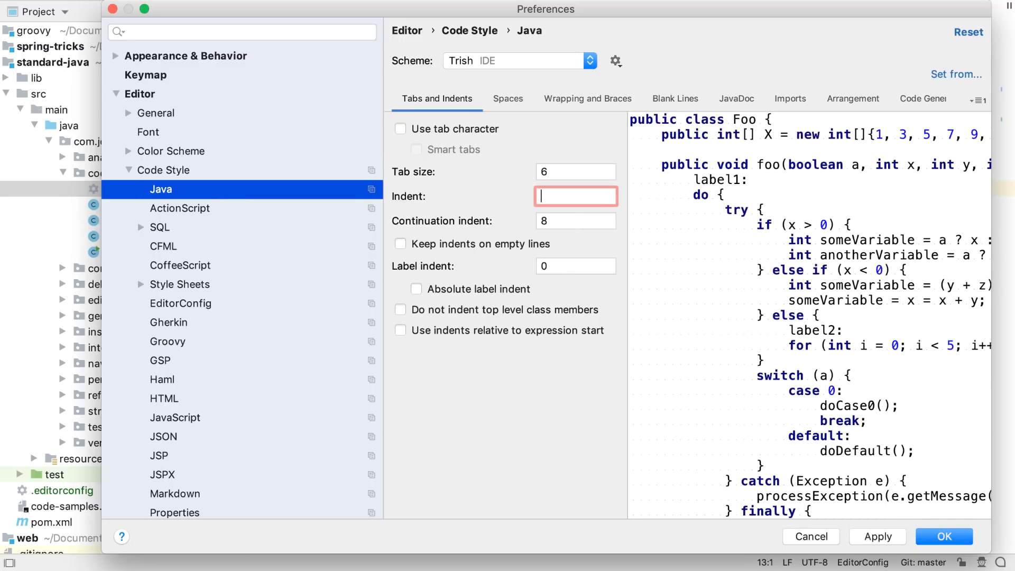
type("6")
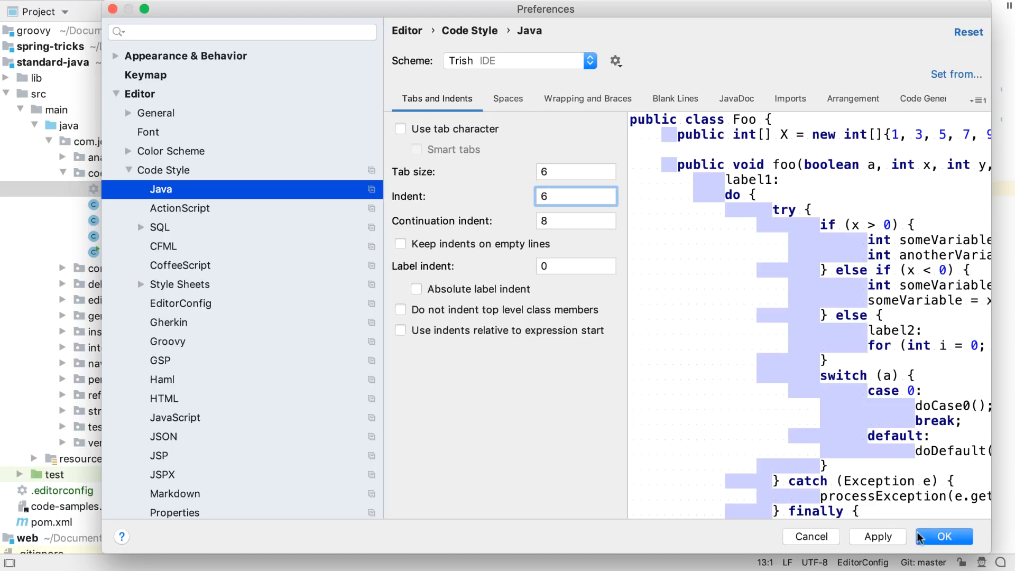
left_click(944, 536)
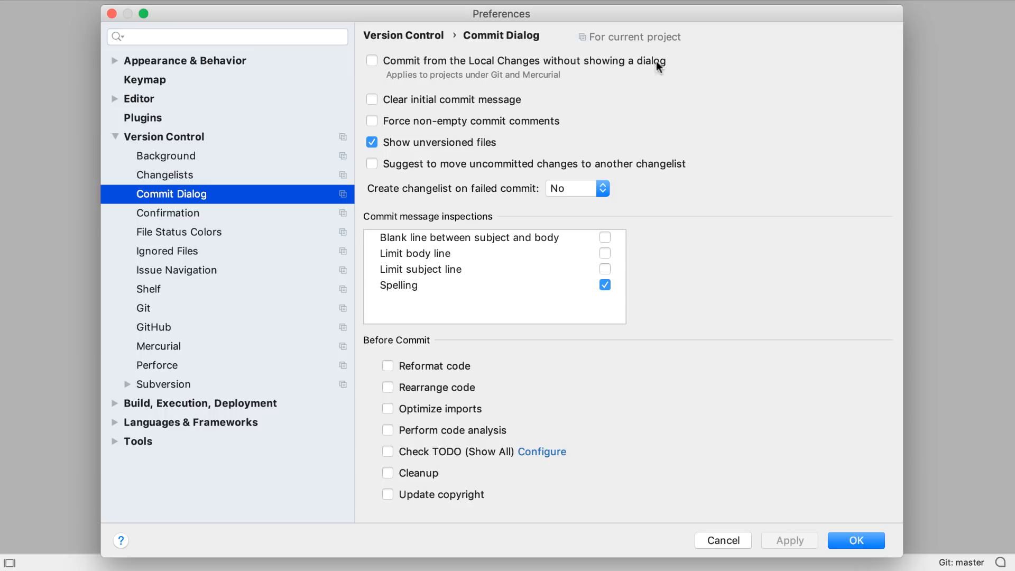
Enable 'Commit from the Local Changes without showing a dialog' in the Commit Dialog settings and save
left_click(371, 60)
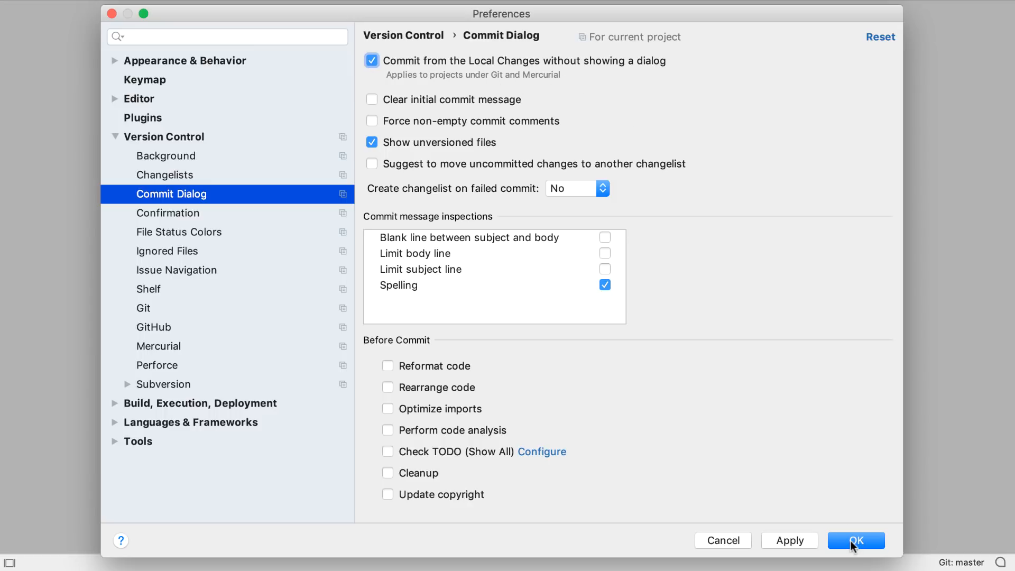
left_click(855, 540)
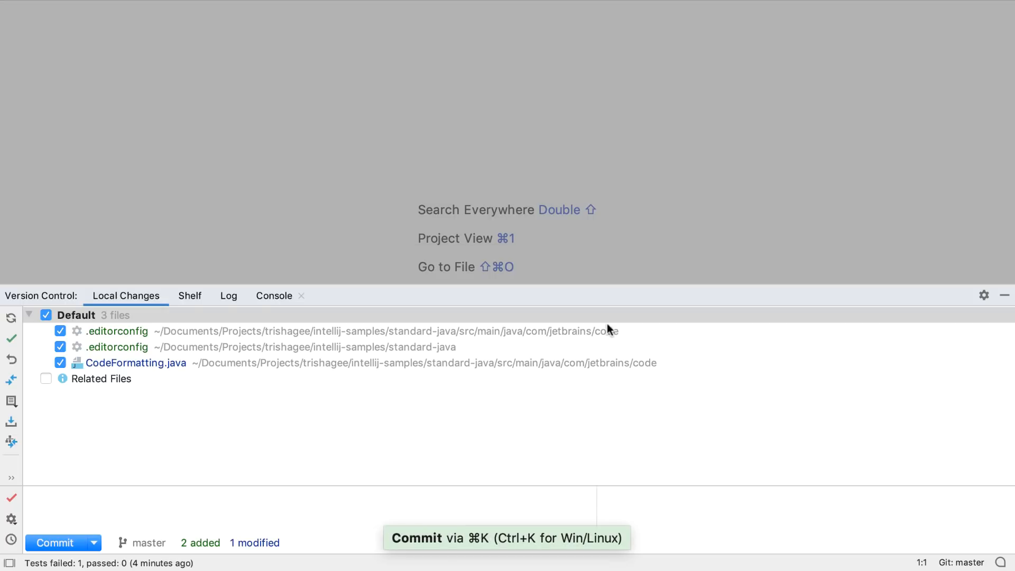
mouse_move(608, 327)
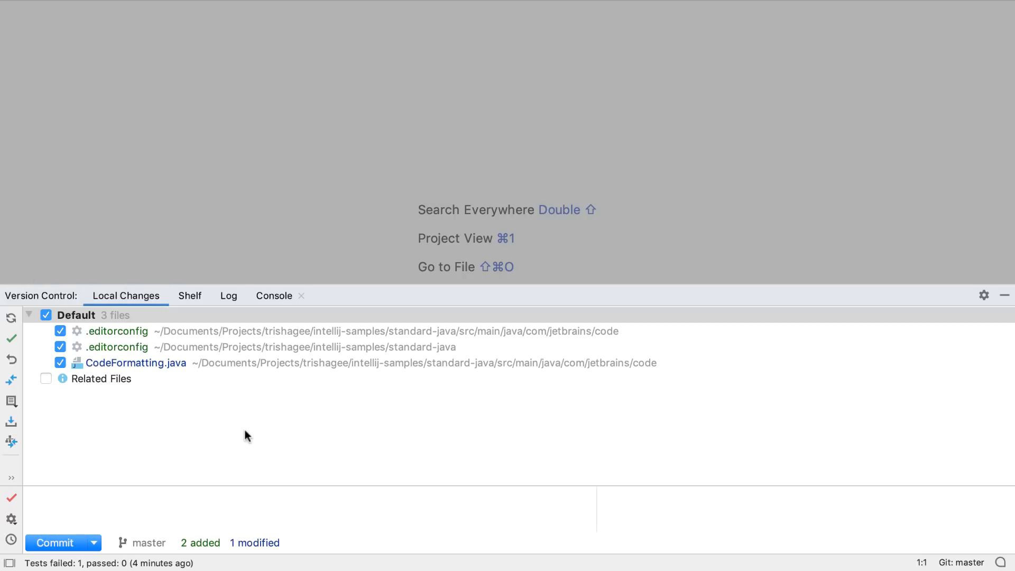
Commit the three changed files with the message 'Adding editor config'
type("Adding editor config")
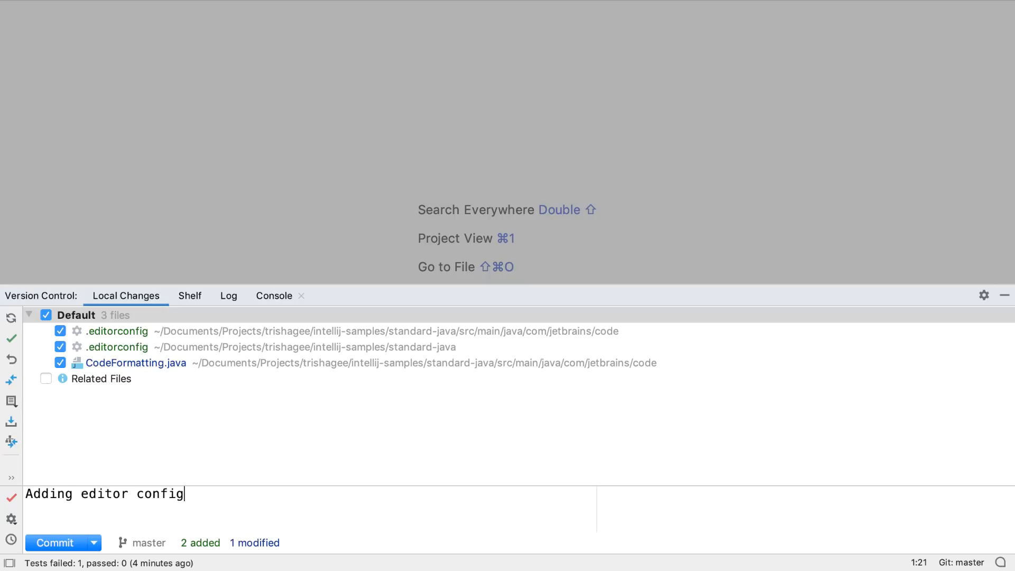
left_click(55, 542)
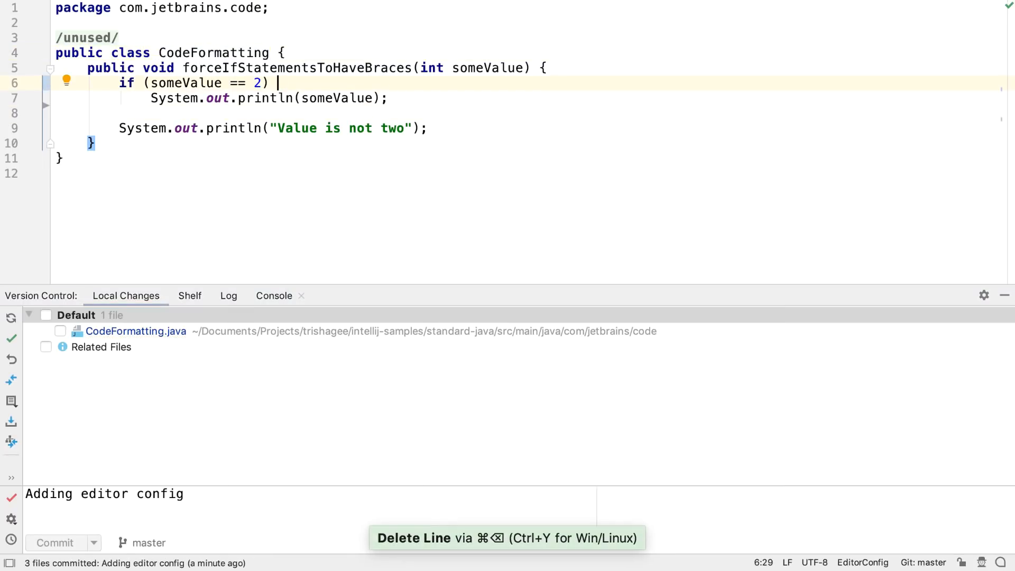
Preview the CodeFormatting.java diff and include the file in the commit
left_click(136, 330)
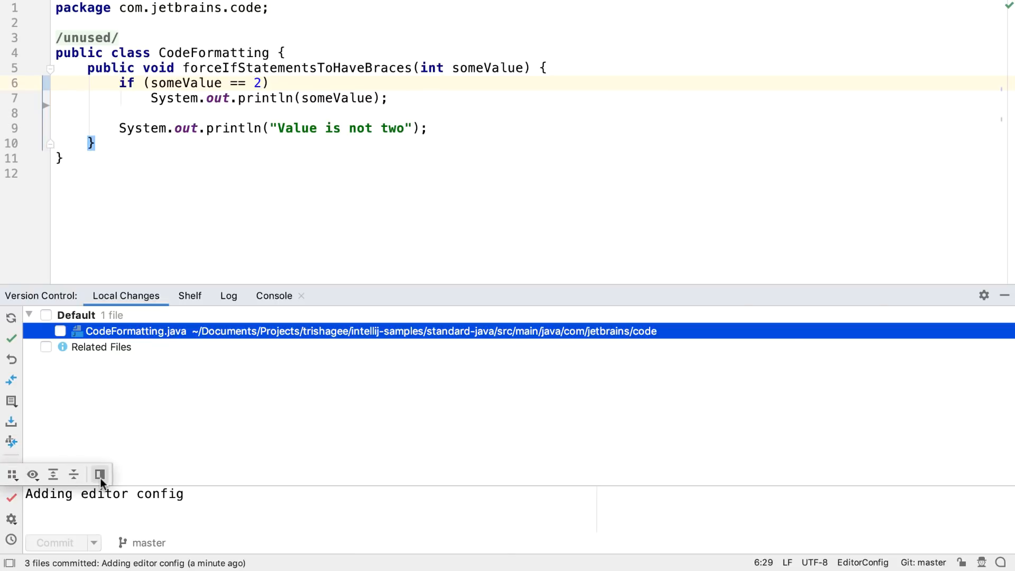
left_click(101, 475)
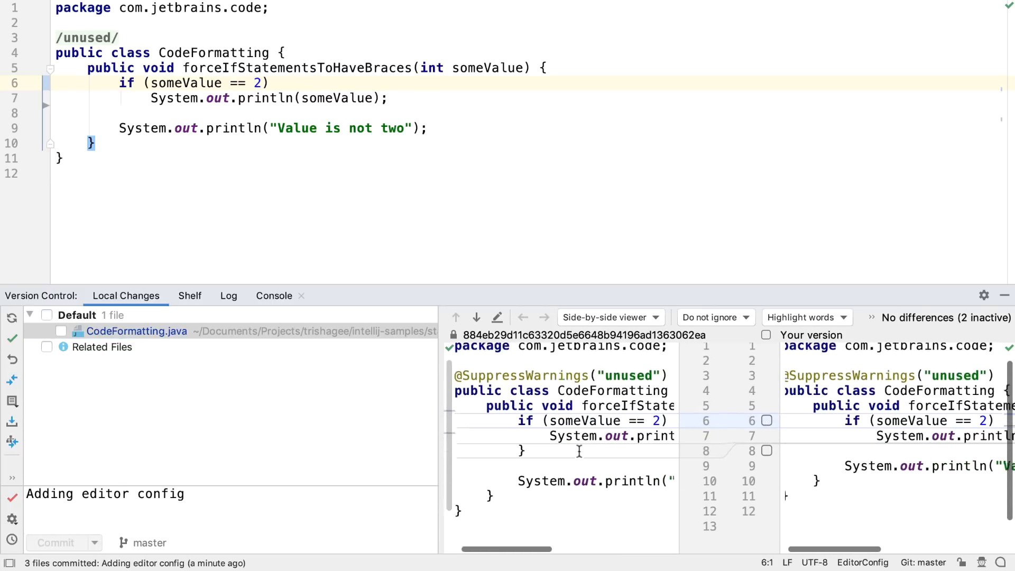
left_click(61, 331)
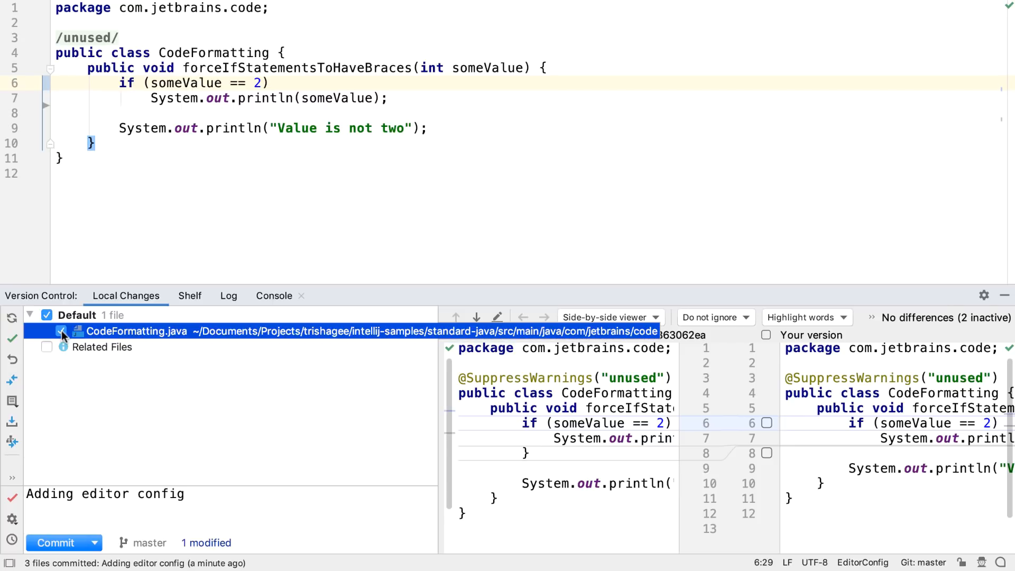
left_click(765, 335)
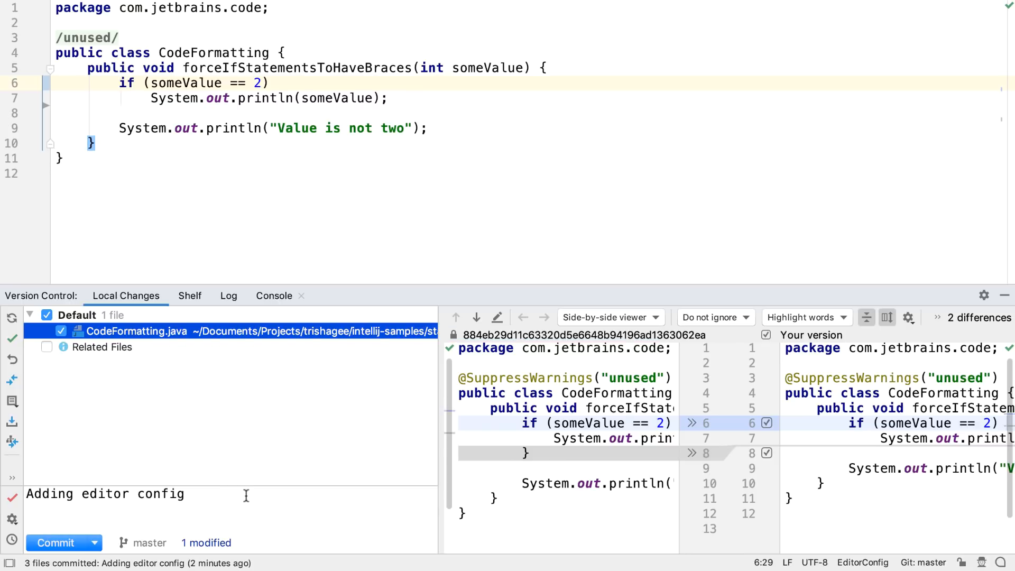
mouse_move(11, 498)
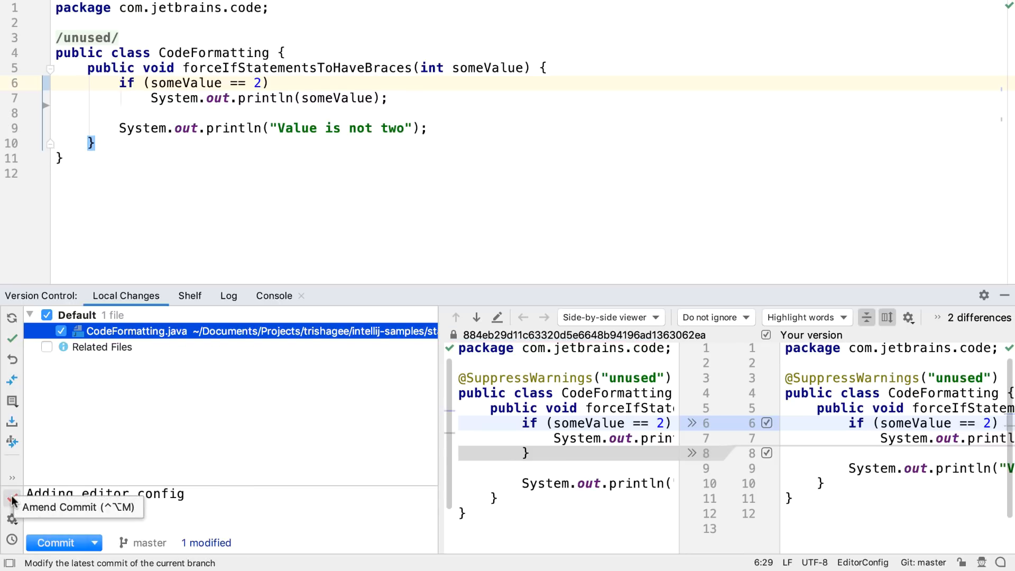
mouse_move(11, 498)
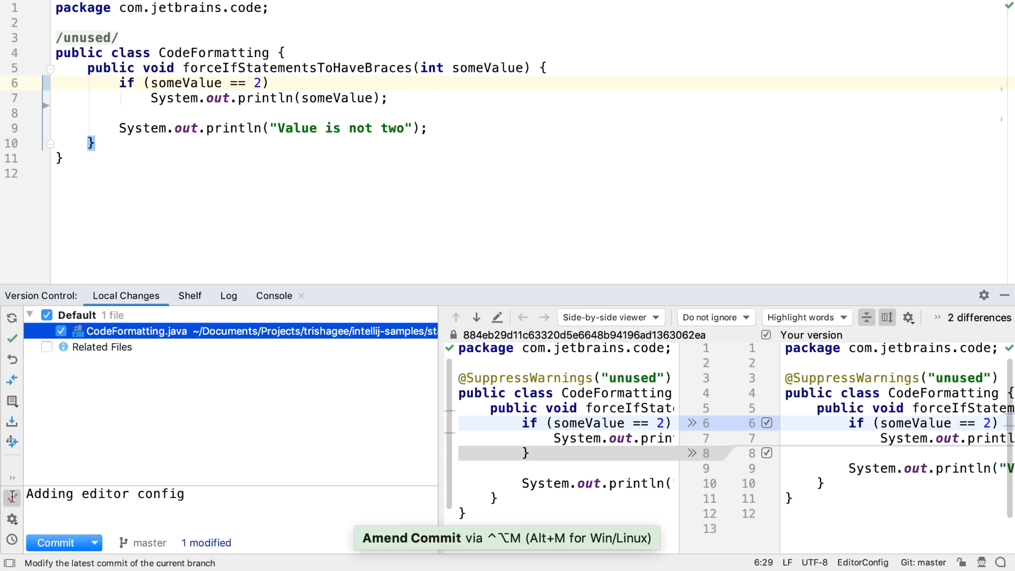
Amend the last commit with the message 'Adding editor config and formatting files'
type("and formatting f")
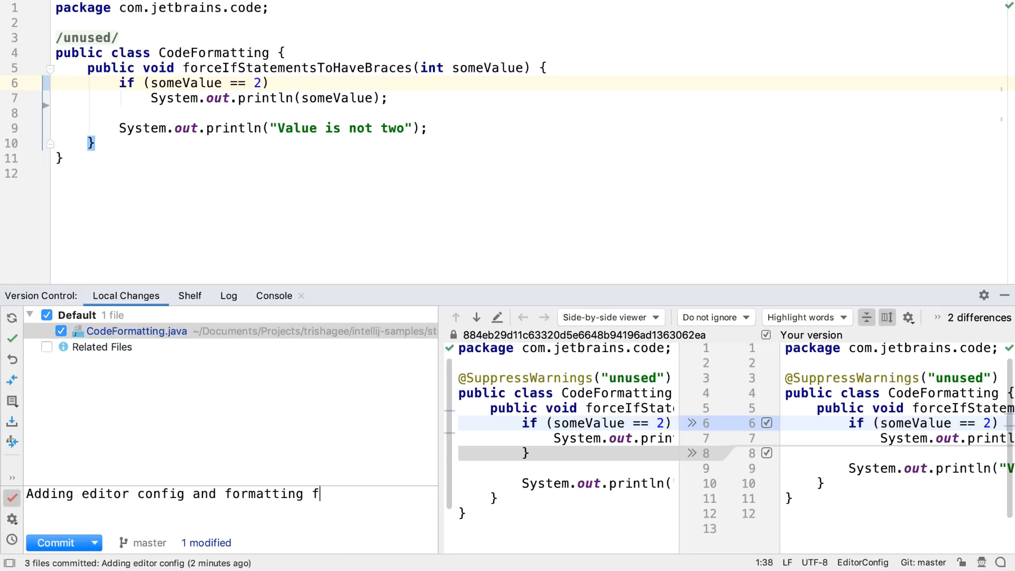
type("iles")
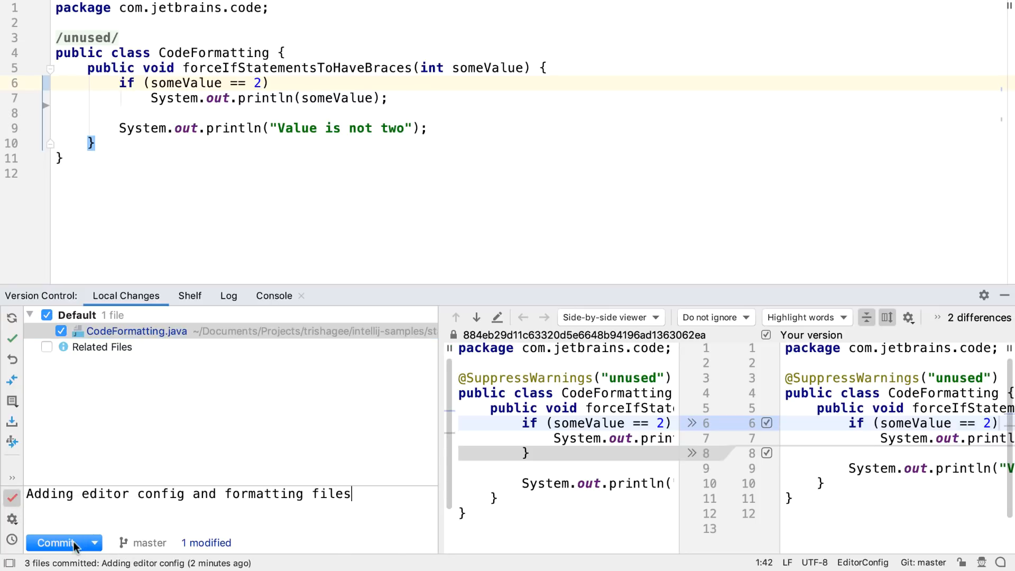
left_click(56, 543)
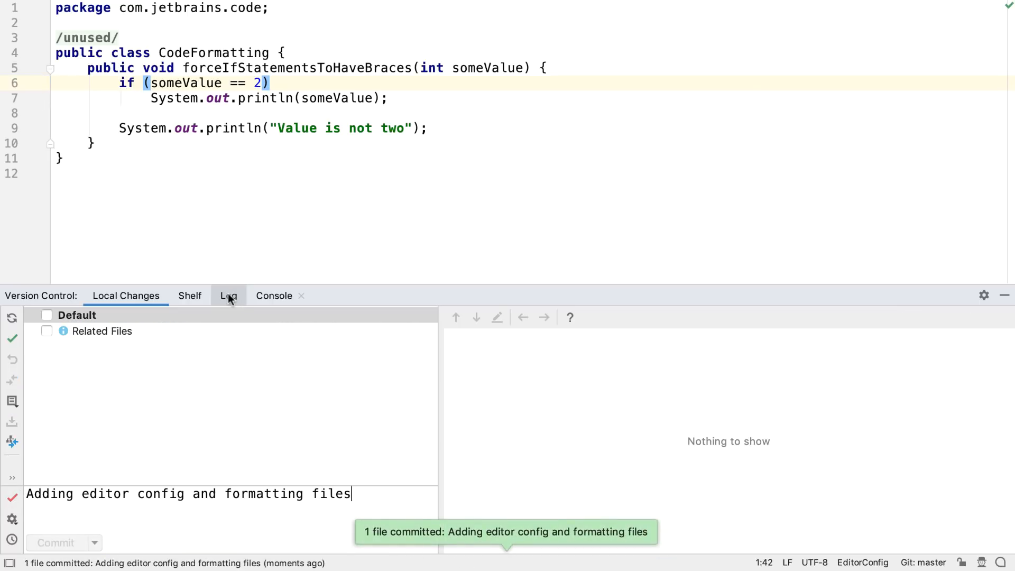
Review the commit history in the Log and Shelf tabs, then return to Local Changes
left_click(229, 295)
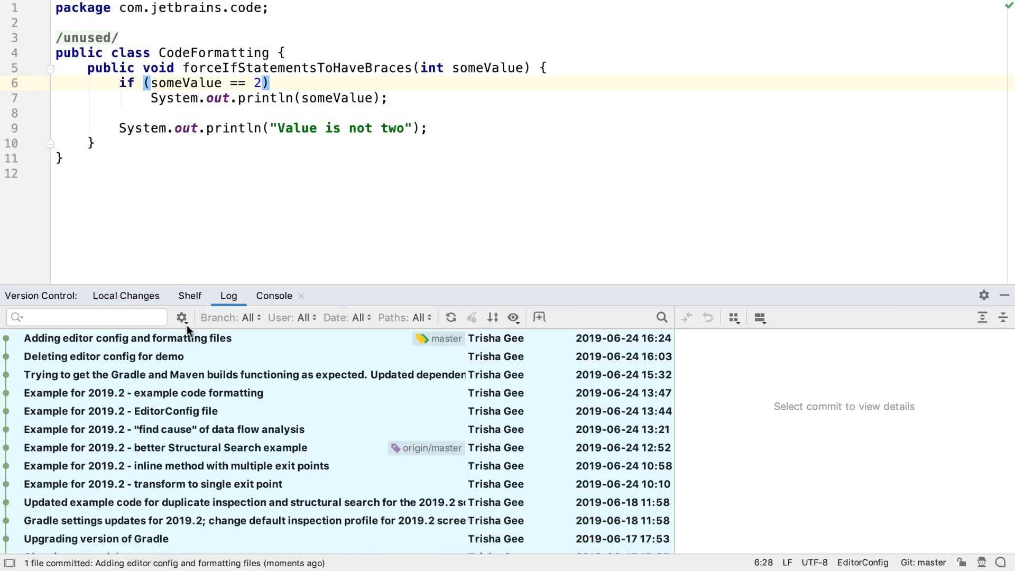
left_click(190, 295)
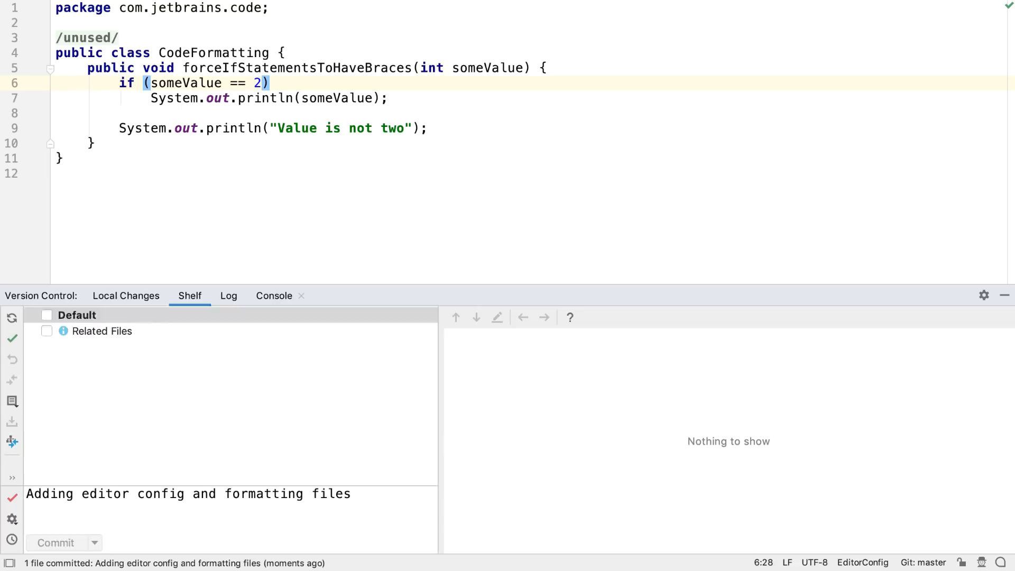
left_click(126, 295)
type("toignore.t")
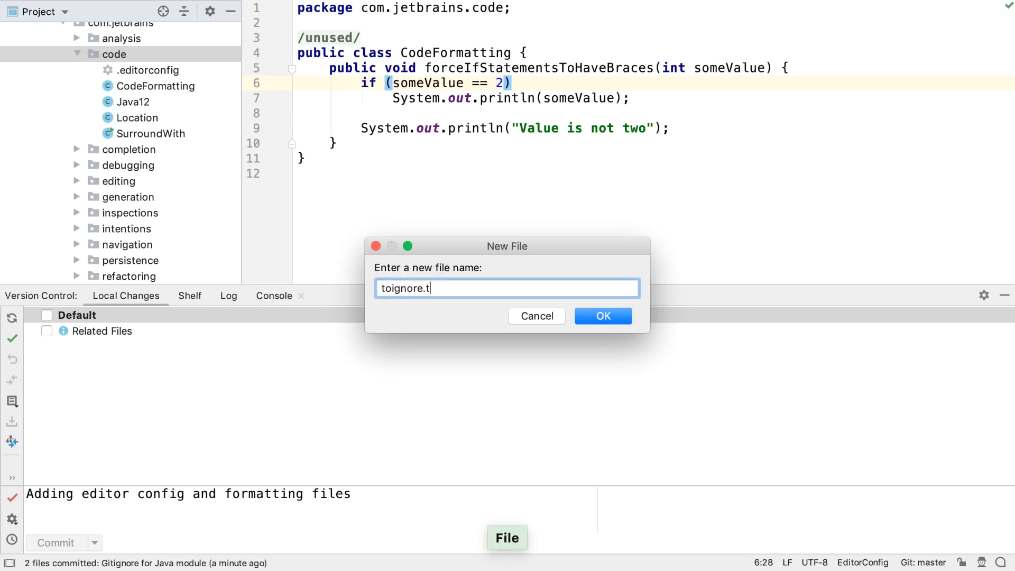
Create toignore.txt and add it to .gitignore from Unversioned Files in Local Changes
left_click(602, 316)
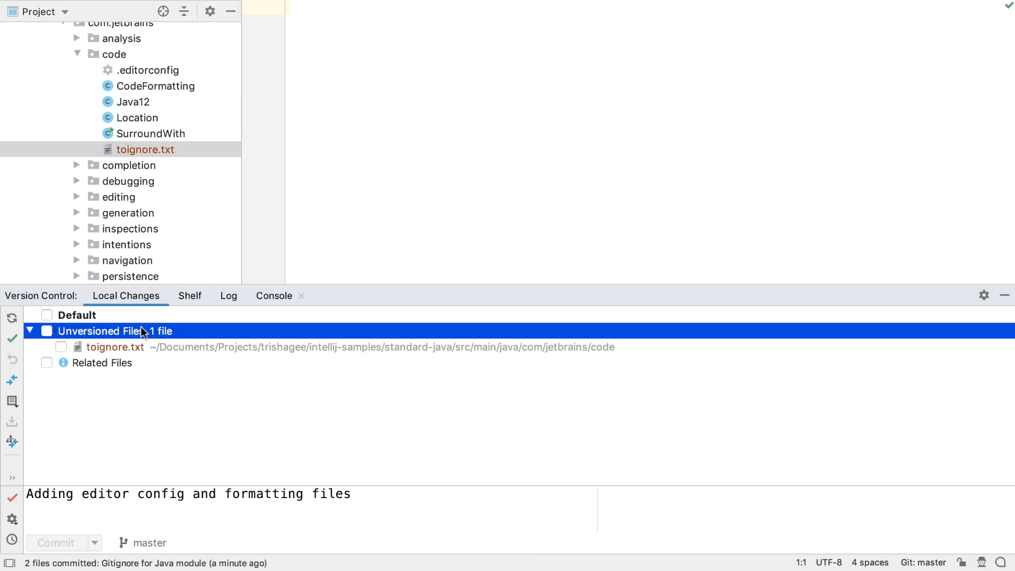
right_click(115, 347)
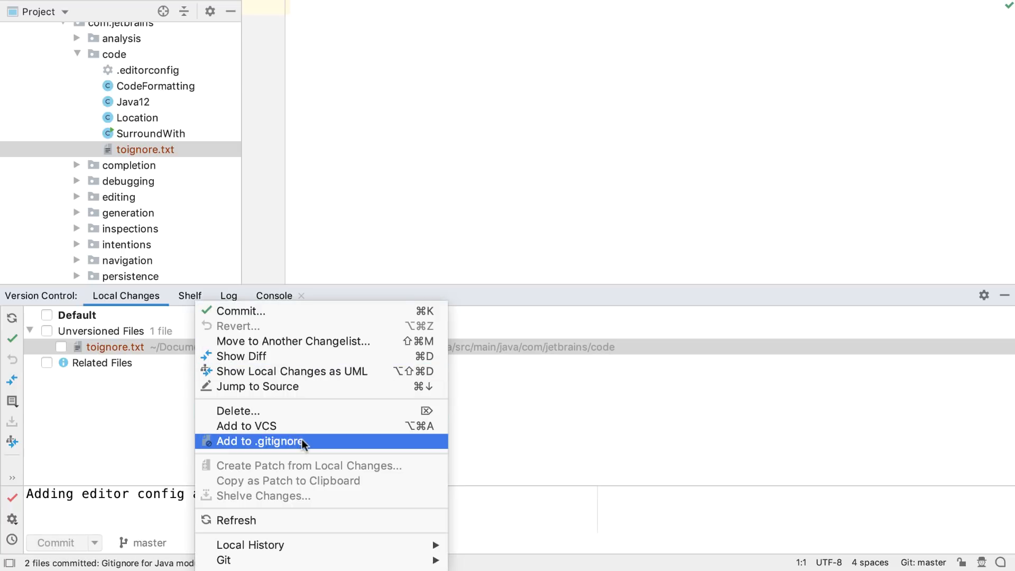
left_click(262, 441)
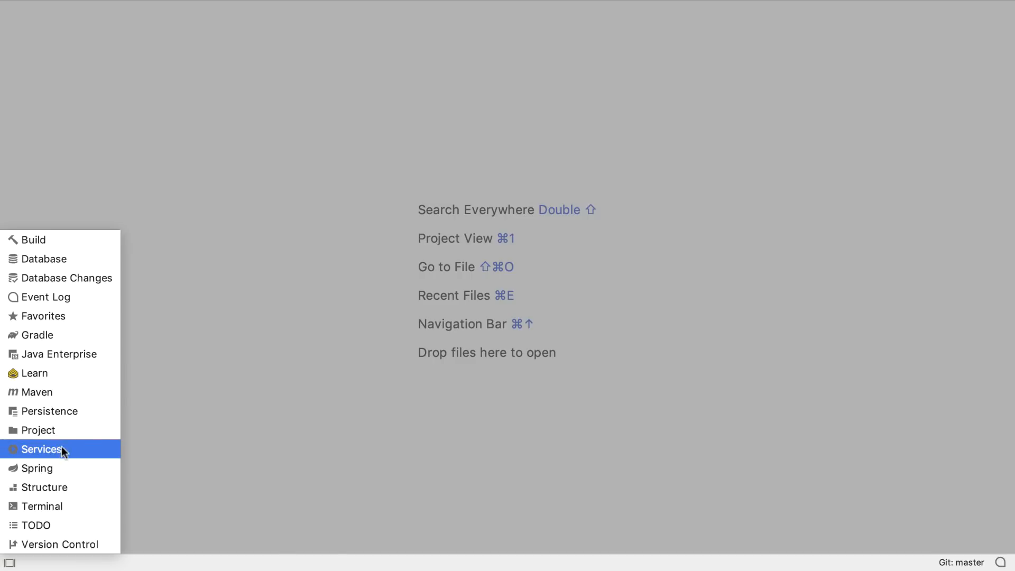
Connect to the Docker server in Services and create a container from the hello-world:latest image
left_click(42, 448)
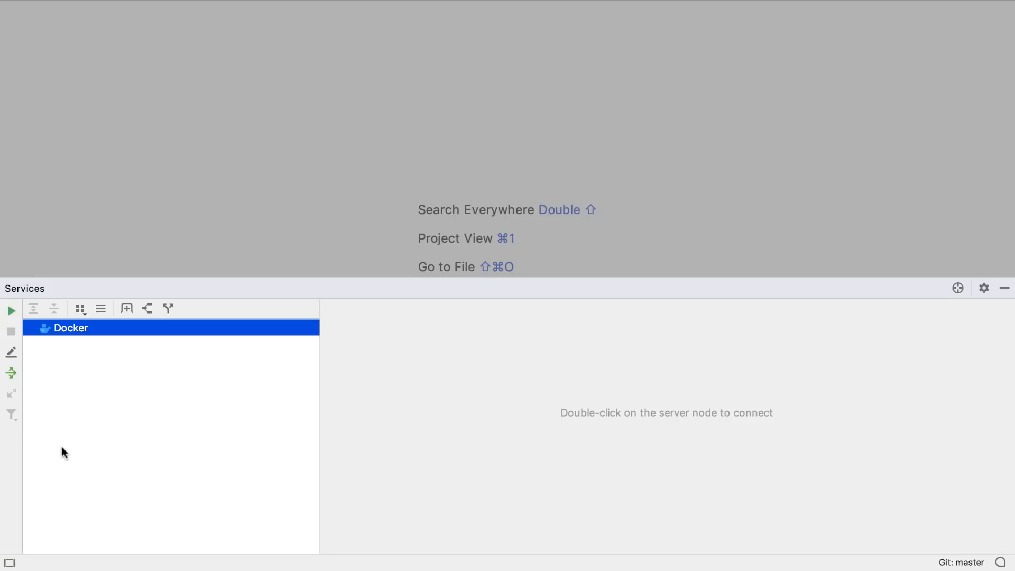
mouse_move(96, 331)
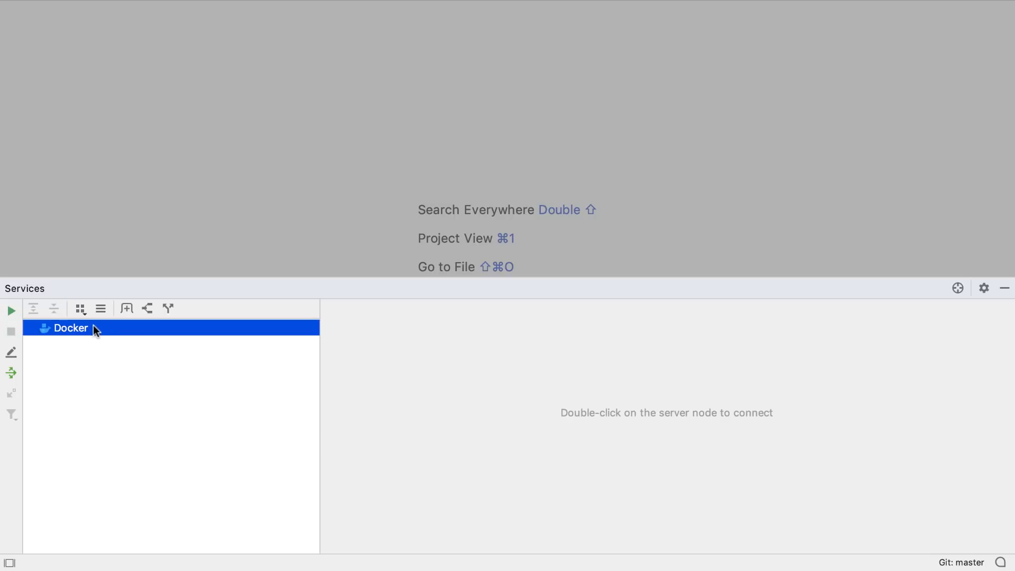
double_click(70, 327)
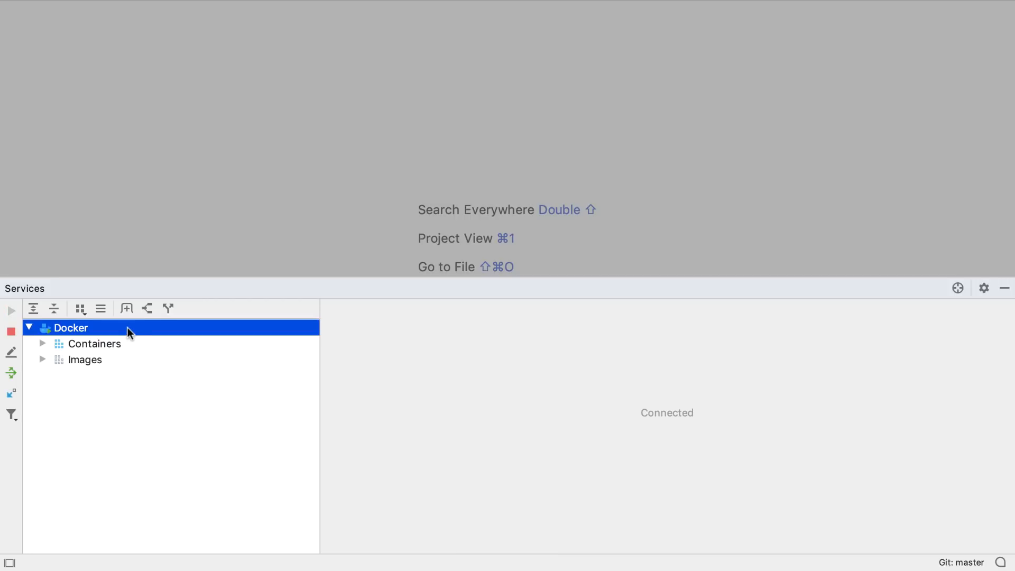
left_click(94, 344)
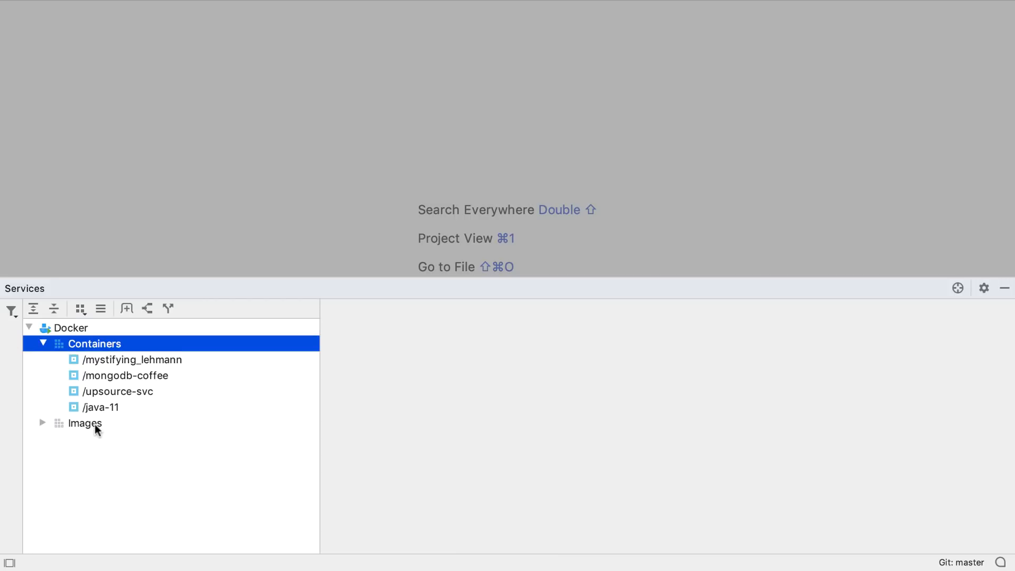
right_click(117, 438)
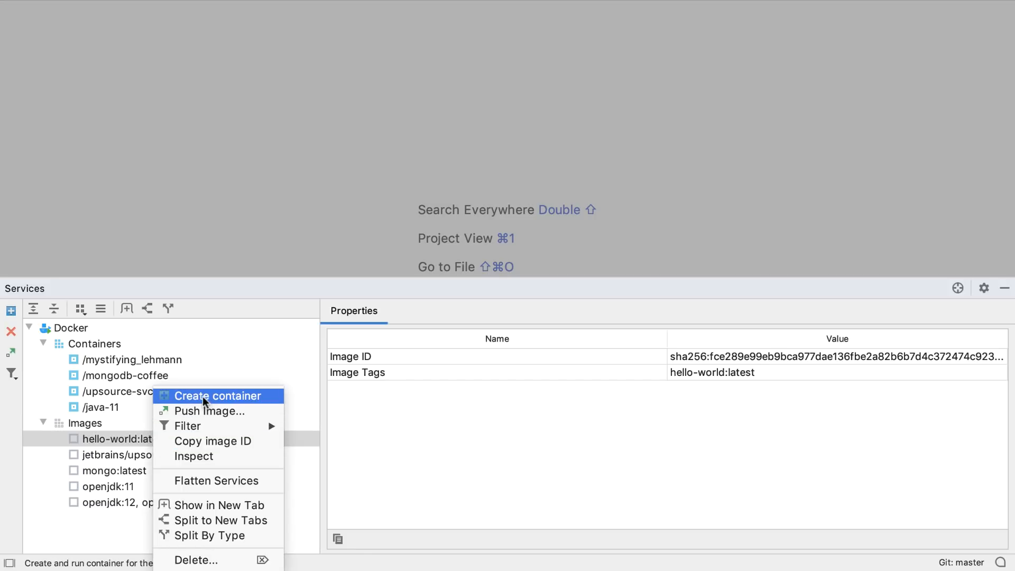
left_click(218, 395)
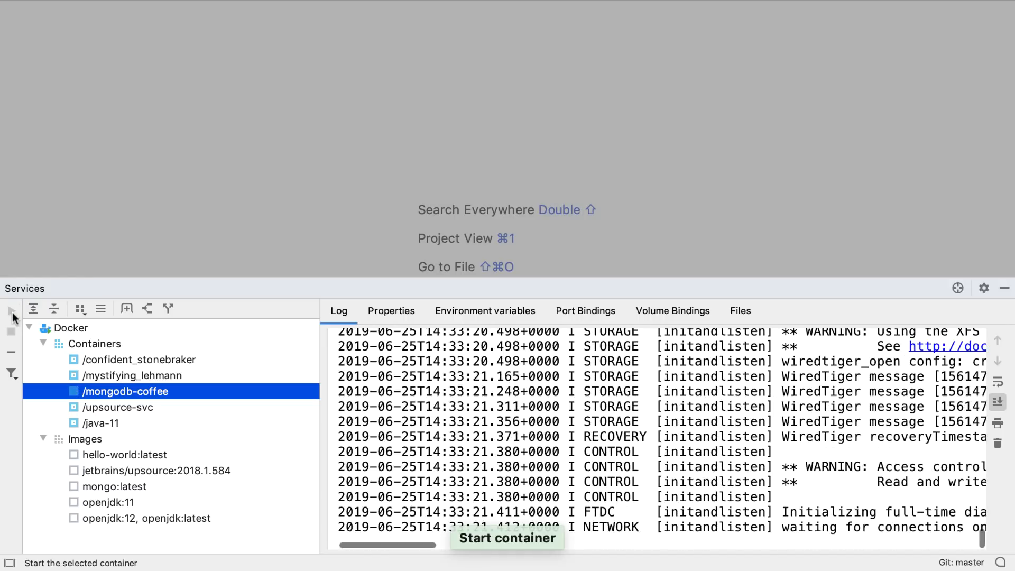
Stop the mongodb-coffee container and delete the new confident_stonebraker container, confirming Yes
left_click(12, 311)
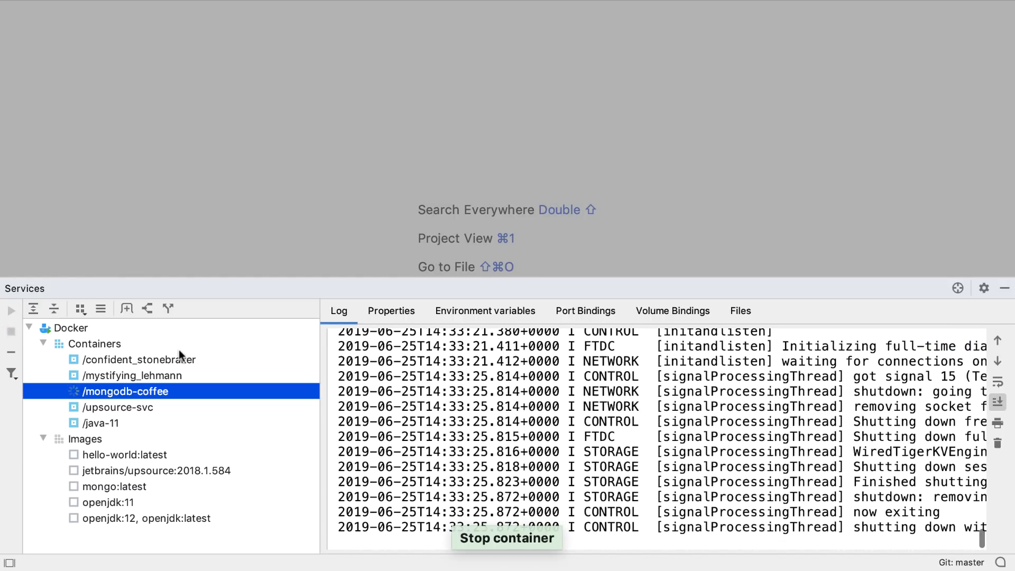
left_click(139, 359)
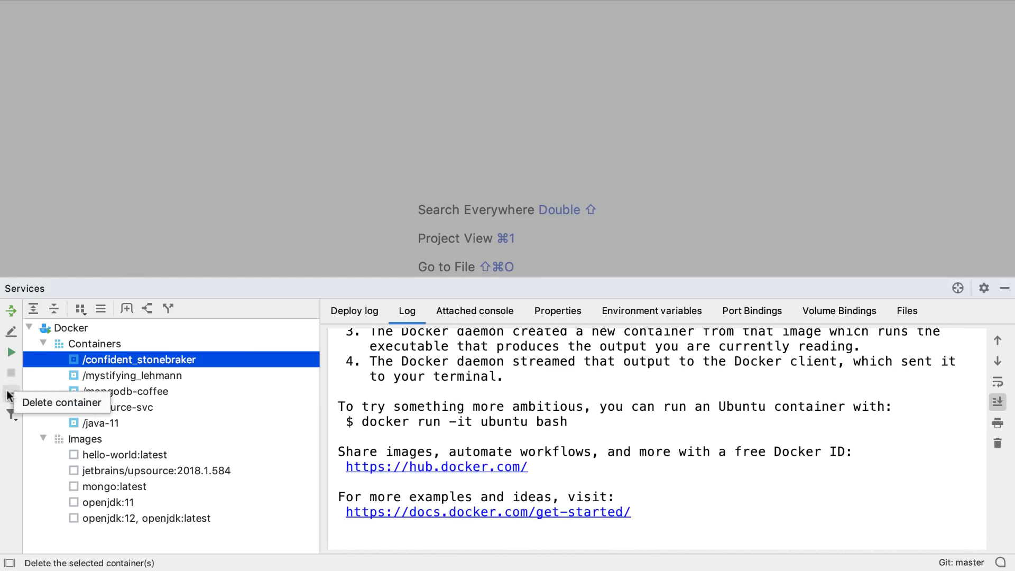
left_click(10, 396)
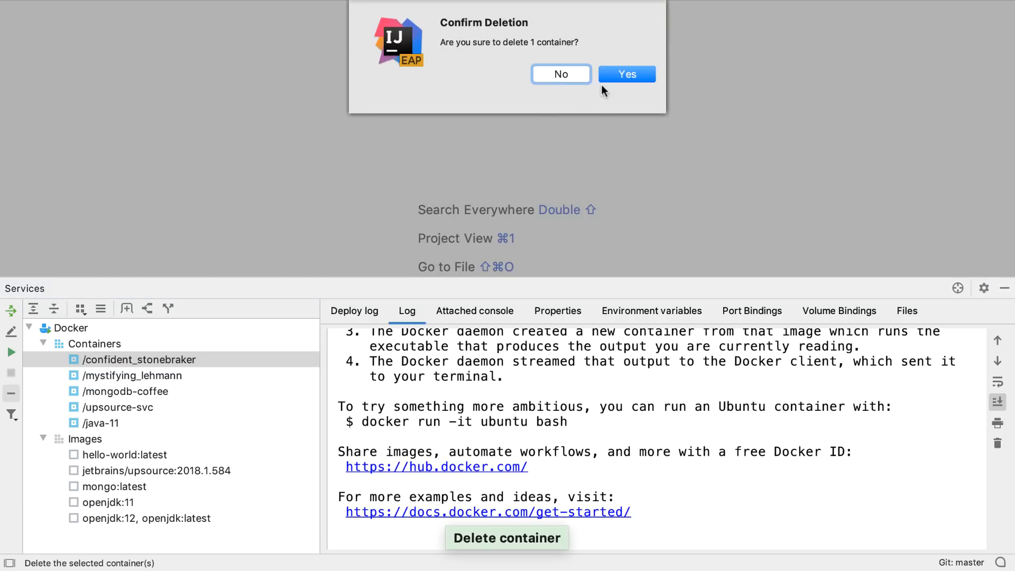
left_click(625, 74)
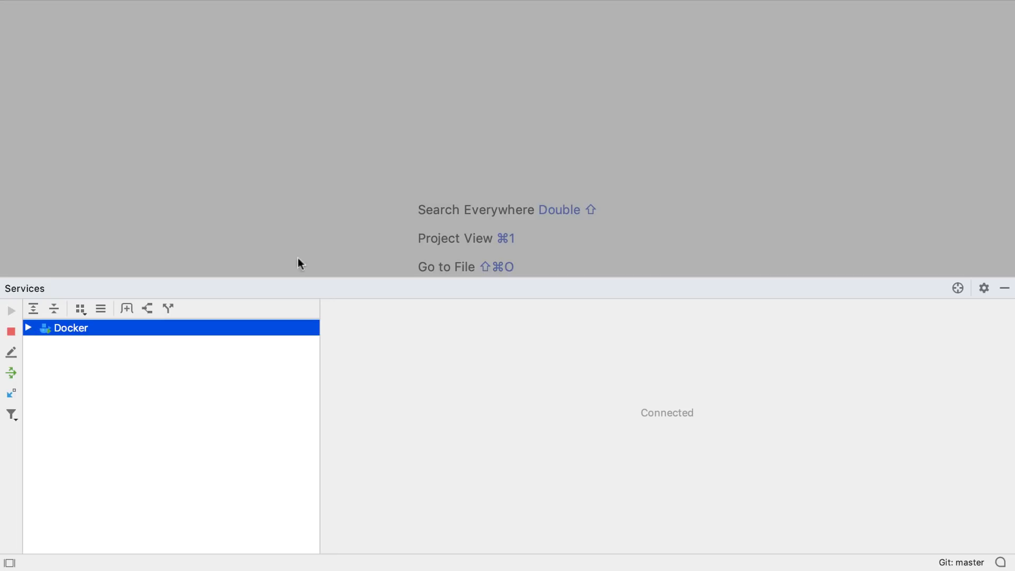
In Edit Configurations > Templates, make Application and JUnit configurations available in Services and save
type("edit conf")
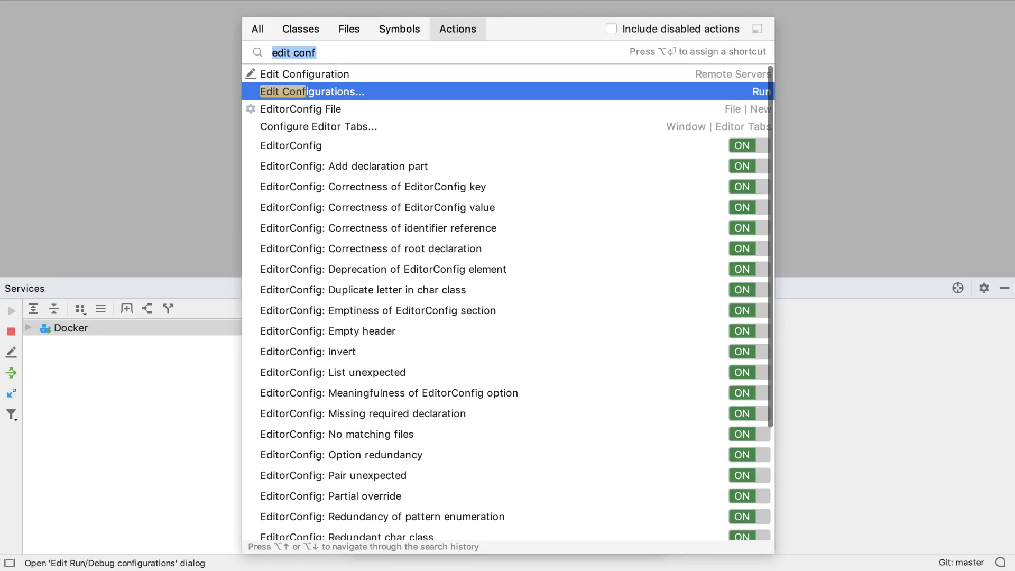
mouse_move(355, 96)
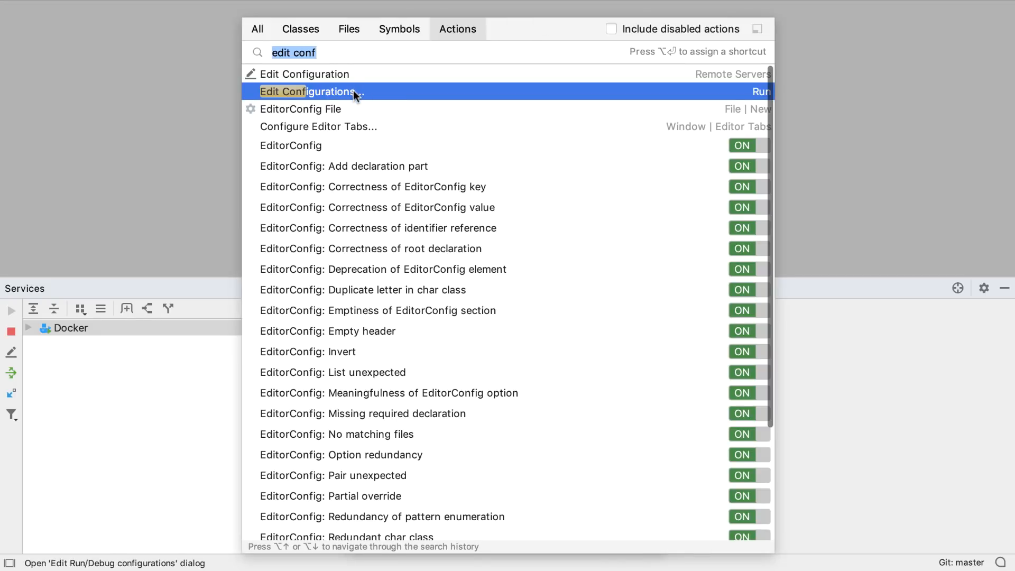
left_click(310, 91)
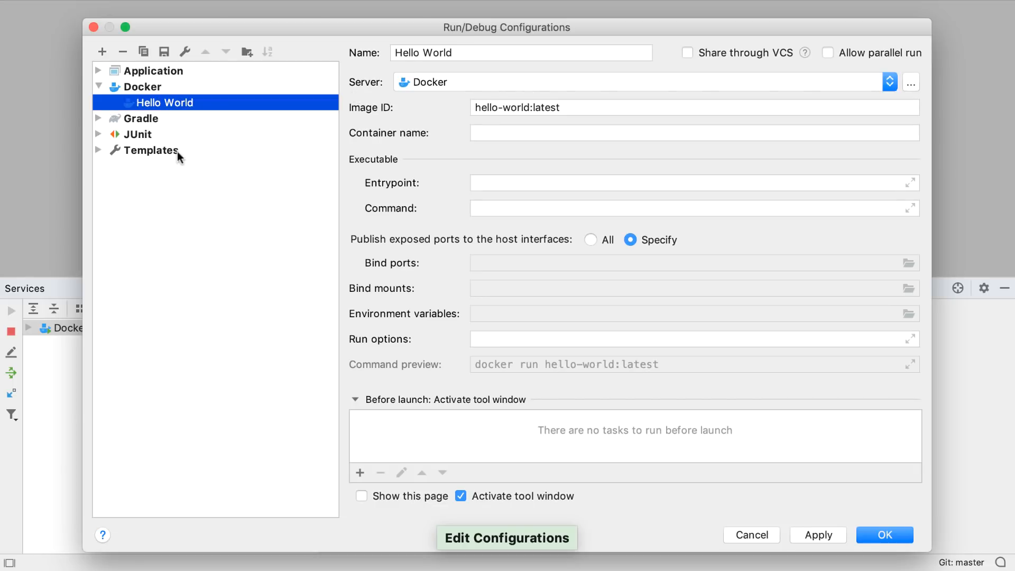
left_click(149, 149)
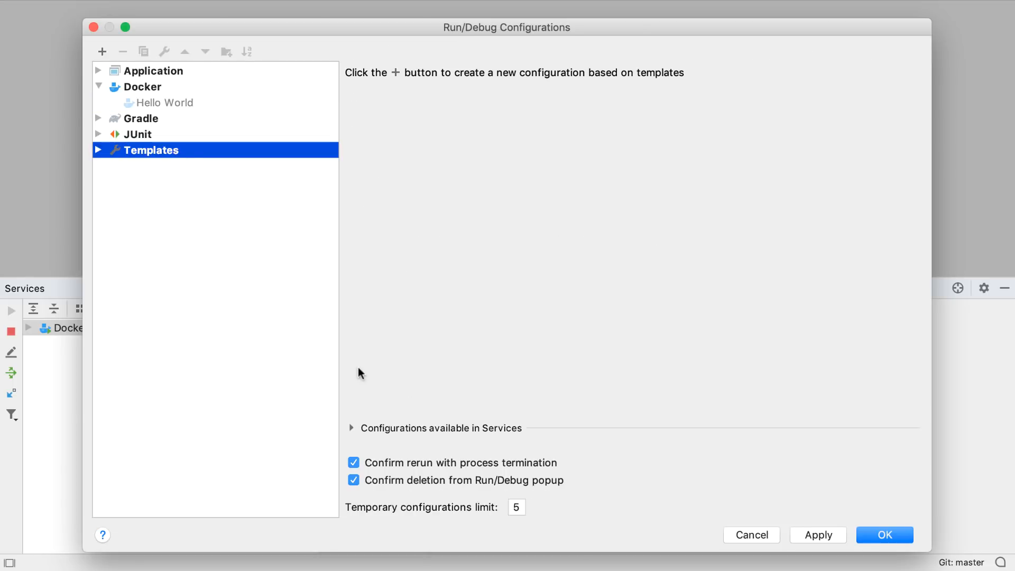
left_click(351, 428)
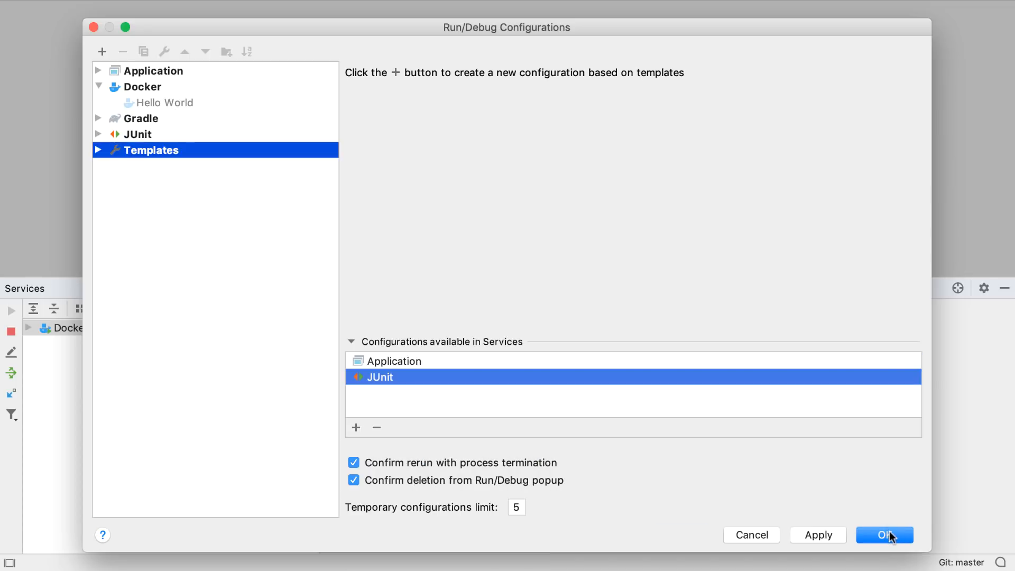
left_click(884, 535)
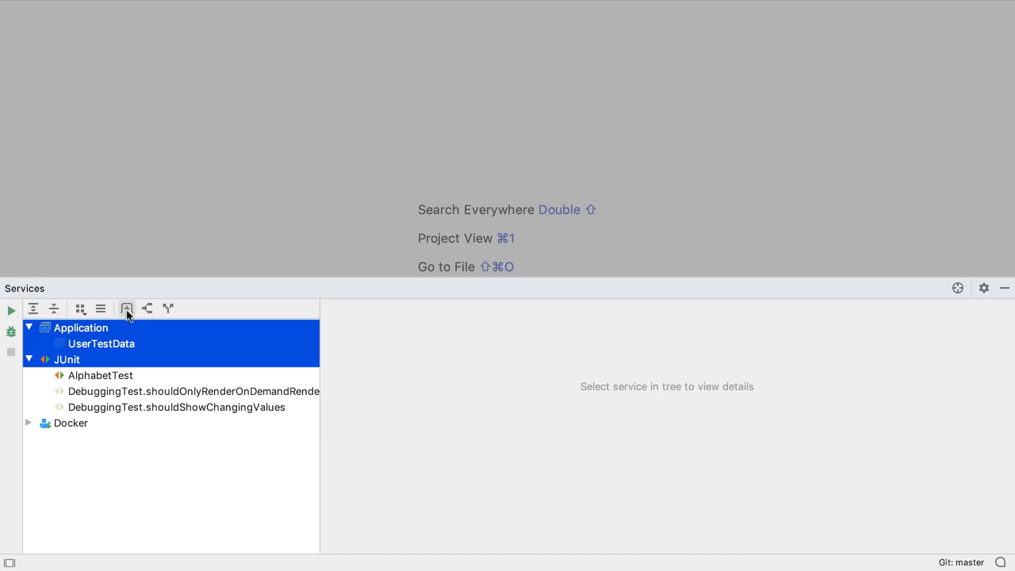
mouse_move(125, 307)
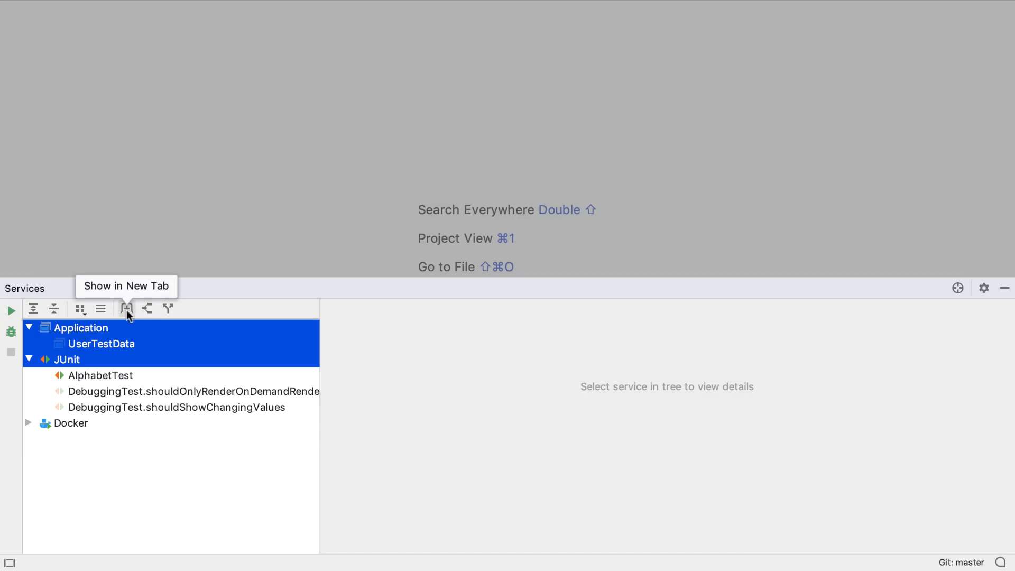
Move Application and JUnit into their own flat, ungrouped tab and run AlphabetTest (2 of 2 pass)
left_click(126, 309)
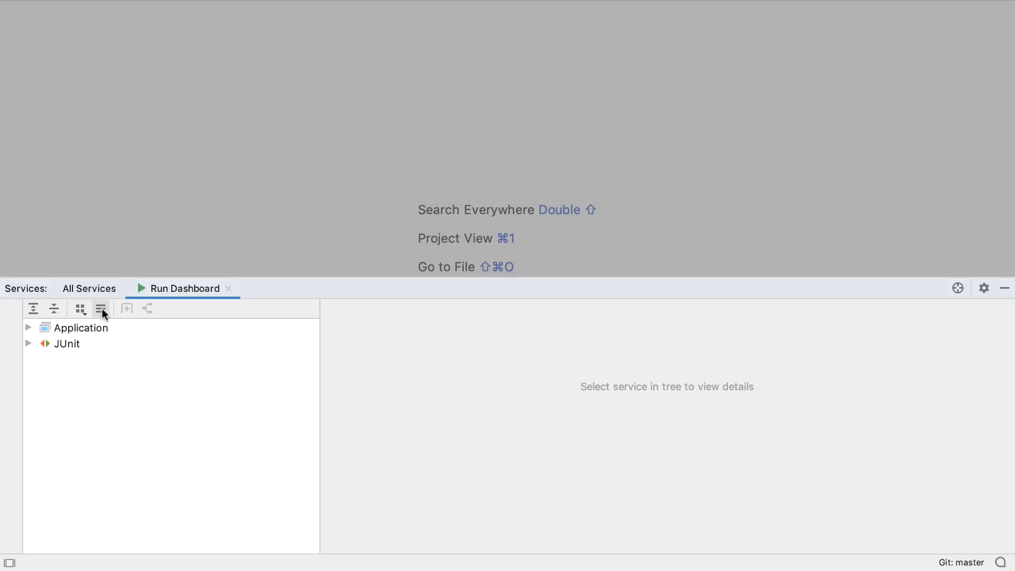
mouse_move(101, 308)
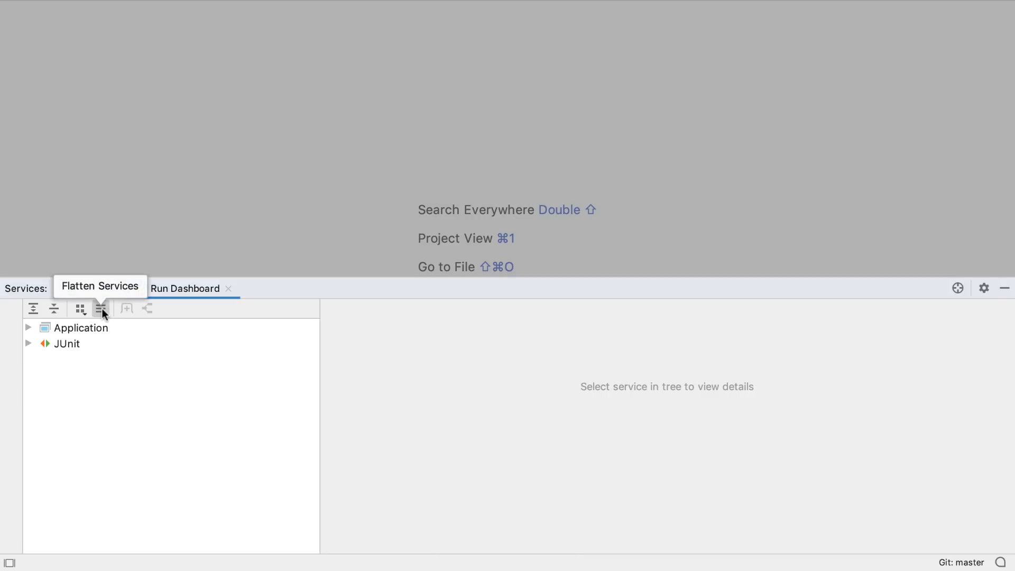
left_click(100, 308)
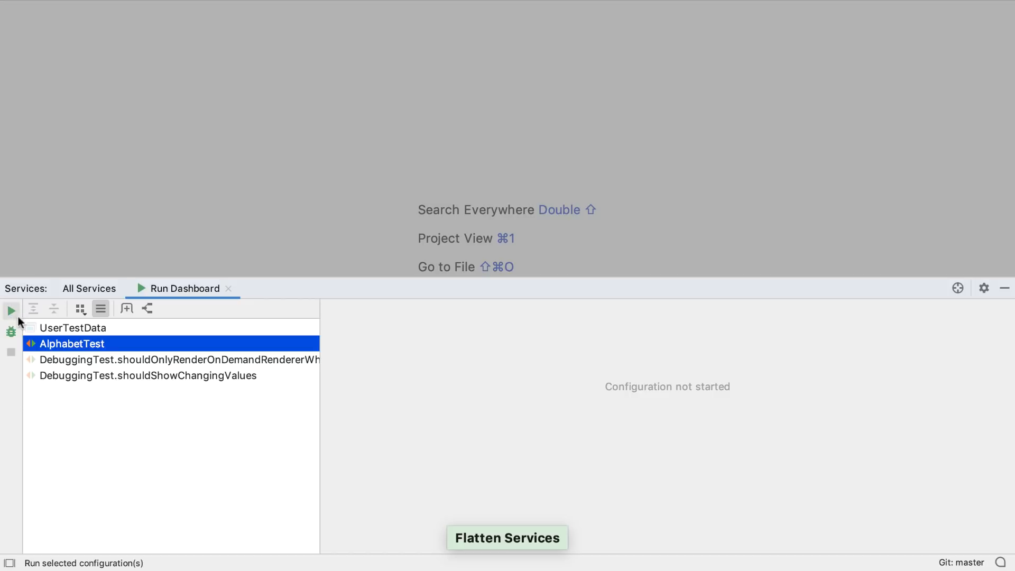
left_click(11, 311)
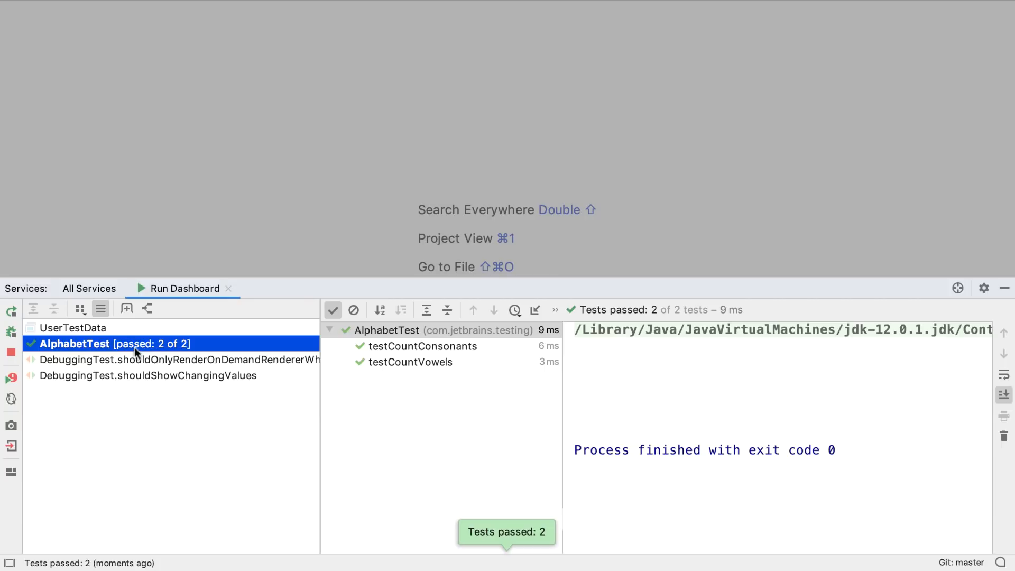
left_click(80, 308)
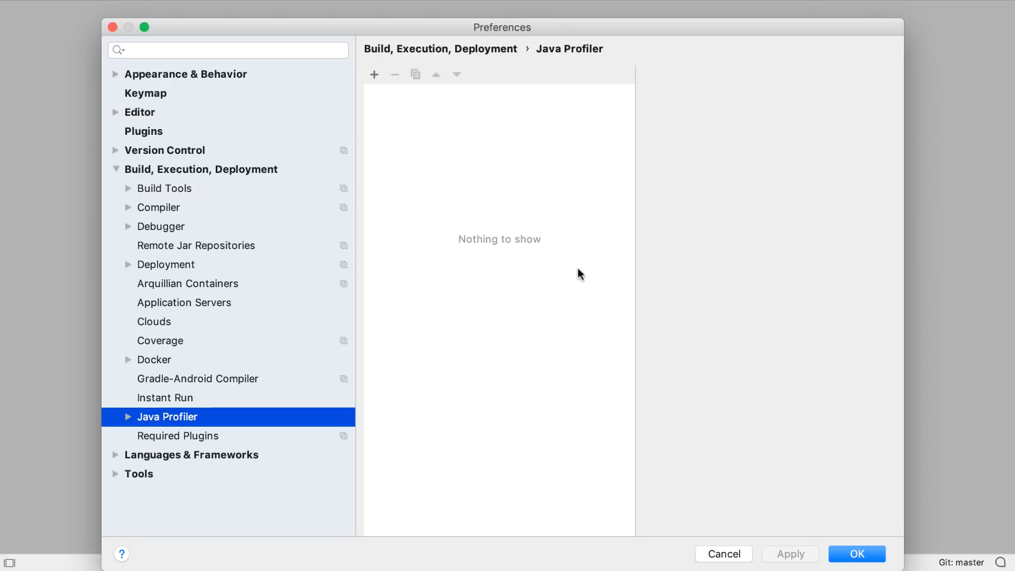
mouse_move(576, 267)
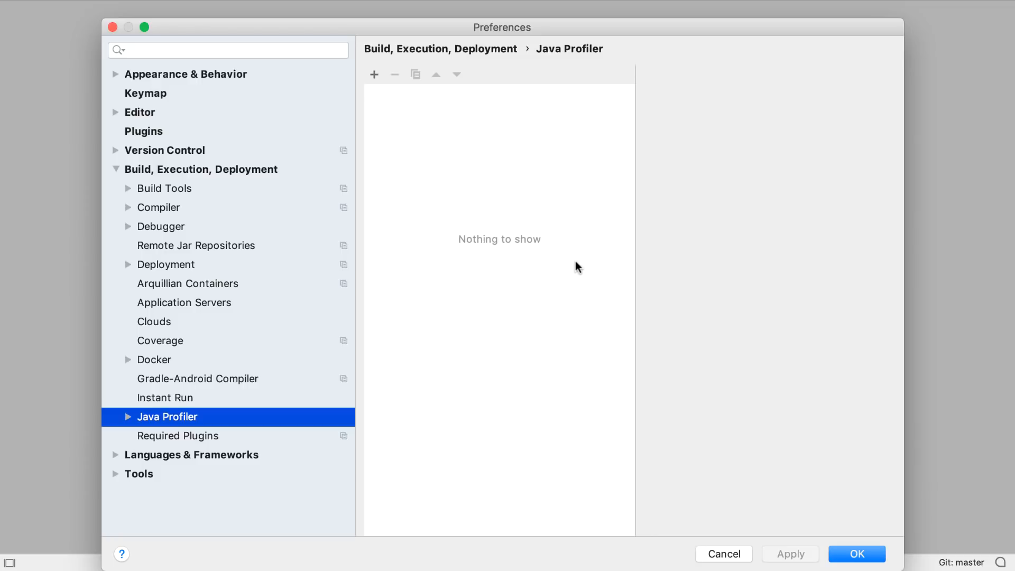
mouse_move(192, 428)
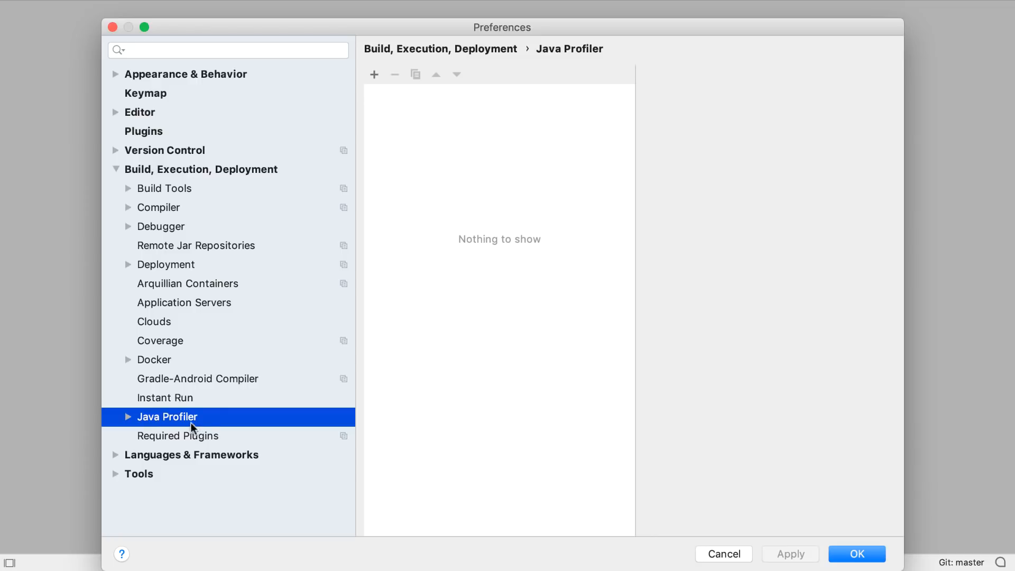
Add a Java Flight Recorder profiler in Java Profiler preferences, then bring up Recent Files (Cmd+E)
left_click(373, 74)
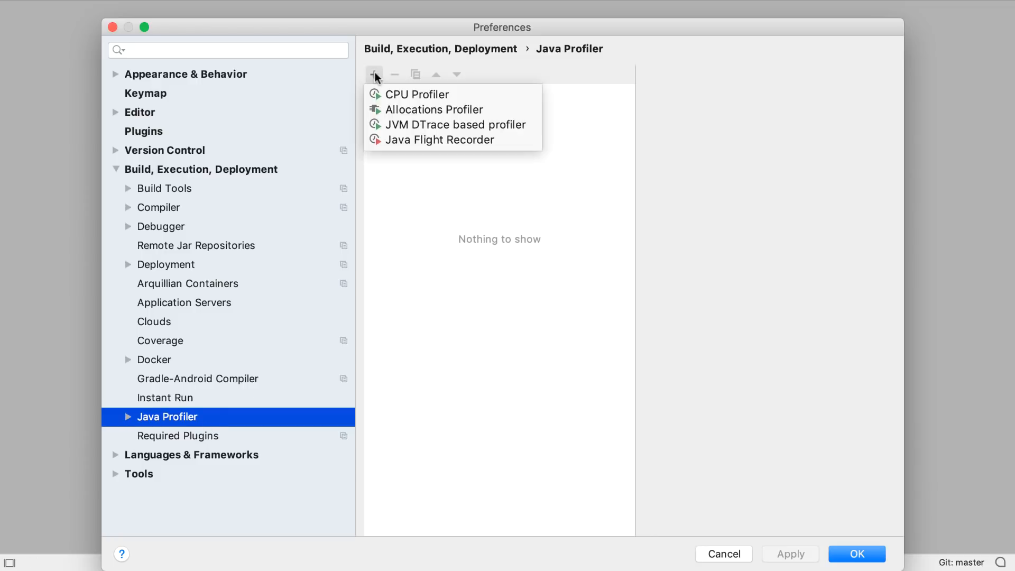
mouse_move(395, 74)
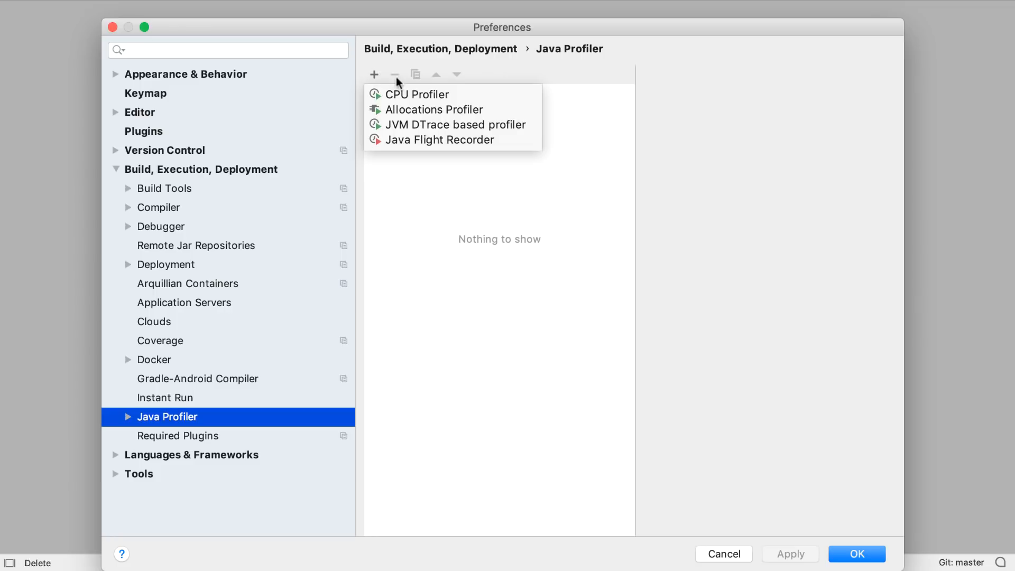
mouse_move(440, 140)
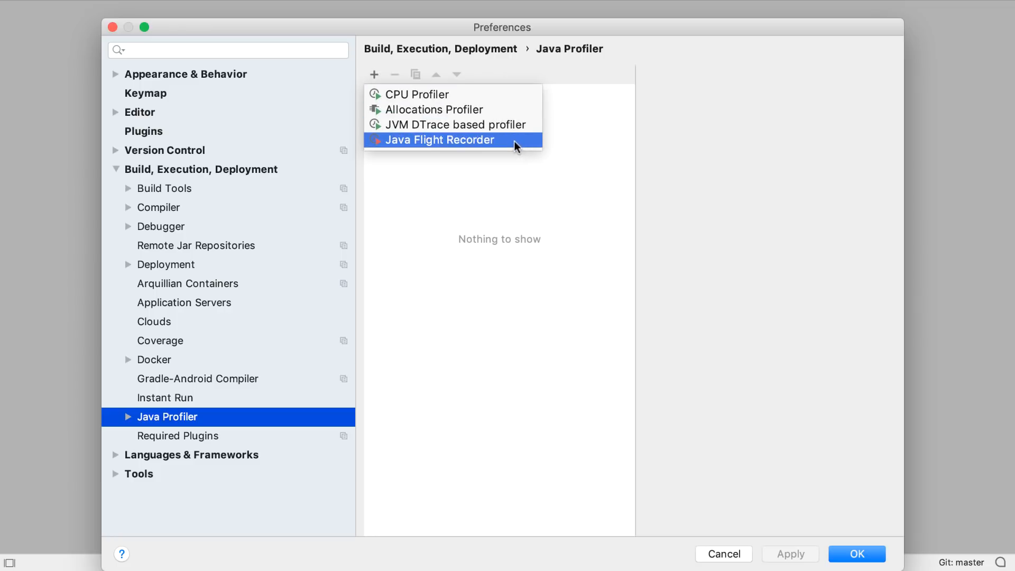
left_click(440, 139)
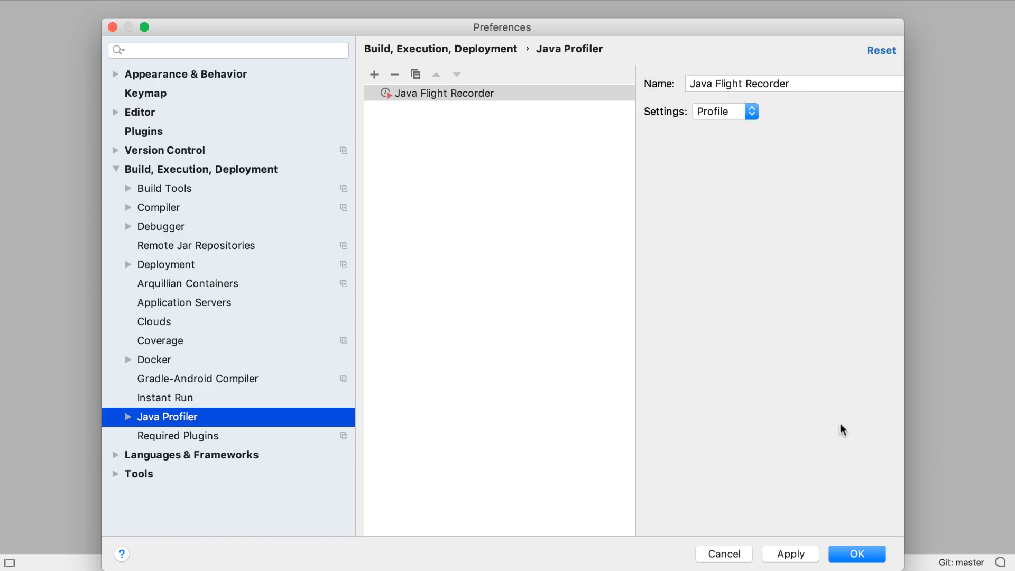
key("cmd+e")
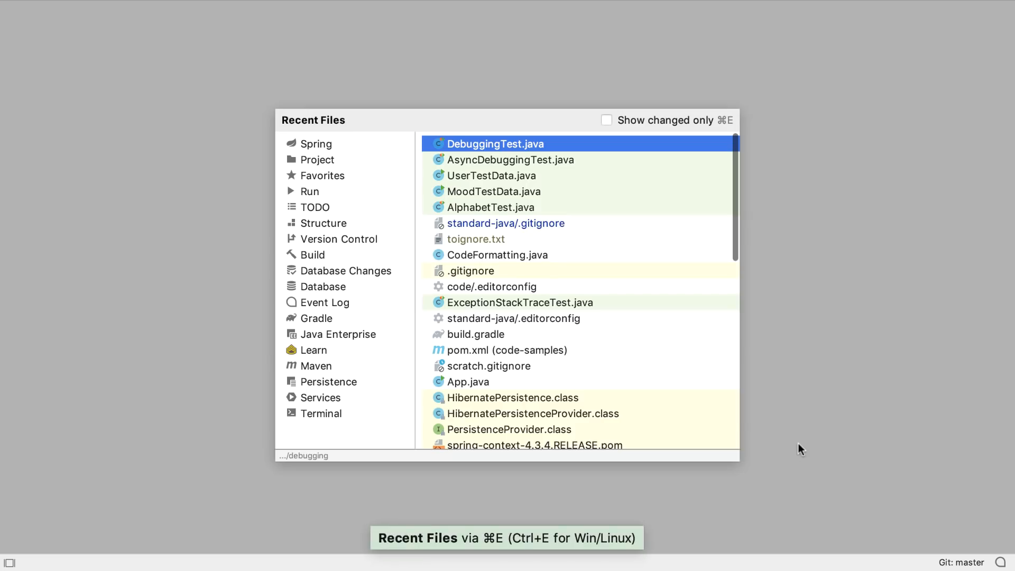
Profile shouldShowChangingValues with Java Flight Recorder and open its recorded profiler data
left_click(494, 144)
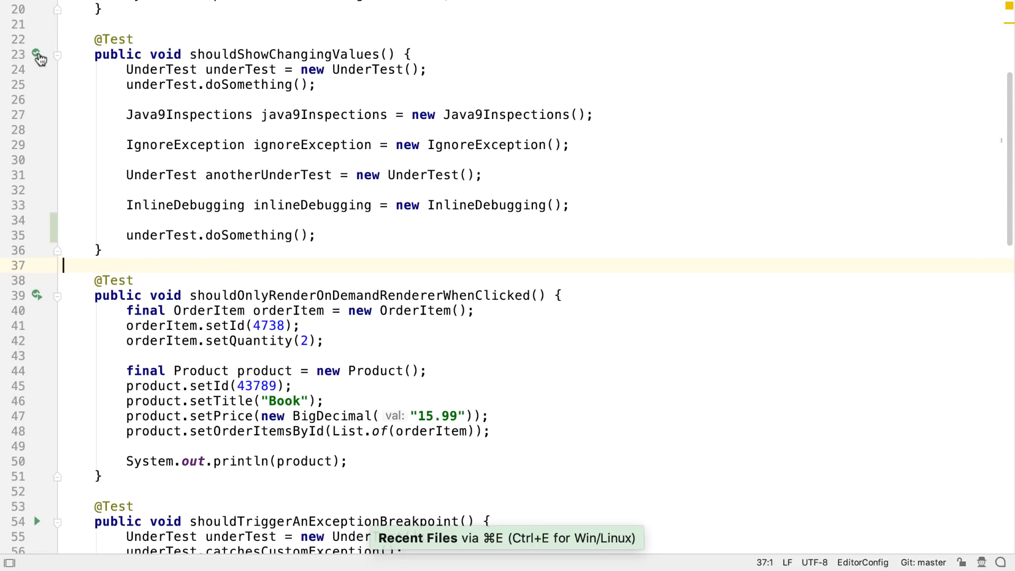
left_click(37, 55)
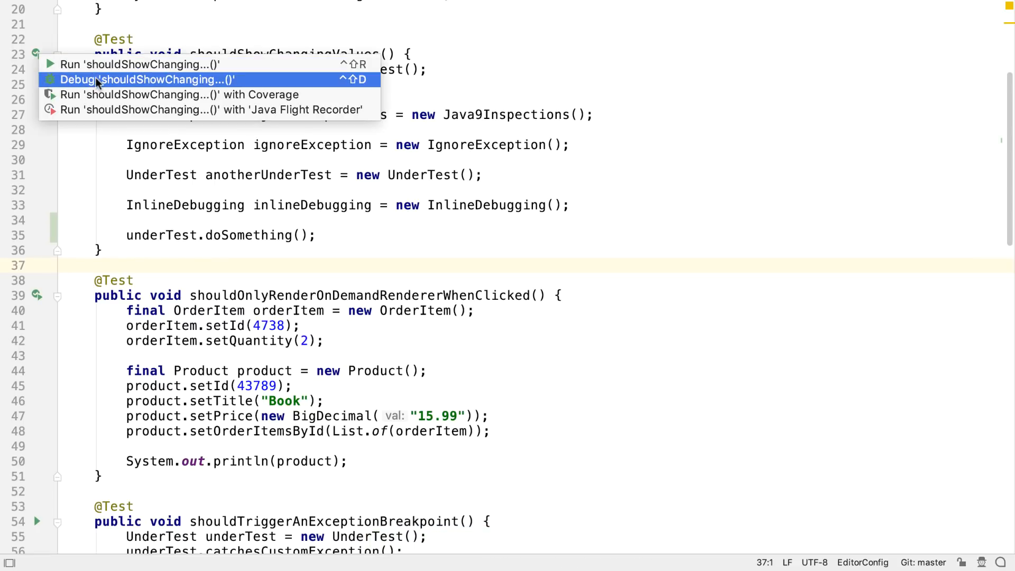
mouse_move(149, 109)
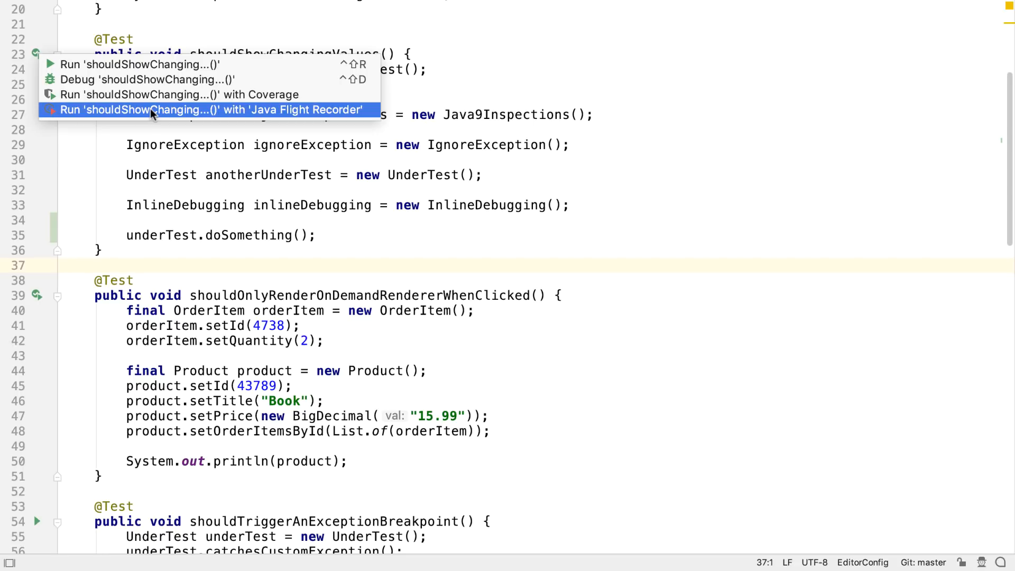
left_click(210, 109)
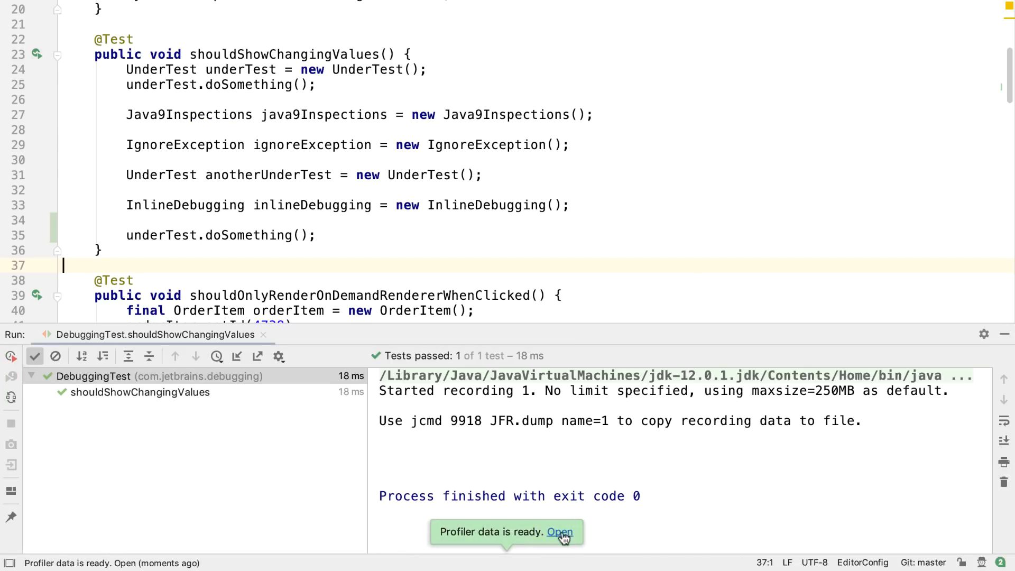
left_click(559, 531)
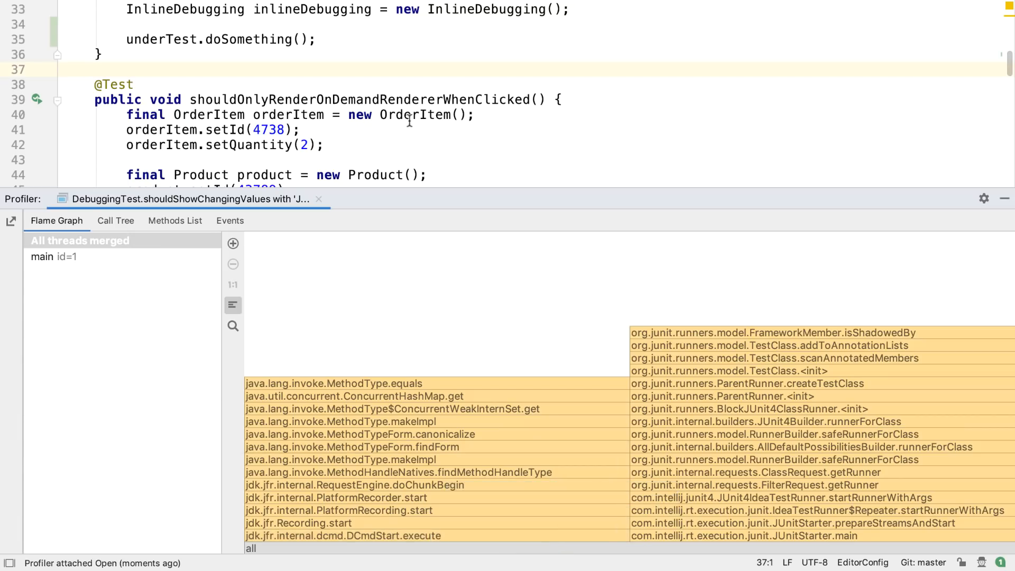
Profile shouldOnlyRenderOnDemandRendererWhenClicked with Java Flight Recorder and open its profiler data
left_click(37, 99)
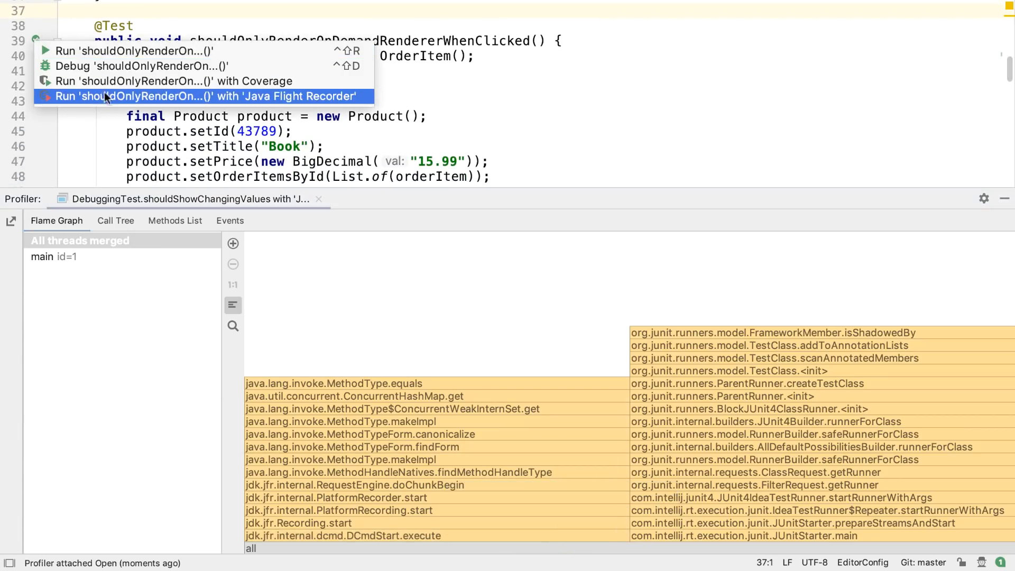
left_click(204, 96)
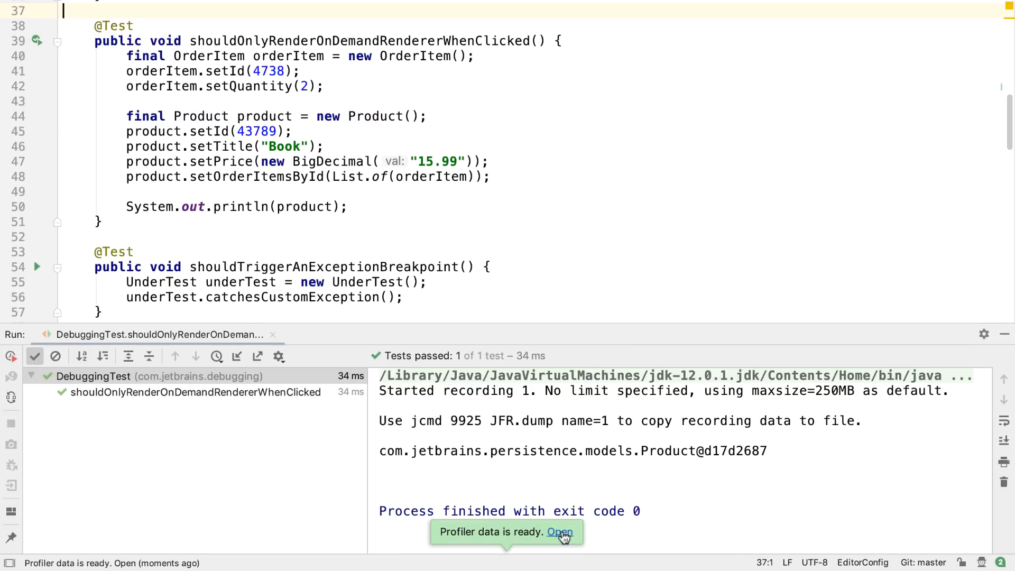
left_click(559, 532)
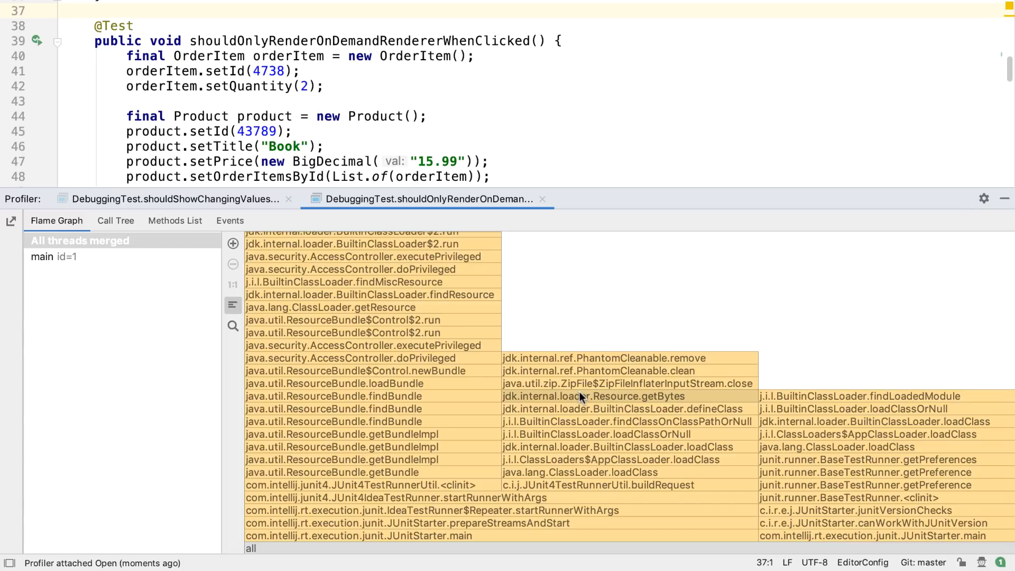
Explore the Call Tree's top path, then search the Methods List for 'String' and clear the search
left_click(116, 220)
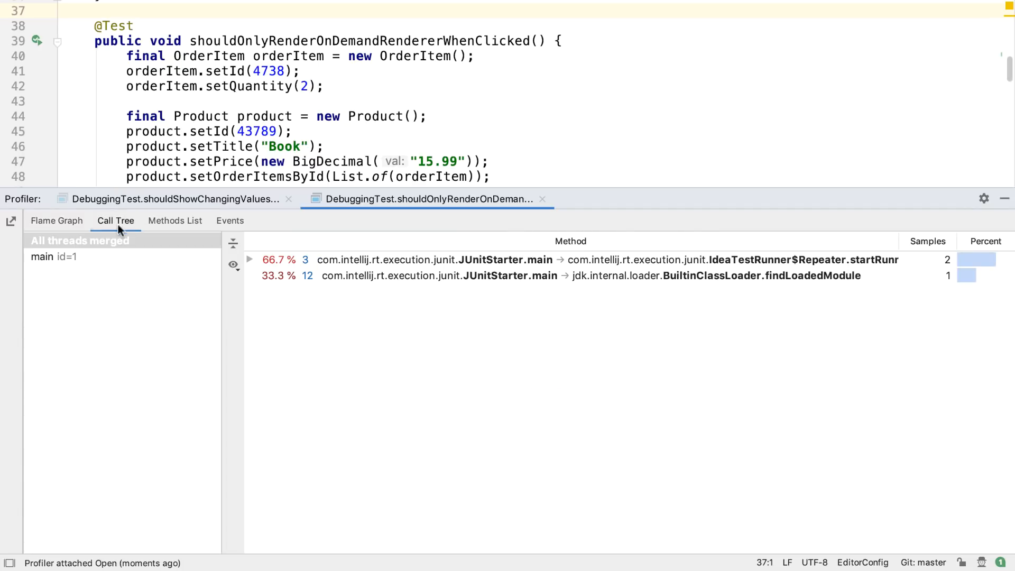
left_click(248, 260)
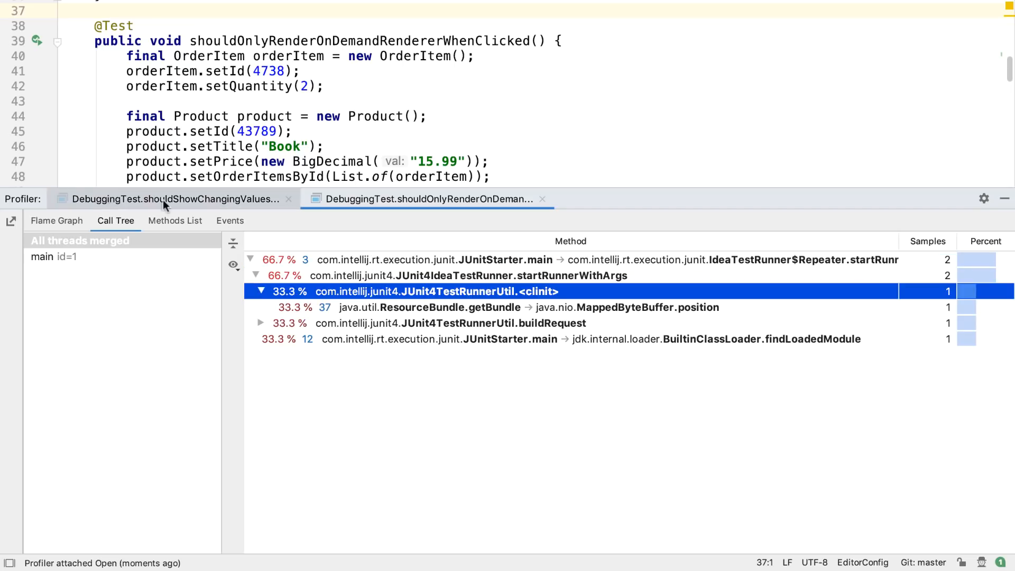
left_click(174, 220)
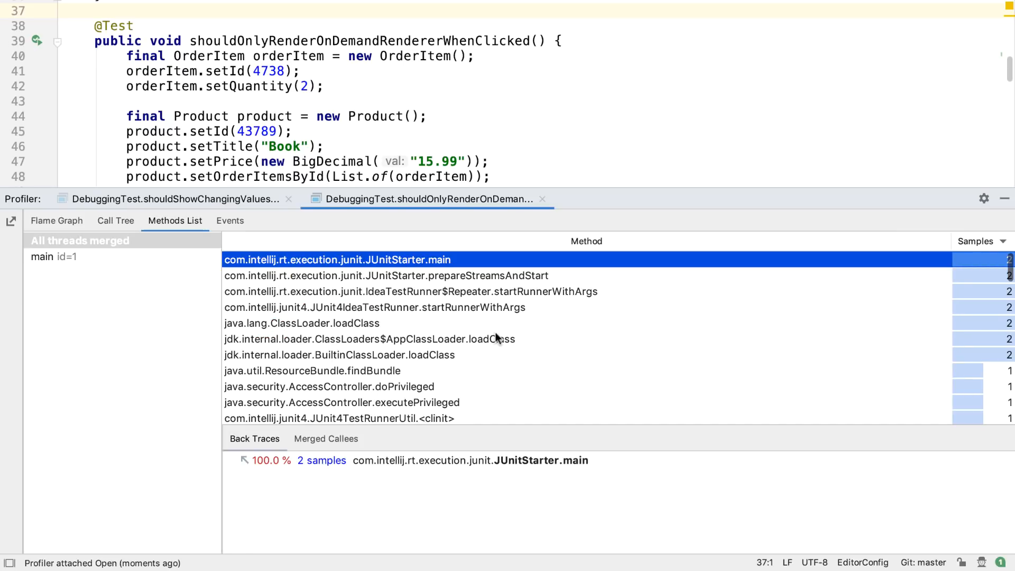
type("String")
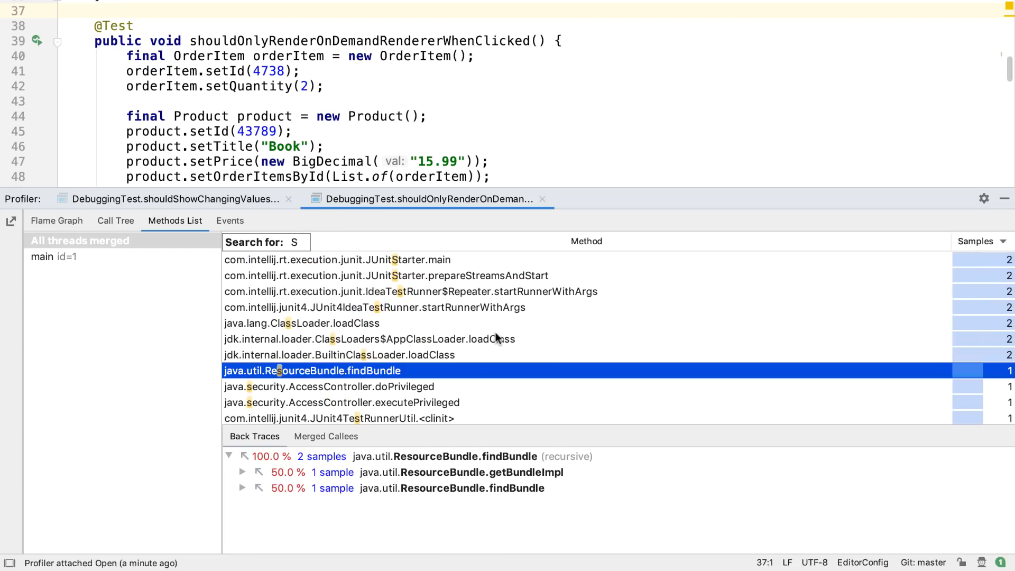
key("backspace")
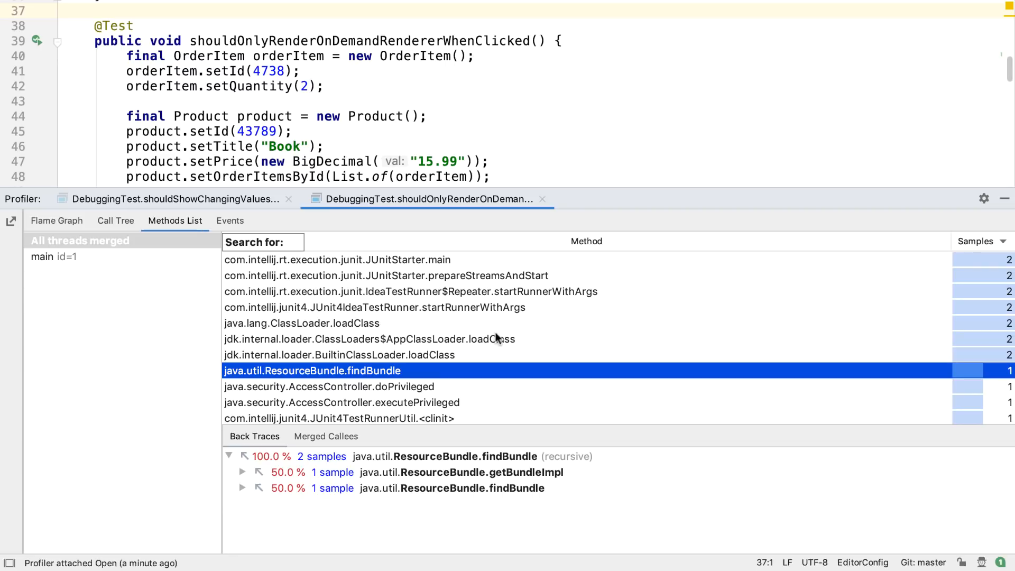
mouse_move(387, 379)
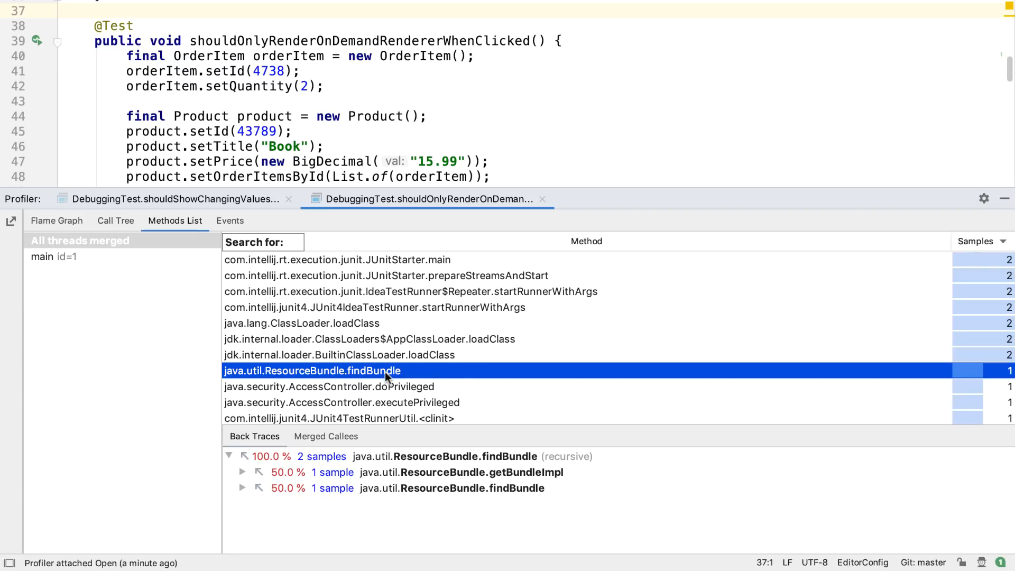
Show Method Merged Callees and Method Back Traces for ResourceBundle.findBundle in separate tabs
right_click(312, 370)
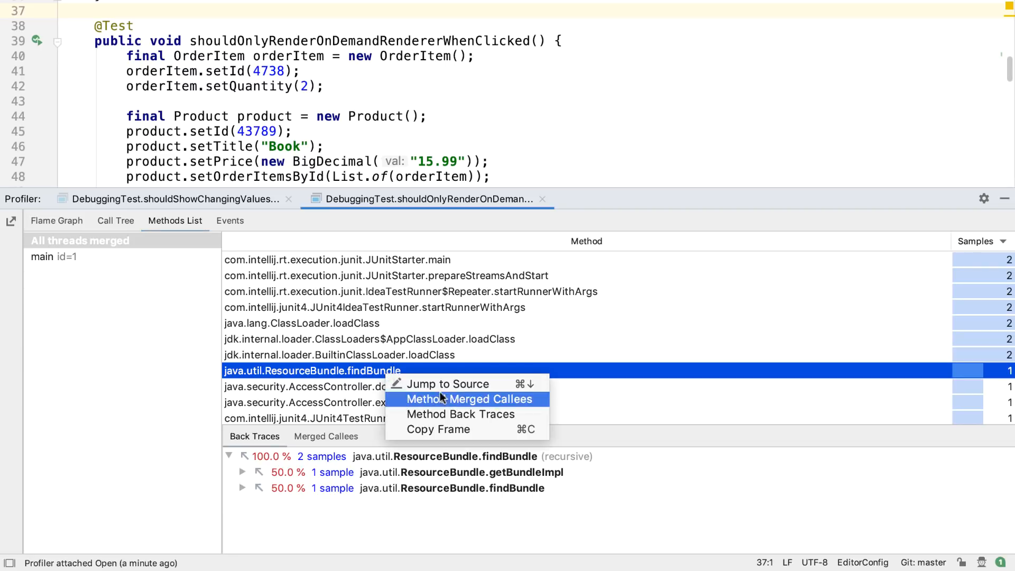
left_click(469, 398)
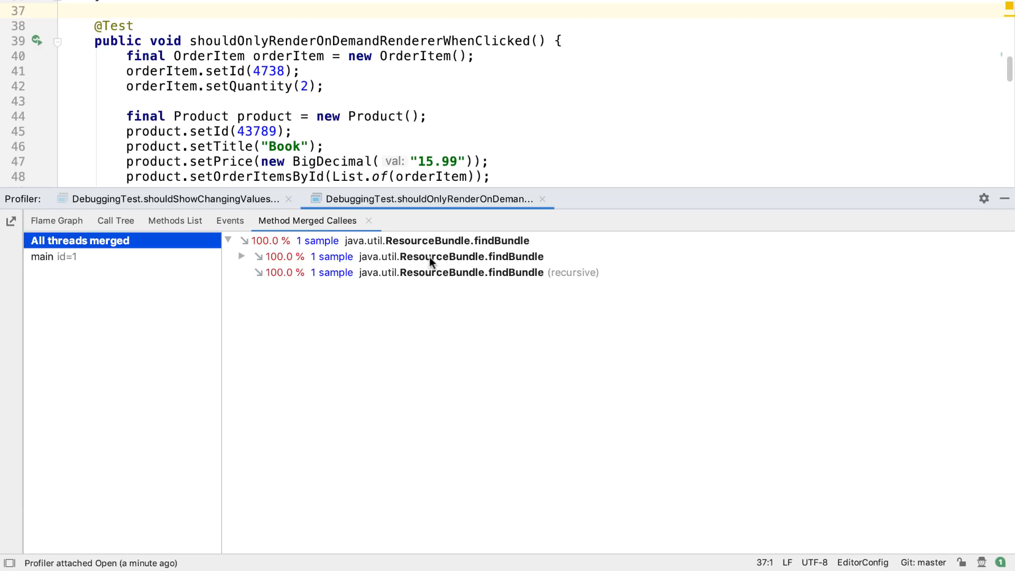
left_click(175, 219)
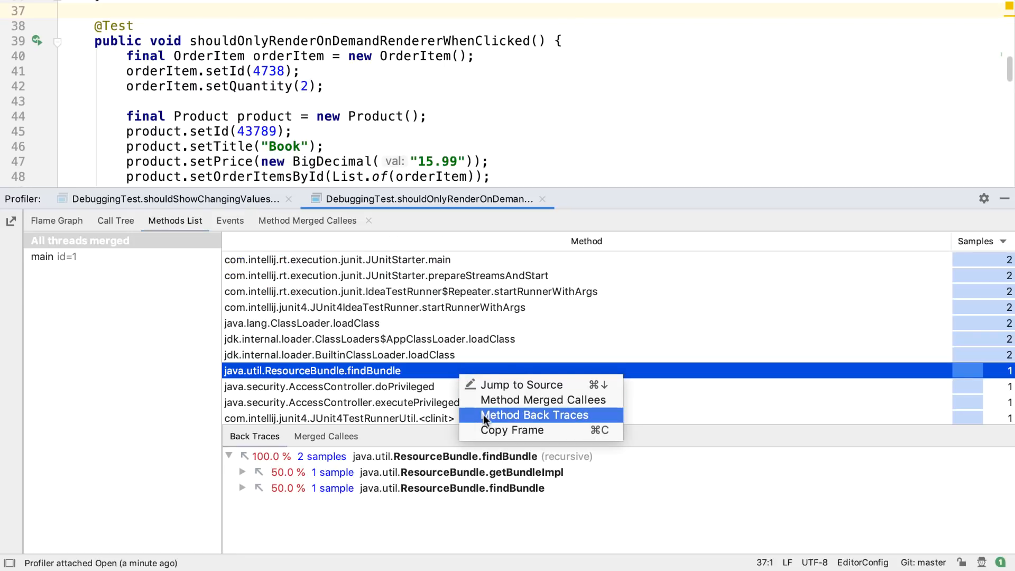
left_click(533, 415)
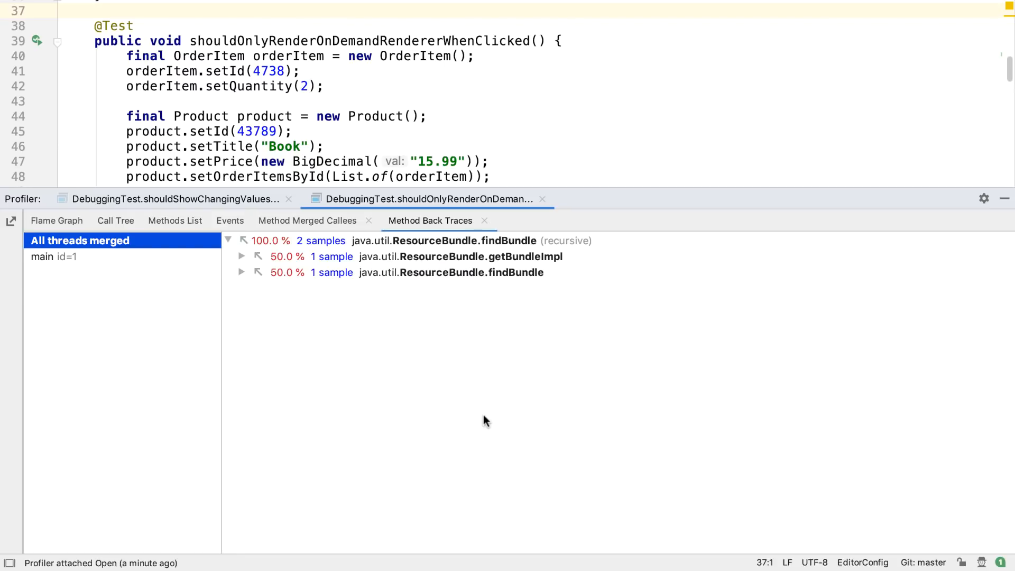
mouse_move(230, 220)
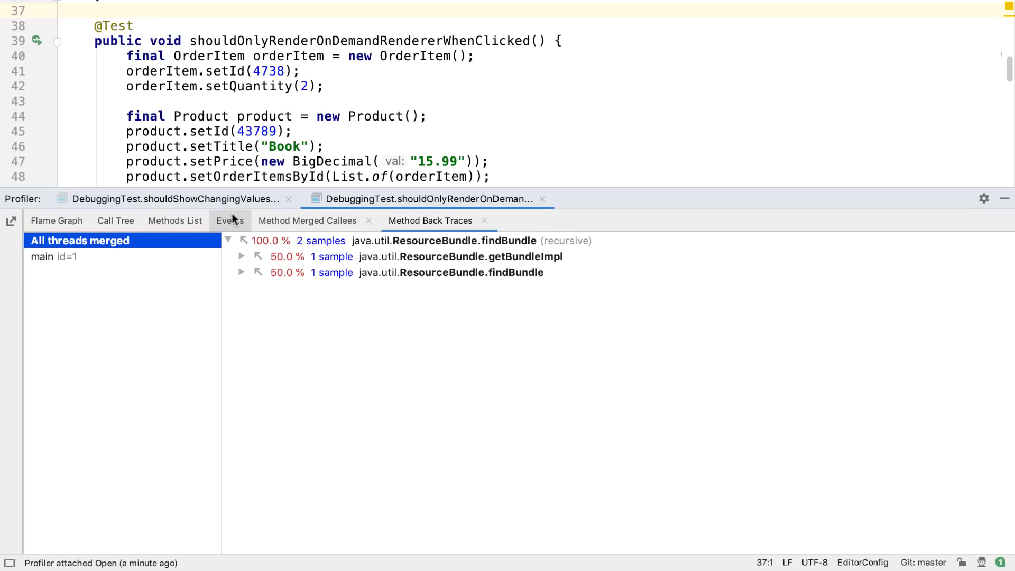
Browse the Events view with the Java Application event category expanded
left_click(229, 220)
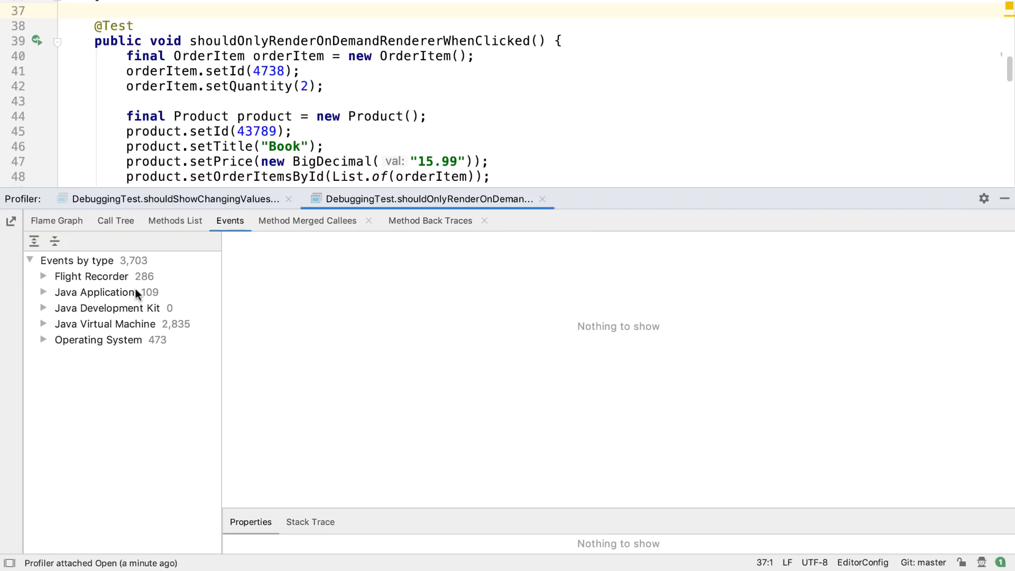
left_click(96, 292)
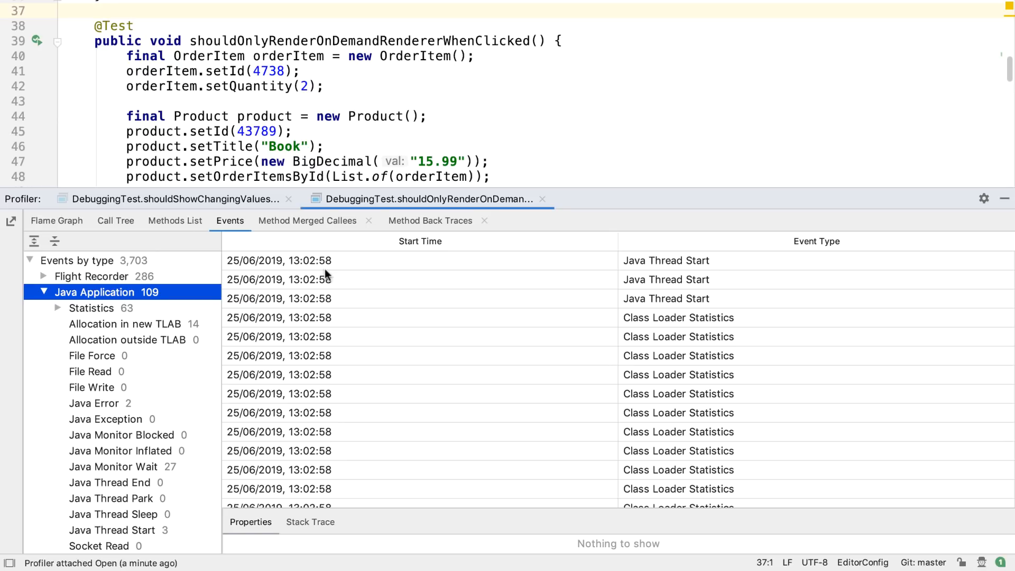
mouse_move(56, 221)
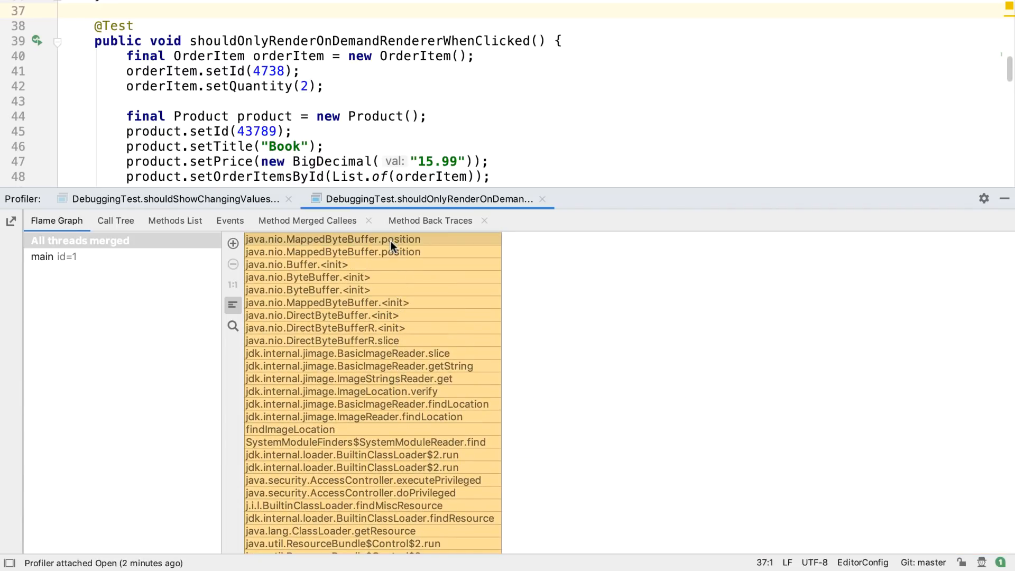
mouse_move(390, 240)
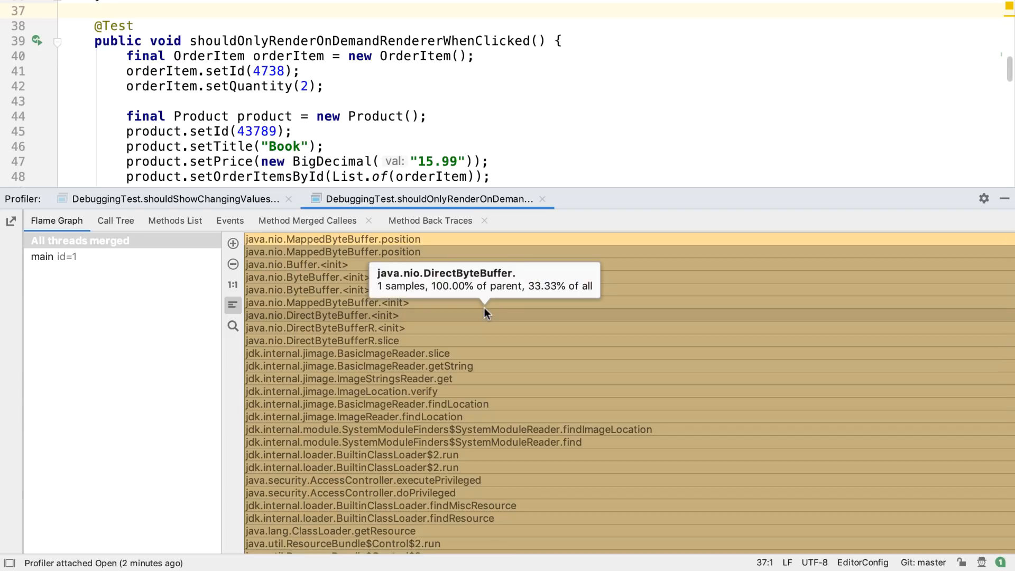
mouse_move(437, 327)
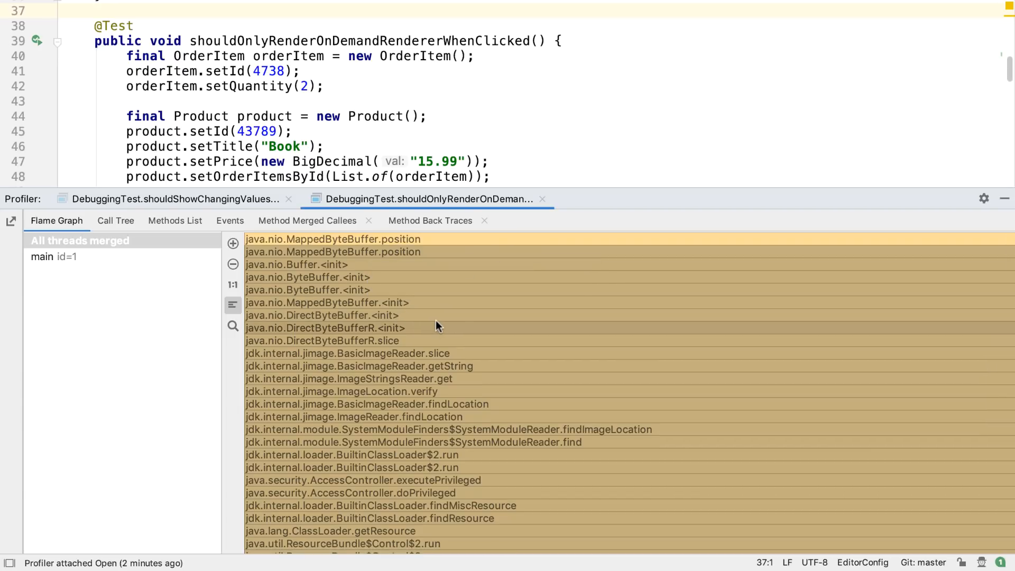
mouse_move(406, 366)
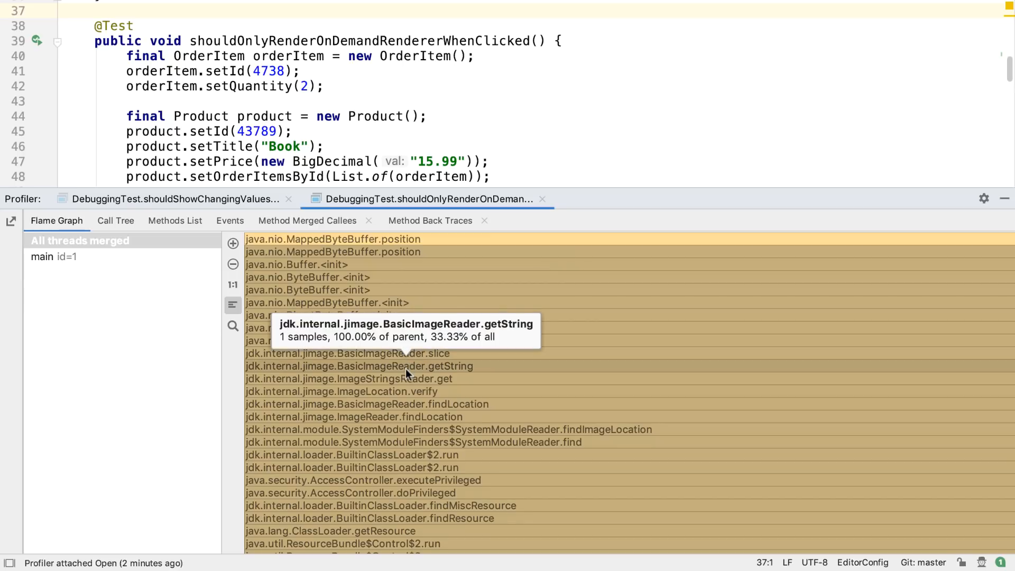